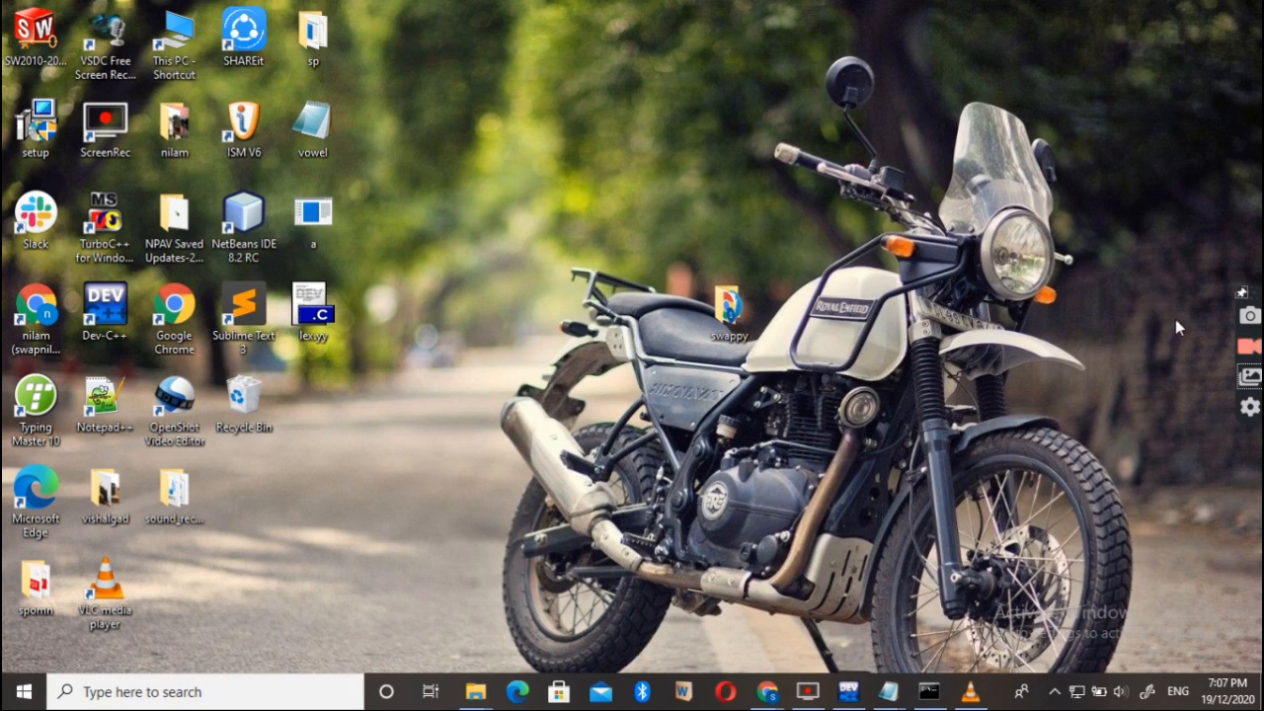
mouse_move(1249, 347)
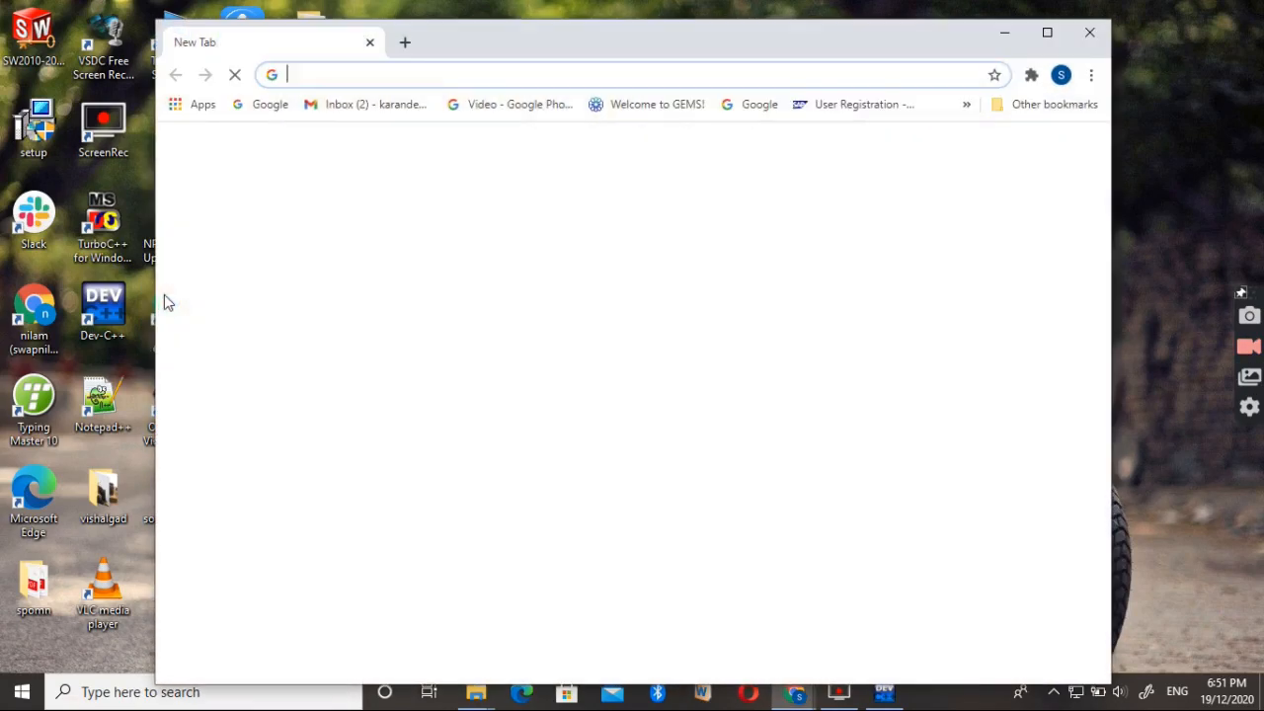
Step: Search Google for flex 2.5.4a and reach the GnuWin SourceForge result, maximized
text(flex+2.5.4a&rlz=1C1JZAP_enIN901IN901&oq=flex+2.5.4a&aqs=chrome.0.69i59j69i60l3.70)
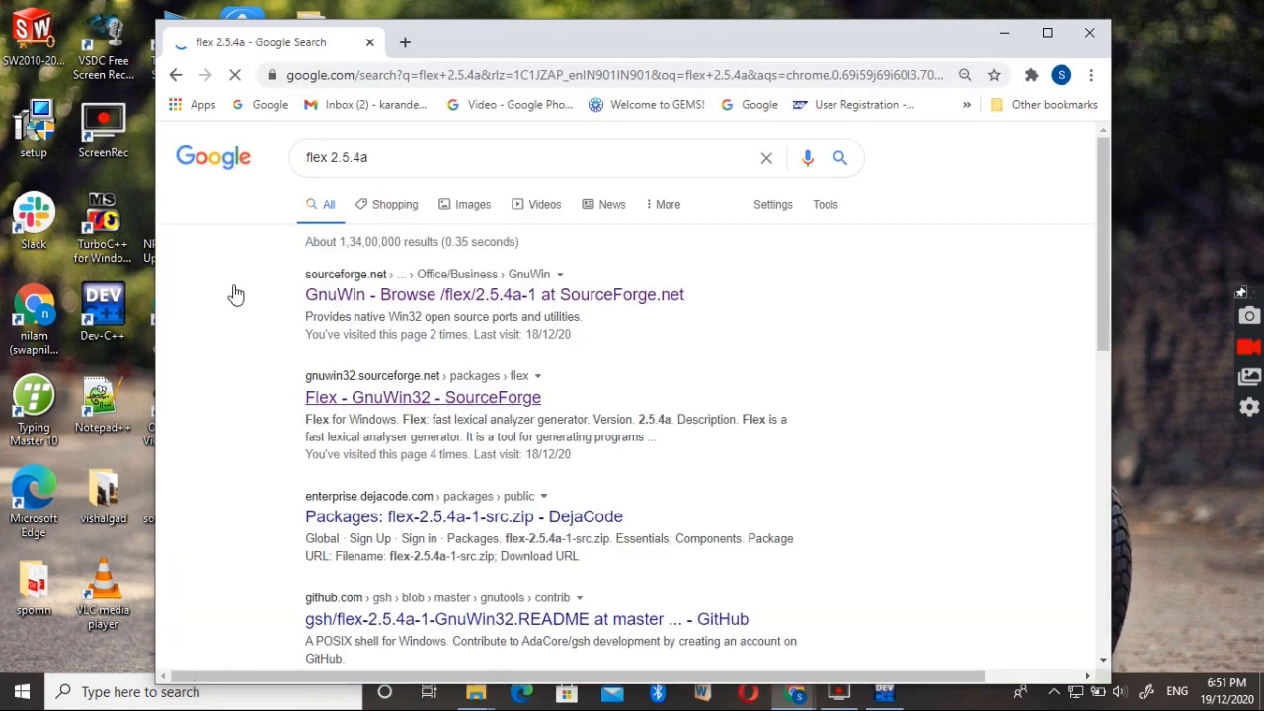
mouse_move(366, 298)
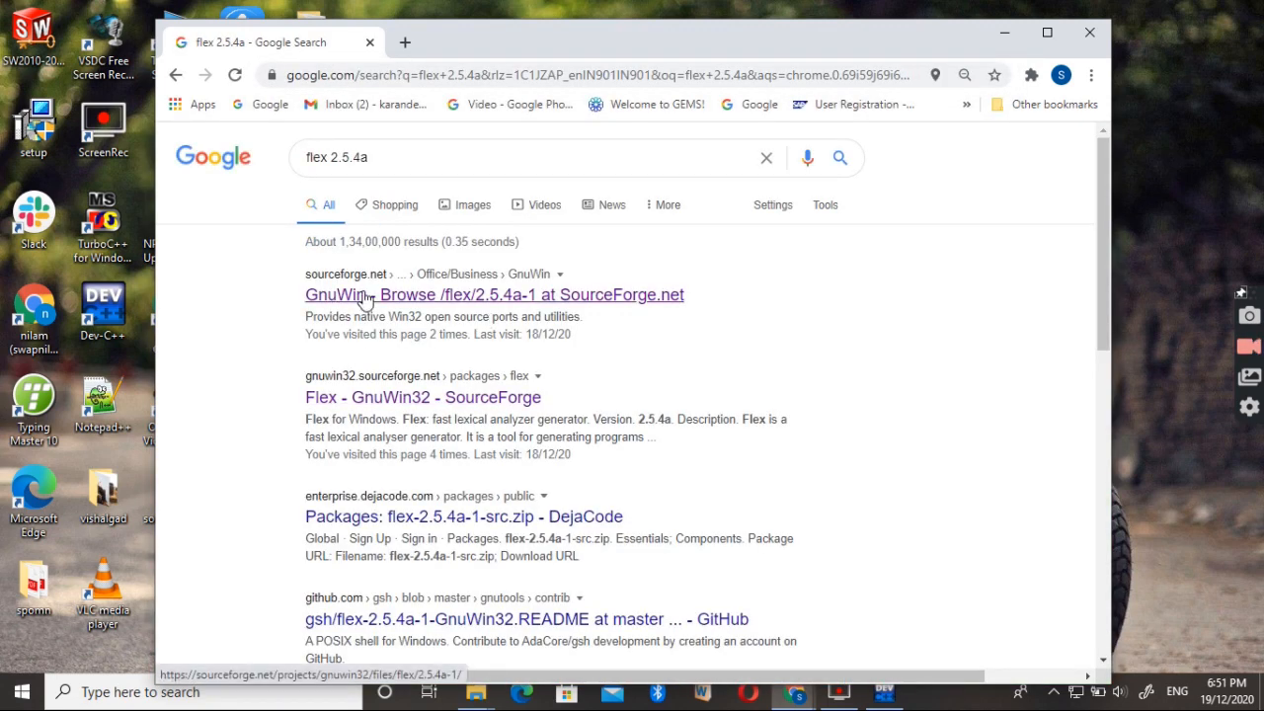
click(494, 294)
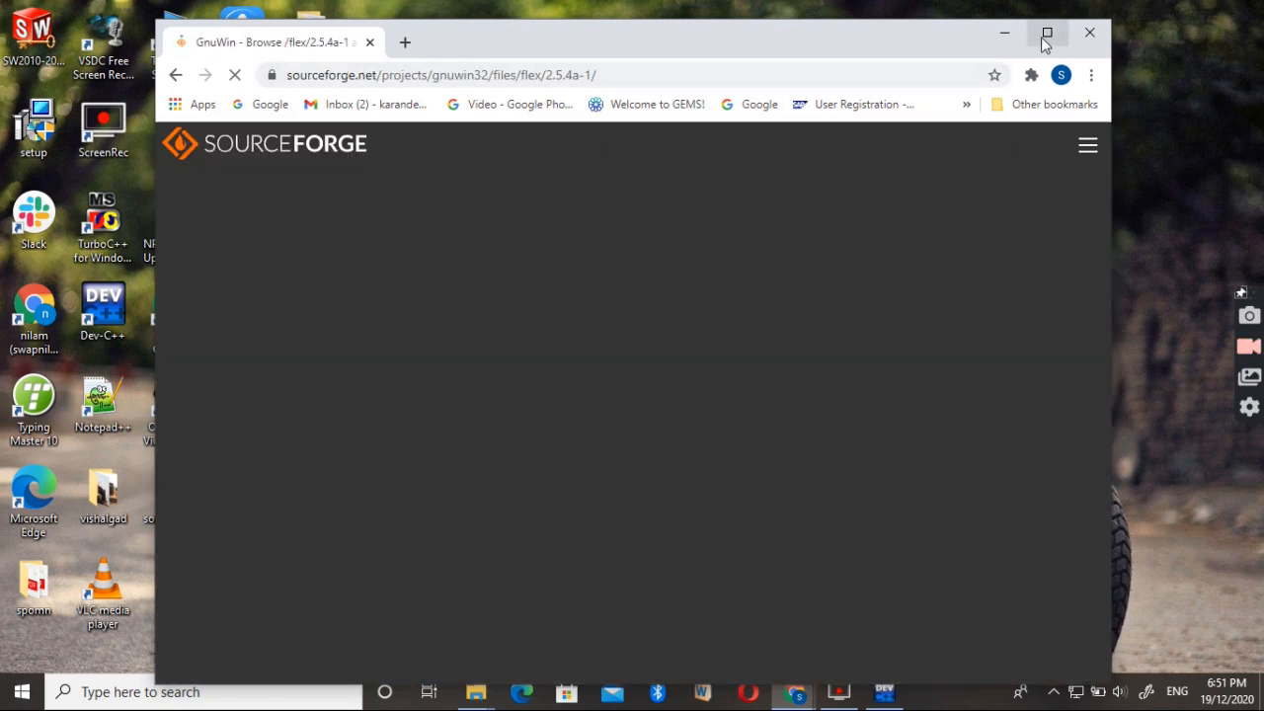
click(1047, 31)
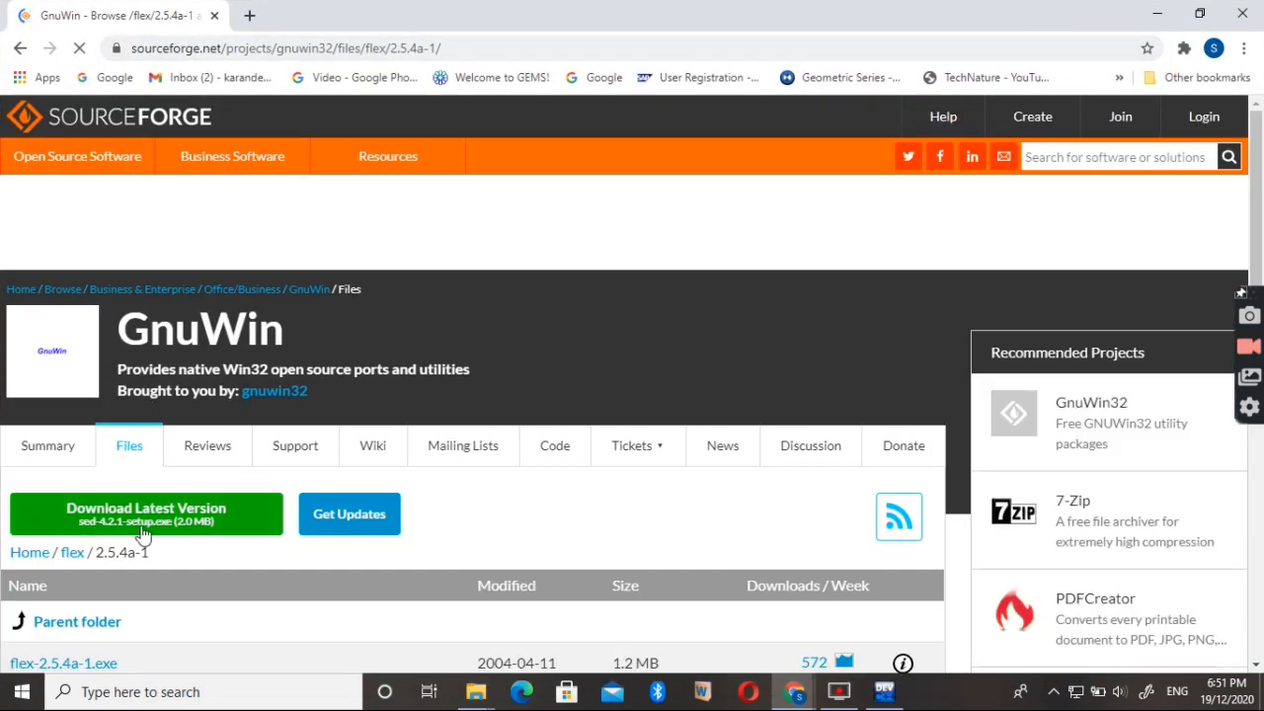
Step: Download the latest GnuWin release and keep the setup file despite Chrome's warning
click(146, 513)
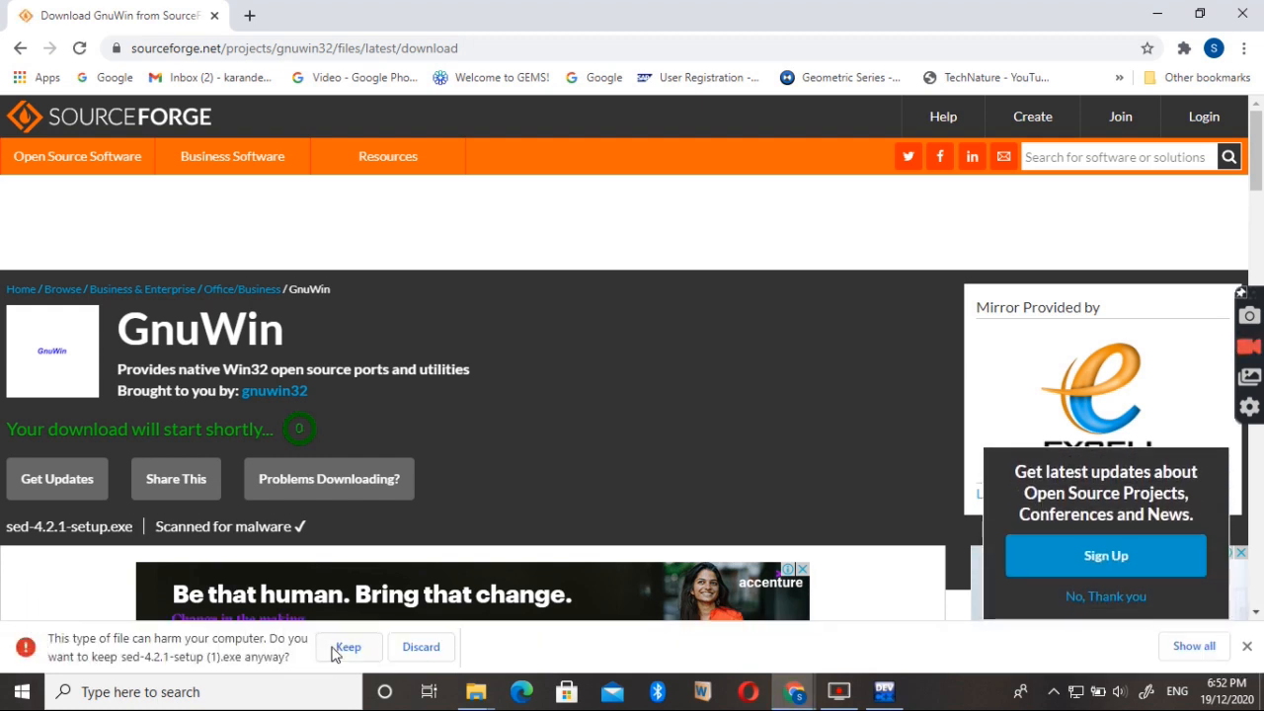
click(348, 648)
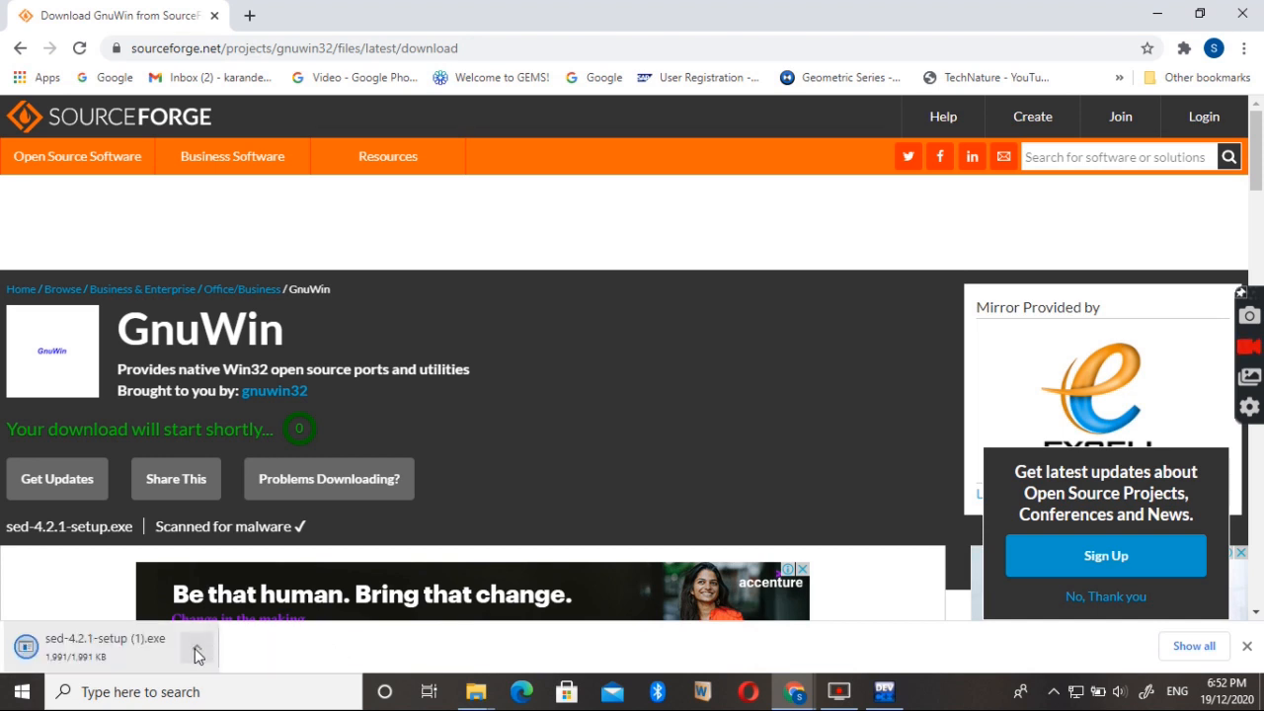
click(198, 648)
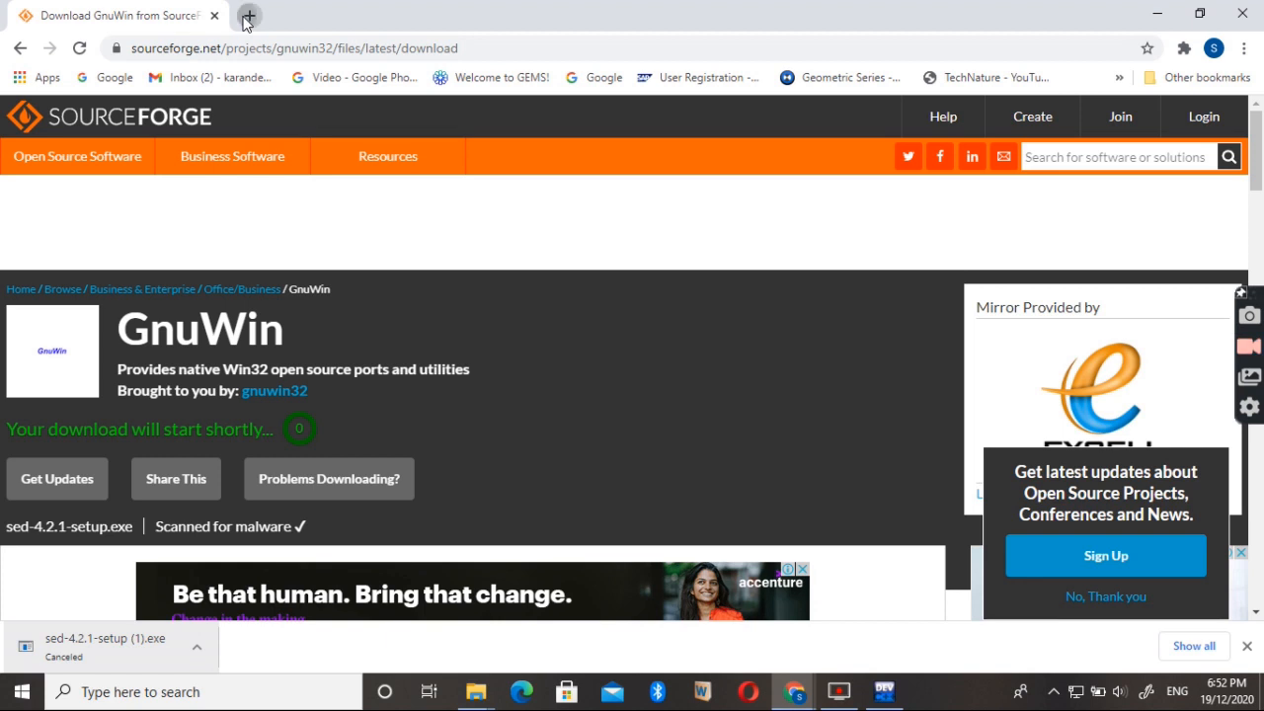
Step: In a new tab, search 'bison 2.4.1 download', reach its GnuWin SourceForge page and download the latest release
click(249, 15)
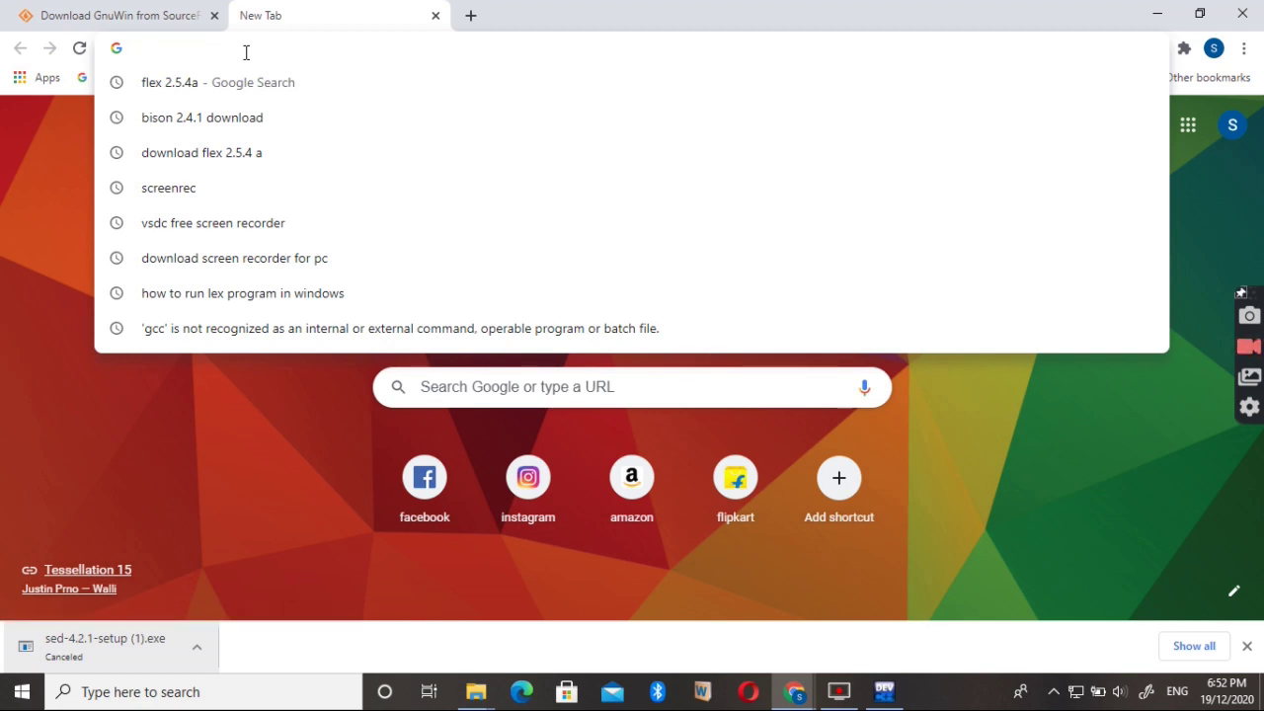
click(201, 116)
text(bison)
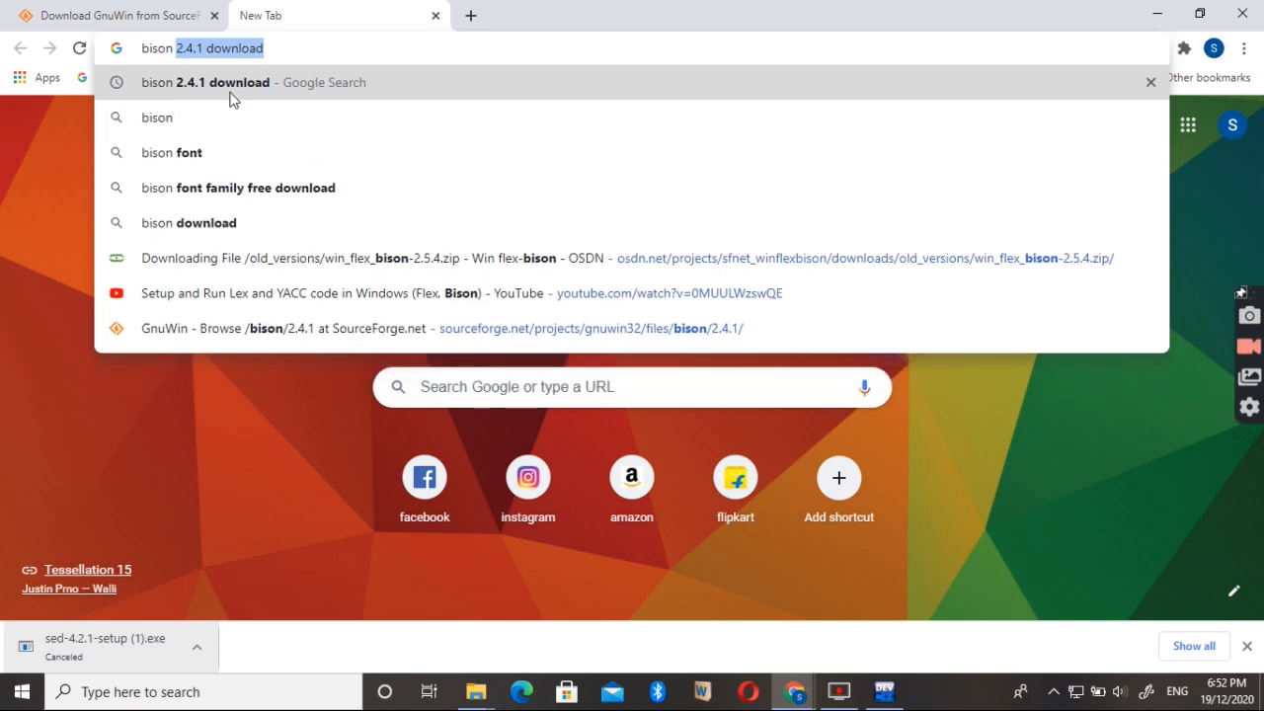
click(205, 83)
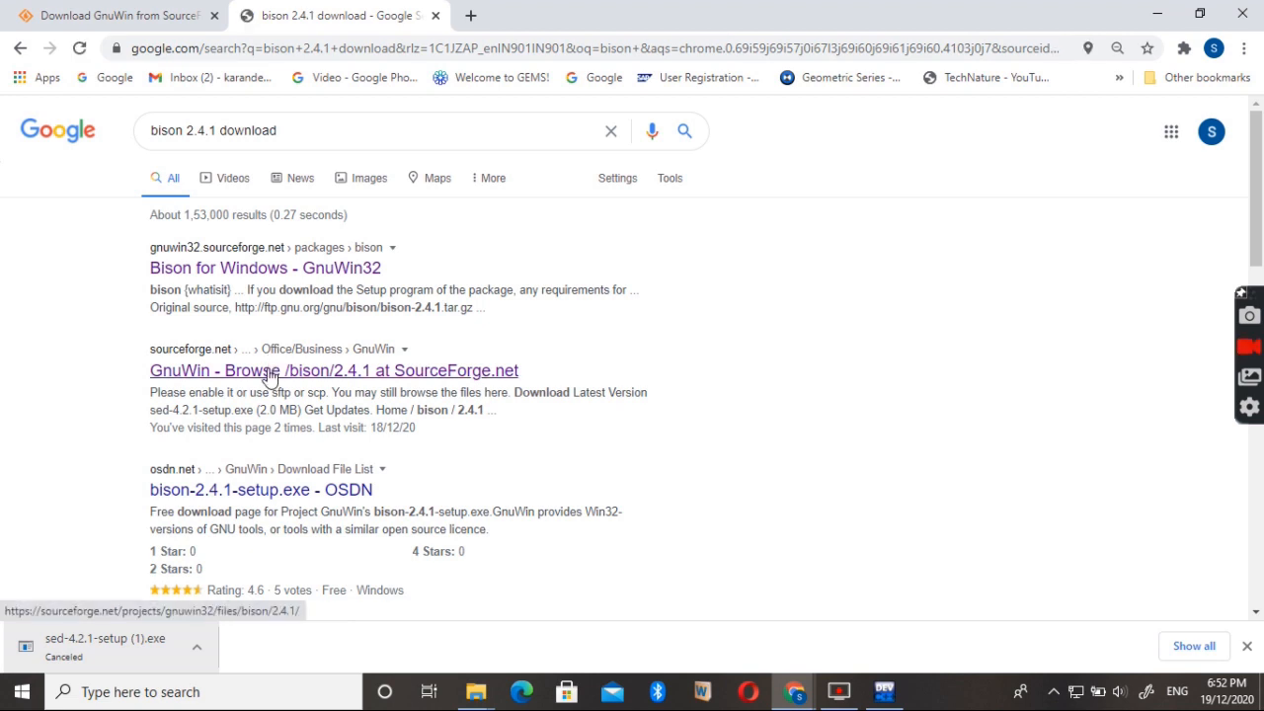
click(334, 371)
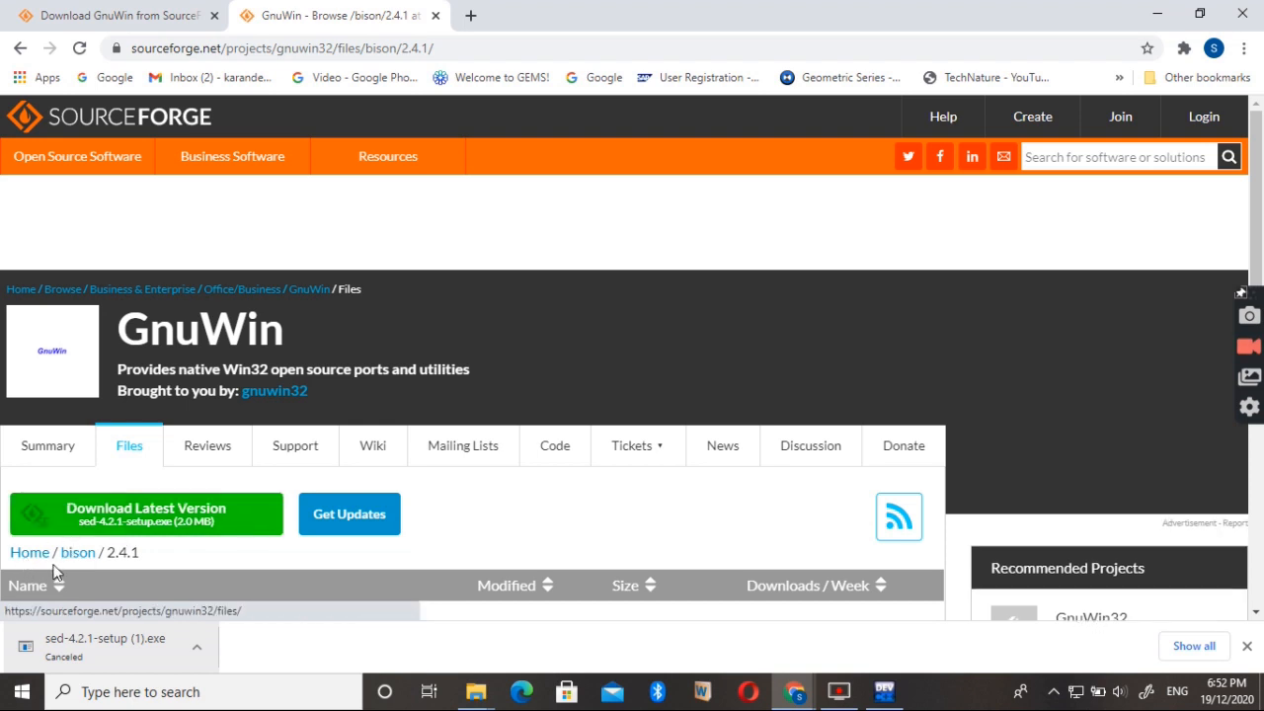
mouse_move(168, 523)
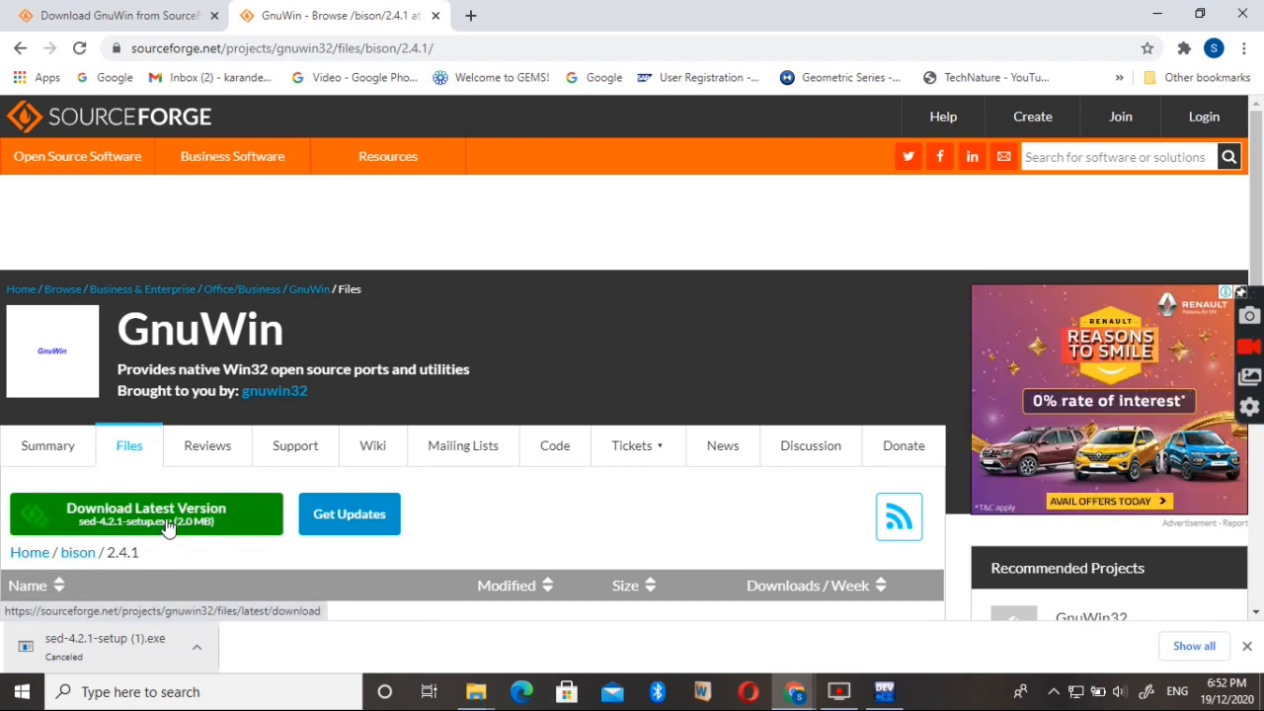
click(146, 513)
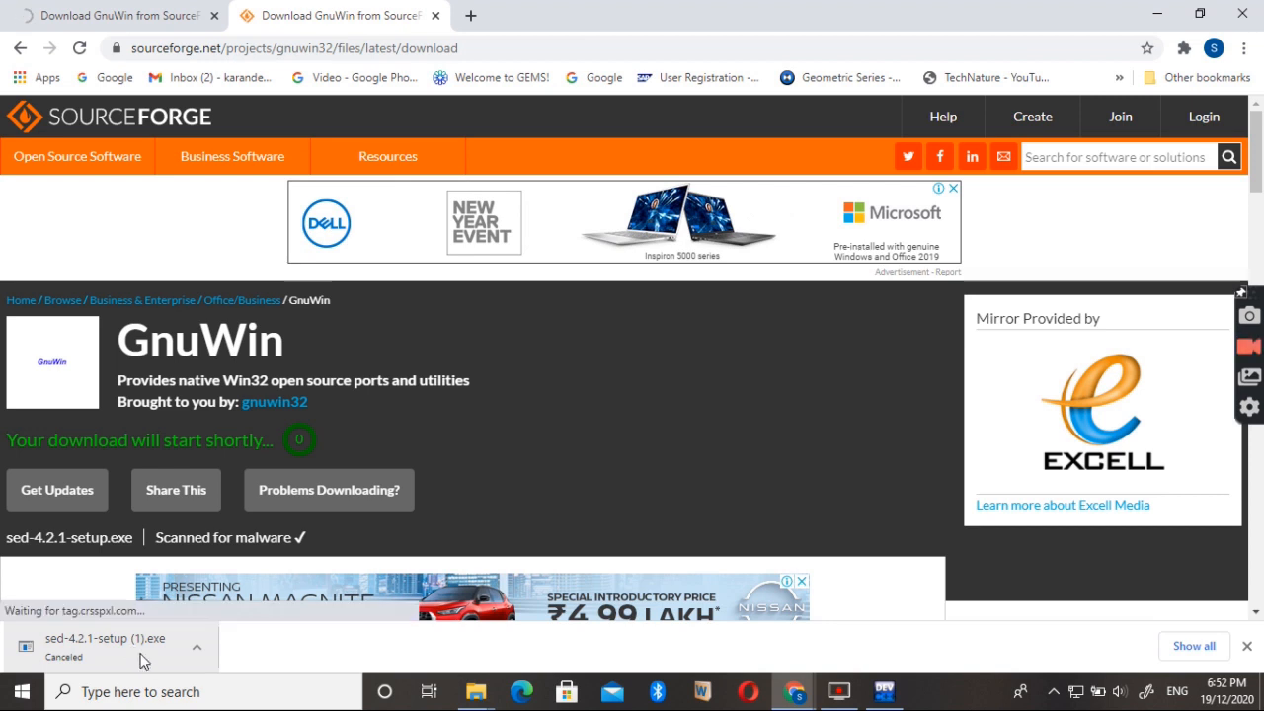
mouse_move(275, 624)
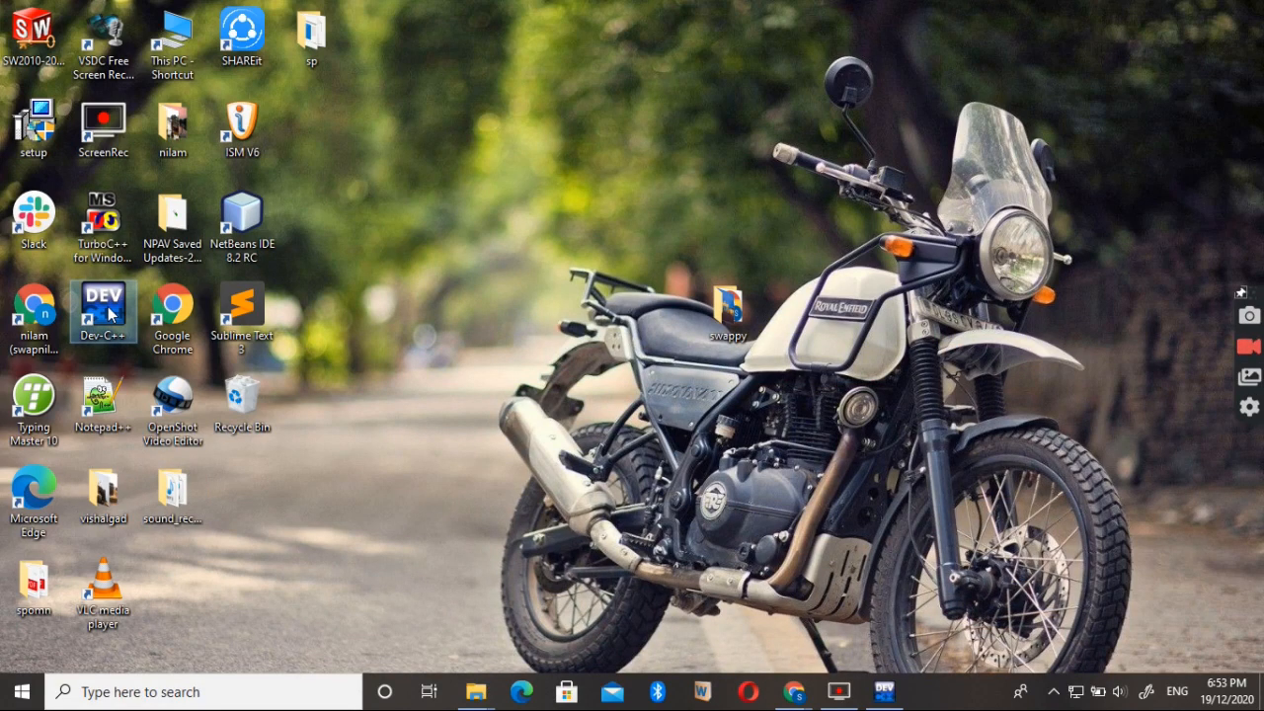
mouse_move(102, 312)
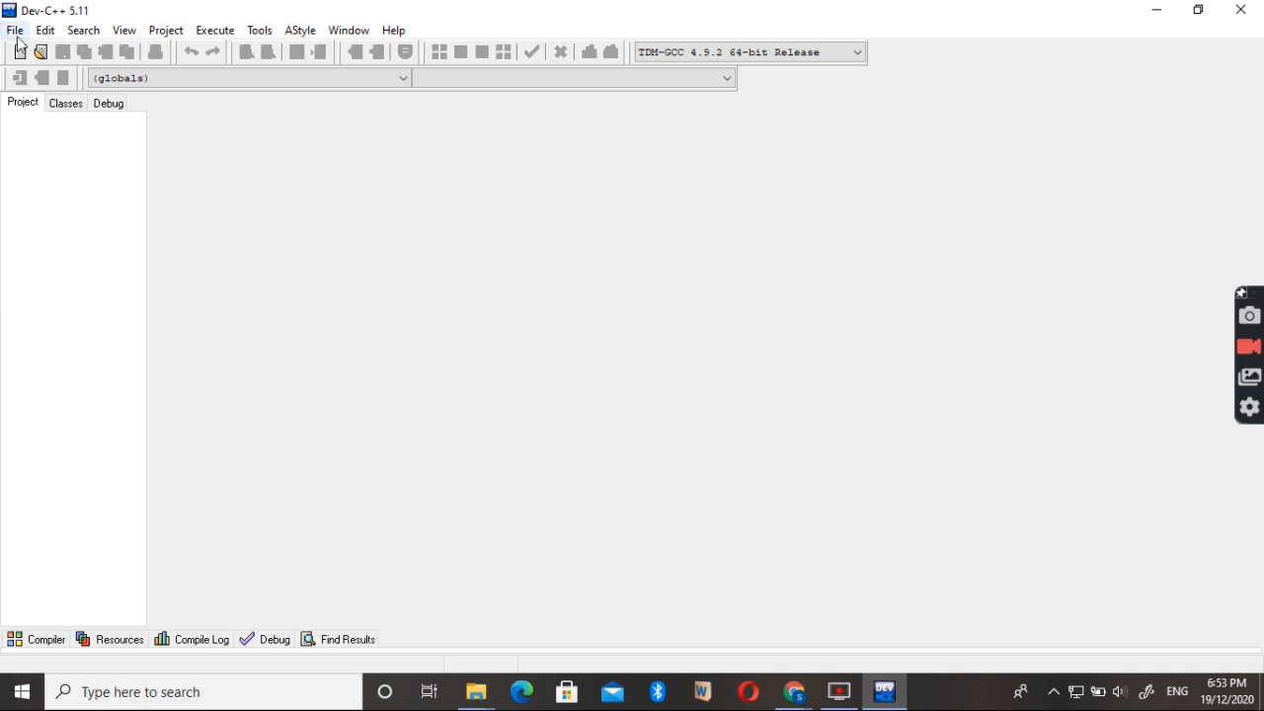
mouse_move(1158, 209)
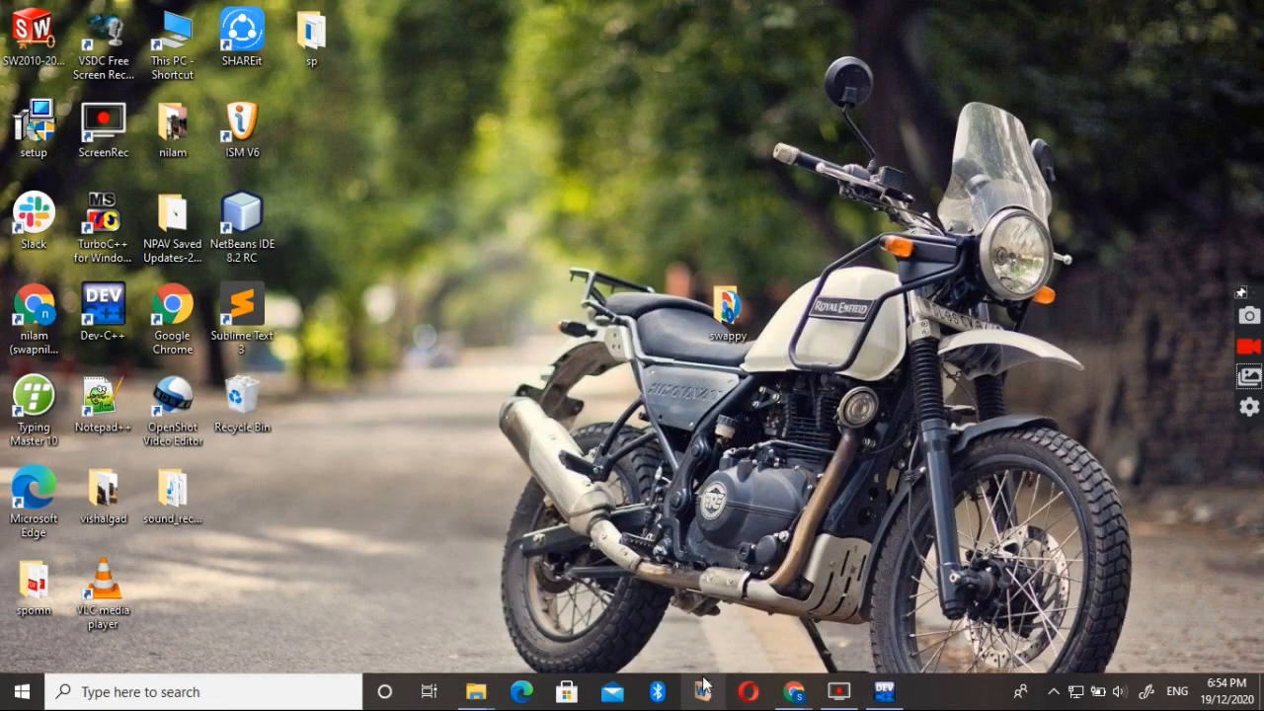
mouse_move(474, 691)
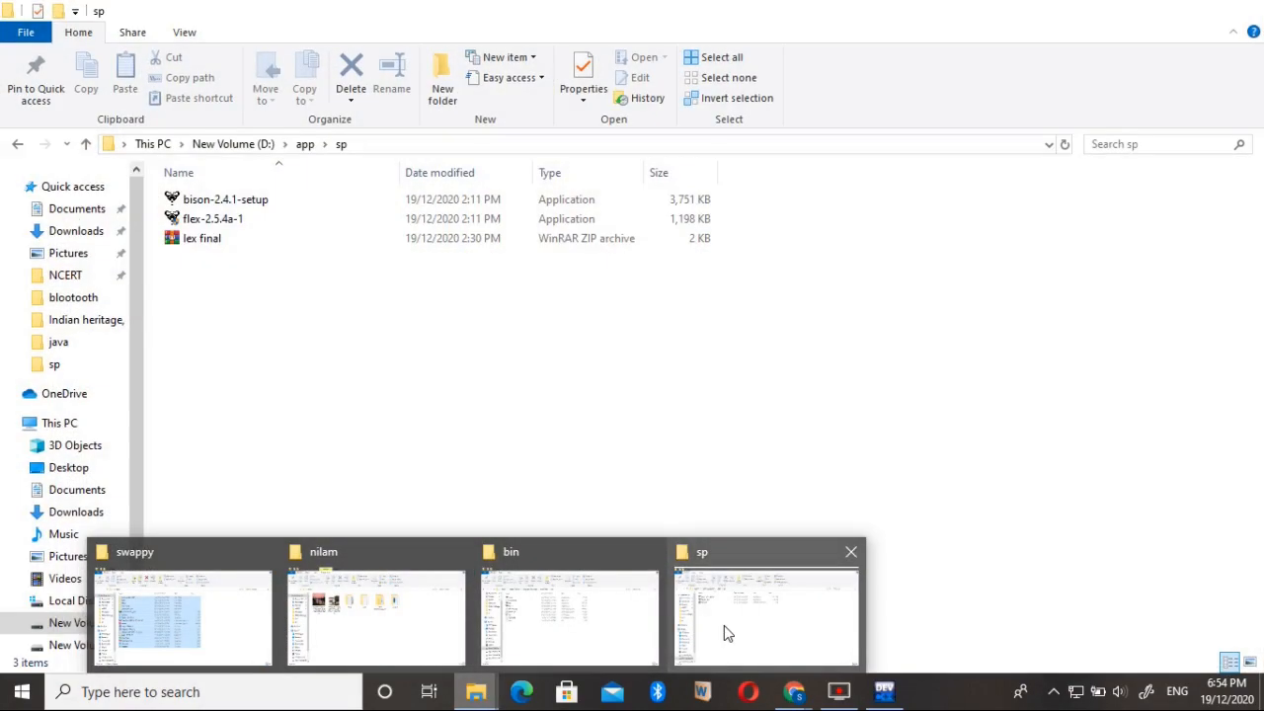
mouse_move(213, 218)
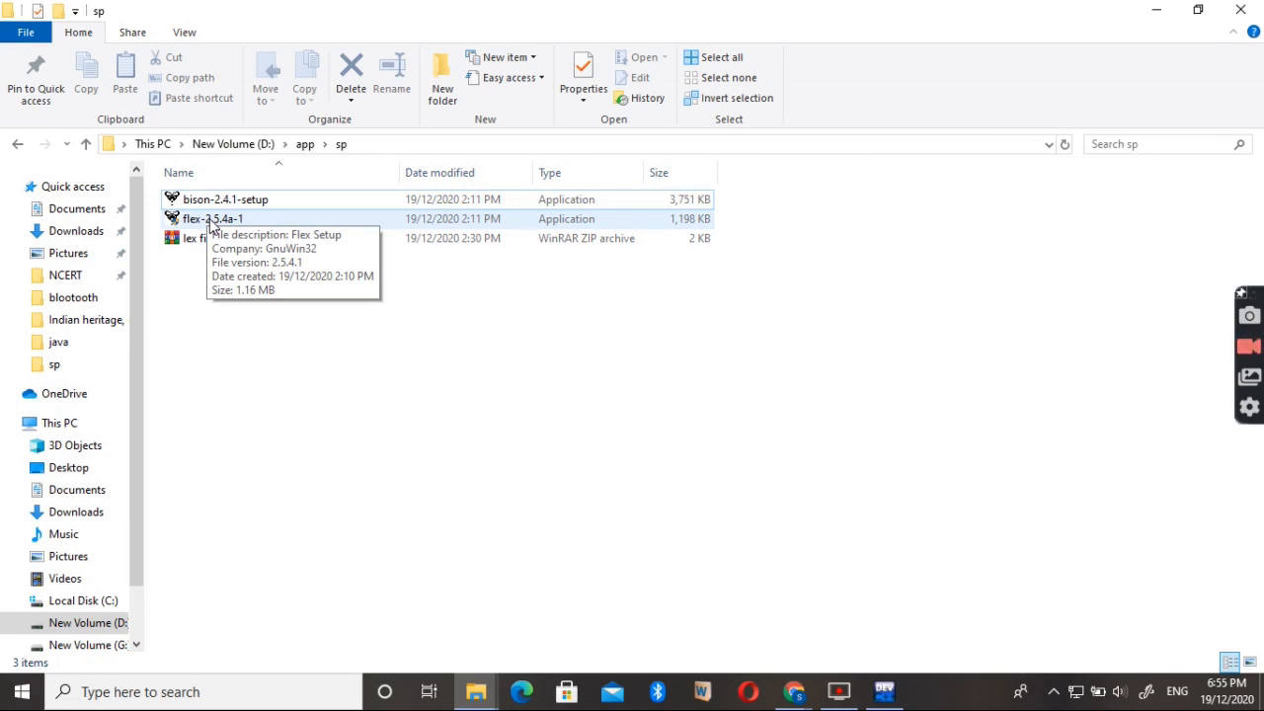
Step: Run the flex-2.5.4a-1 installer from the sp folder
click(214, 218)
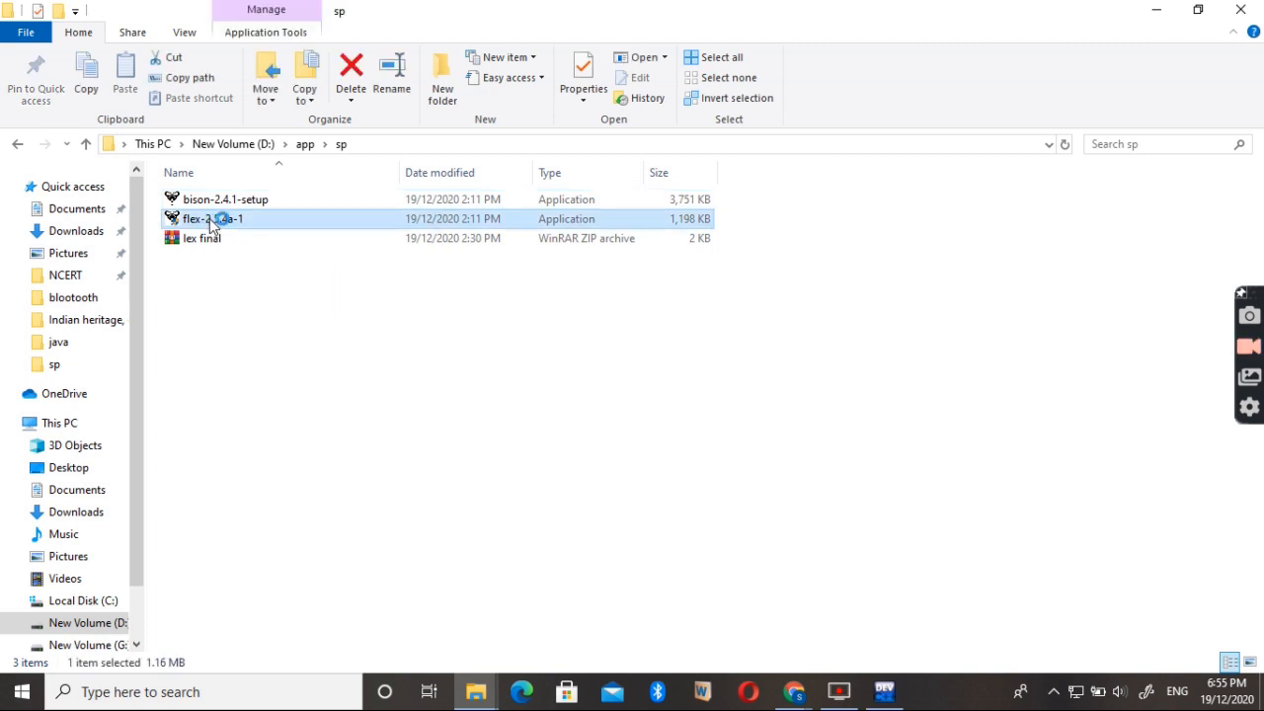
double_click(213, 218)
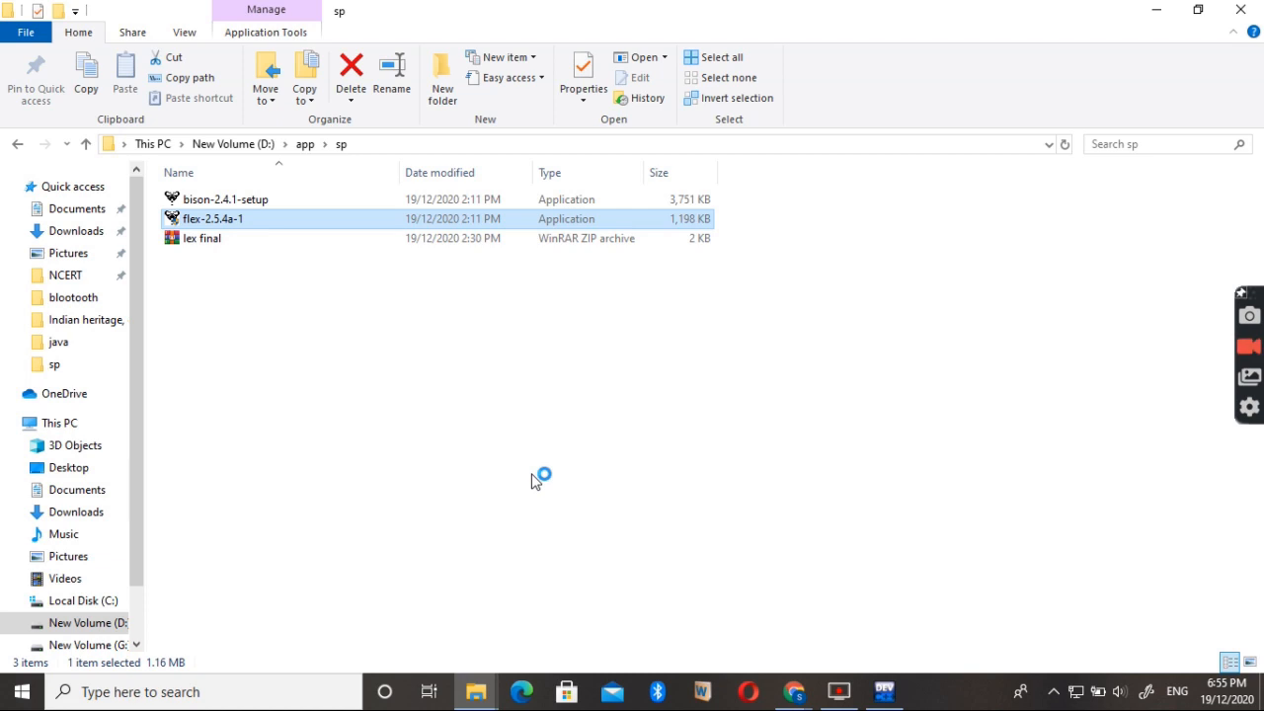
Step: Start the Flex setup wizard and accept its license agreement
double_click(214, 218)
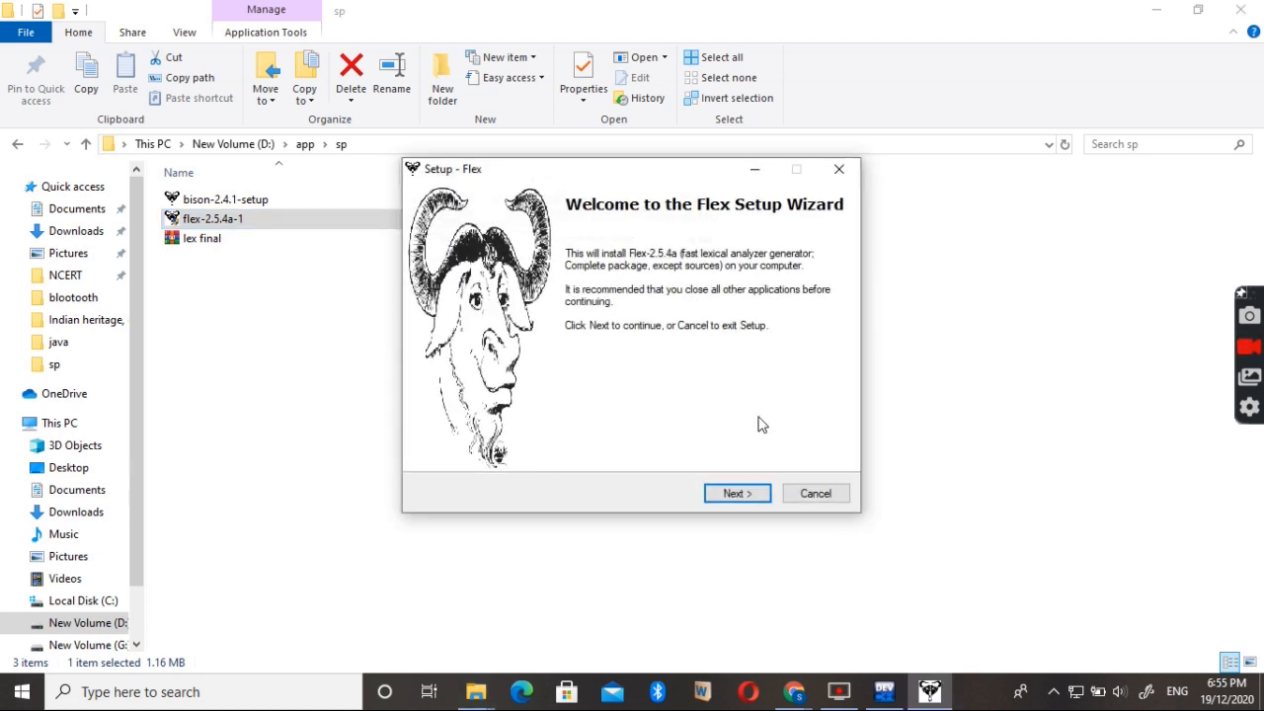
click(737, 494)
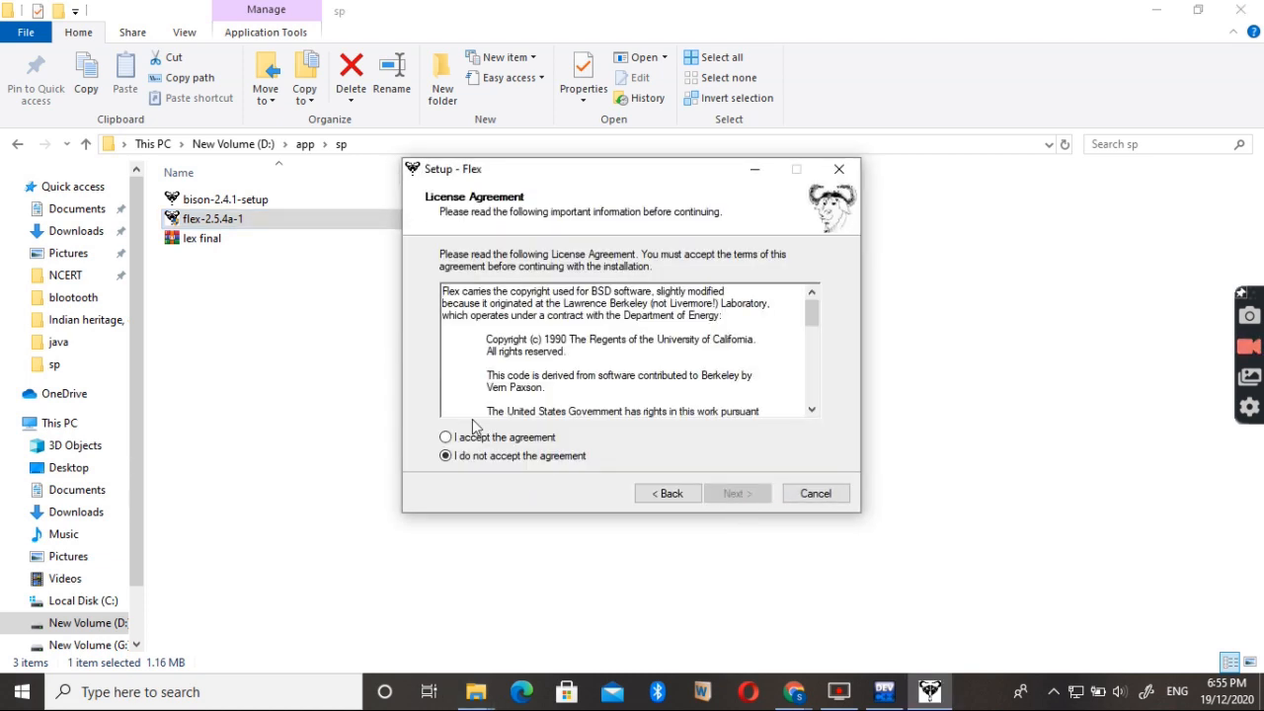
click(446, 437)
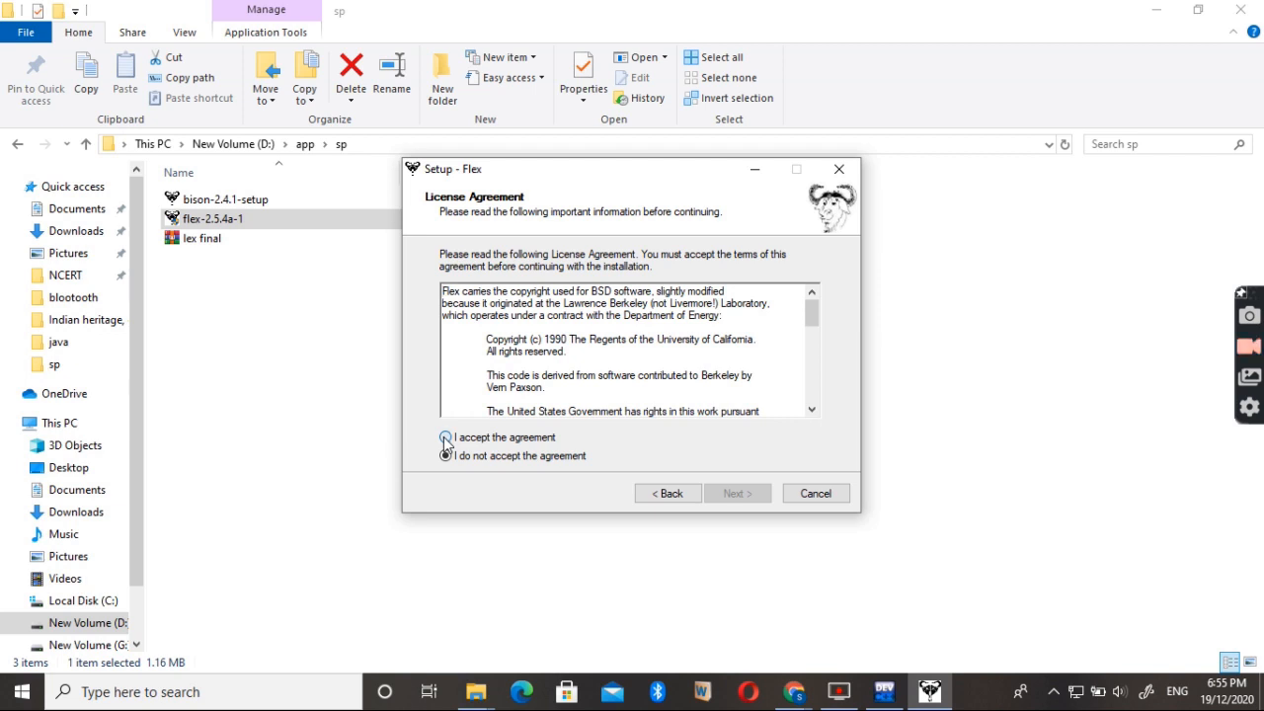
click(735, 493)
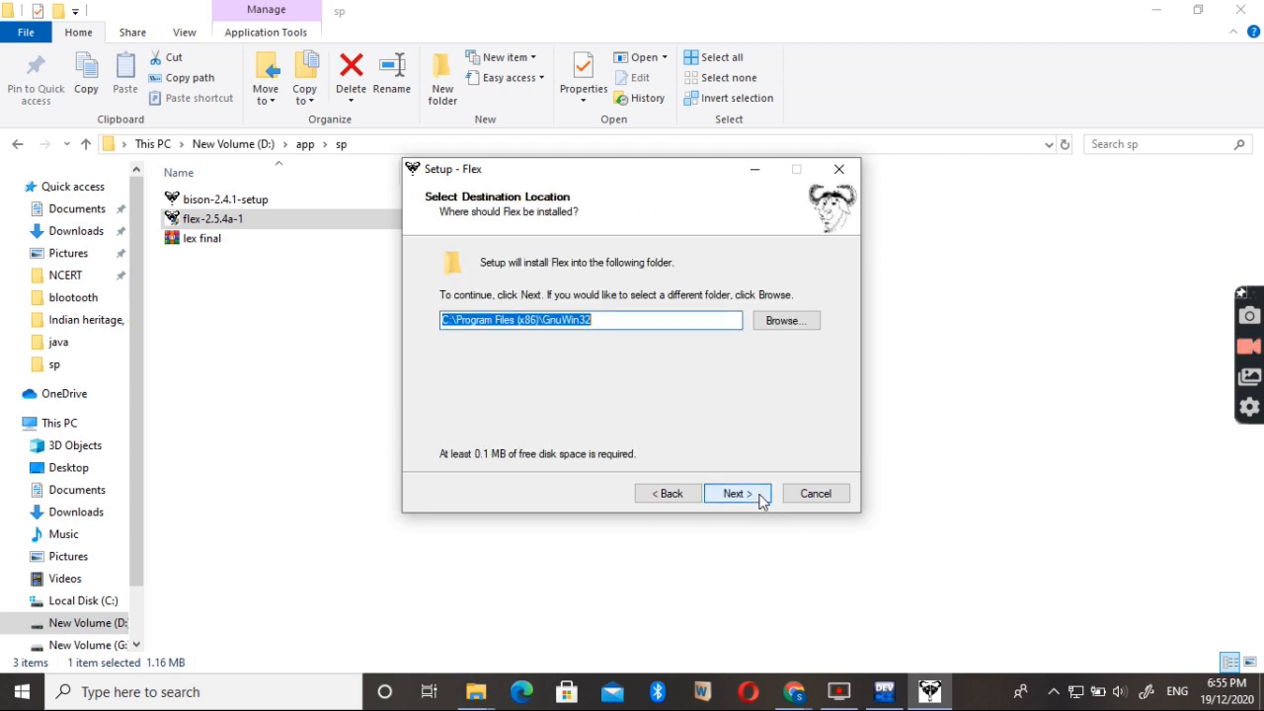
mouse_move(696, 326)
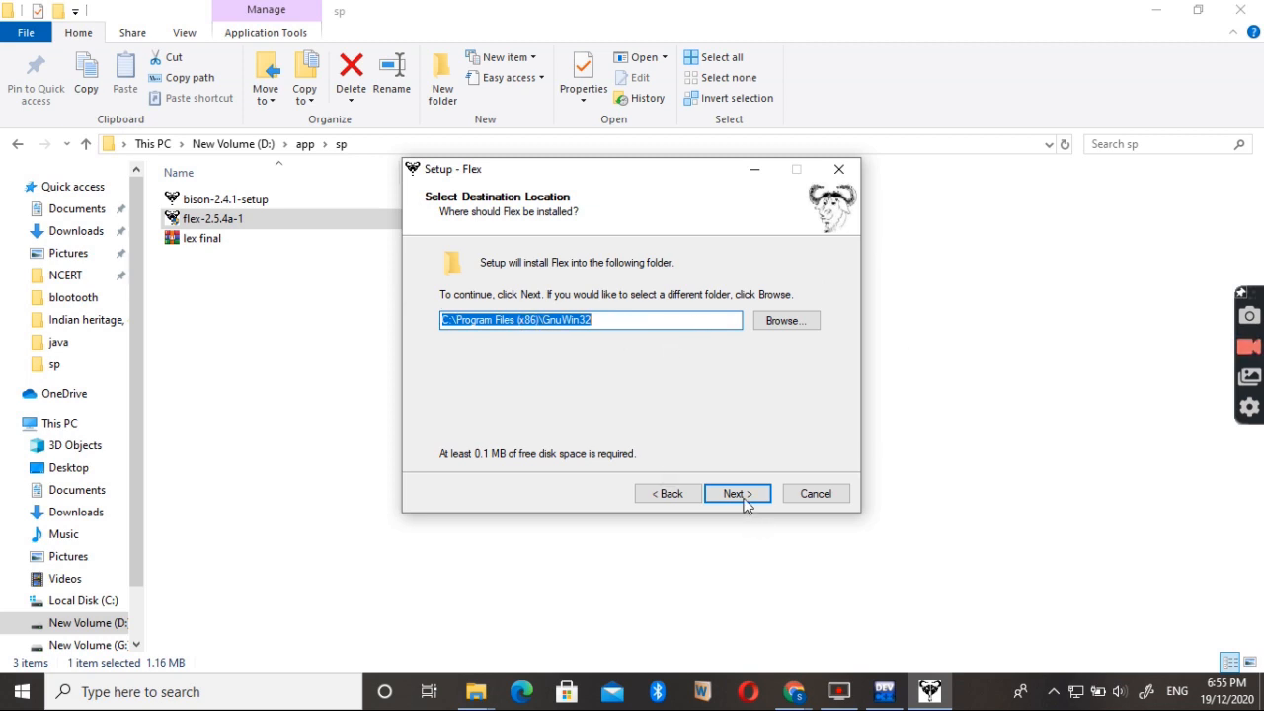
Step: Accept the default location, components, Start Menu folder and tasks, install Flex and finish
click(737, 494)
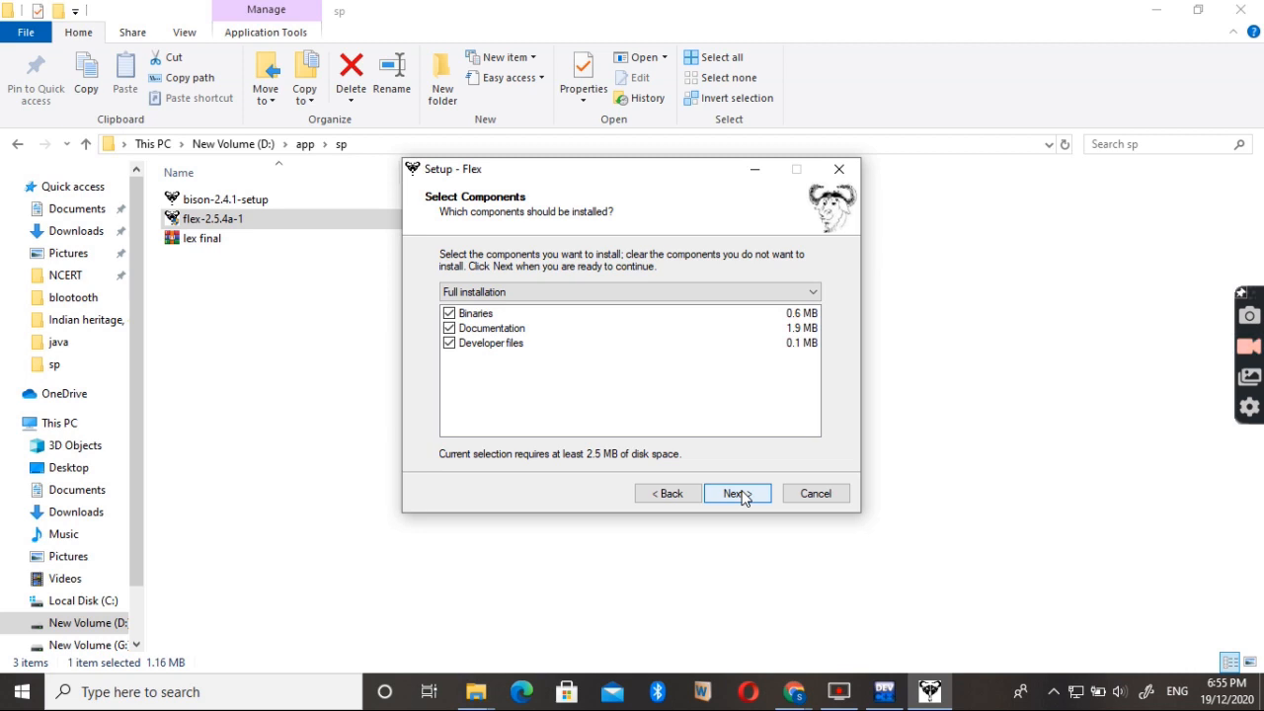
click(735, 494)
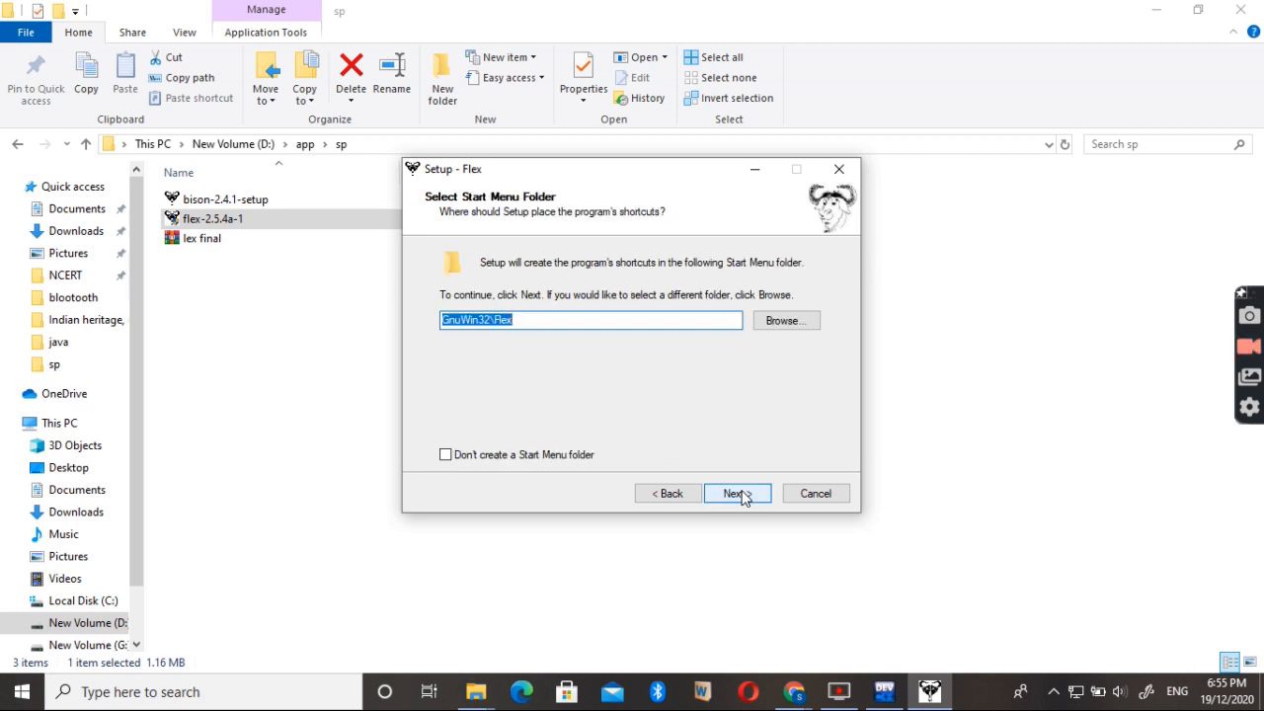
click(734, 494)
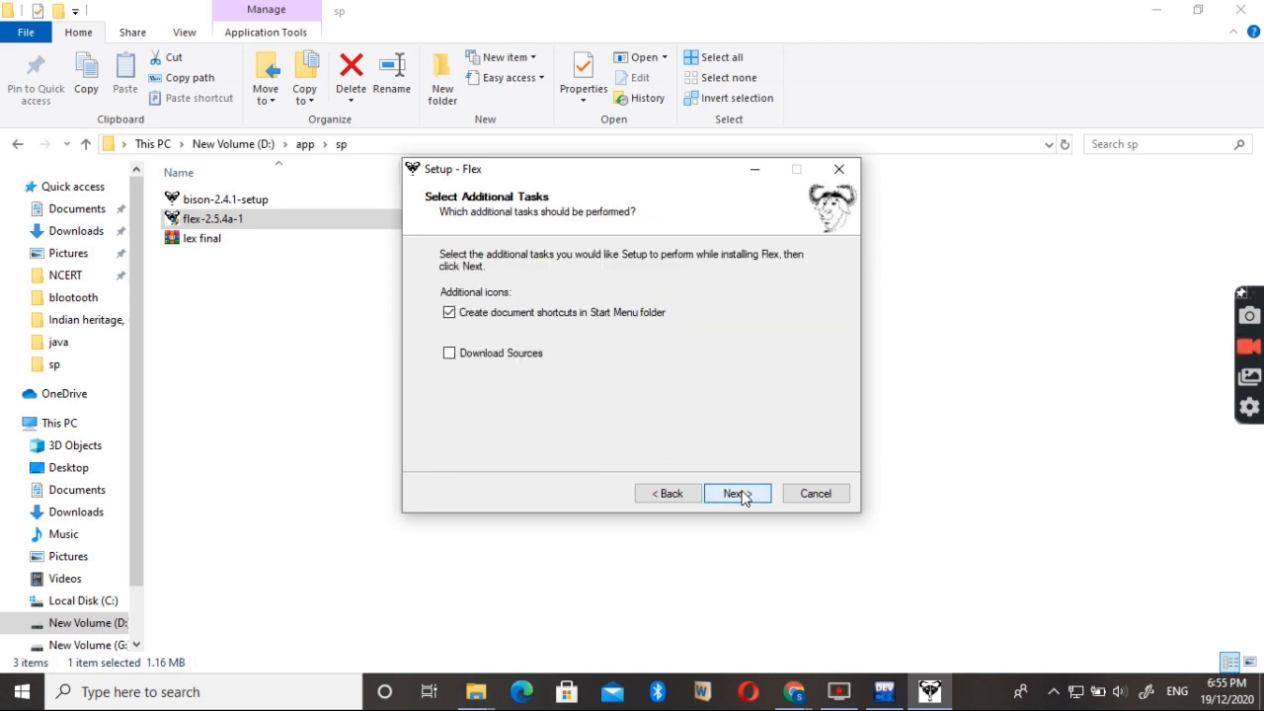
click(734, 494)
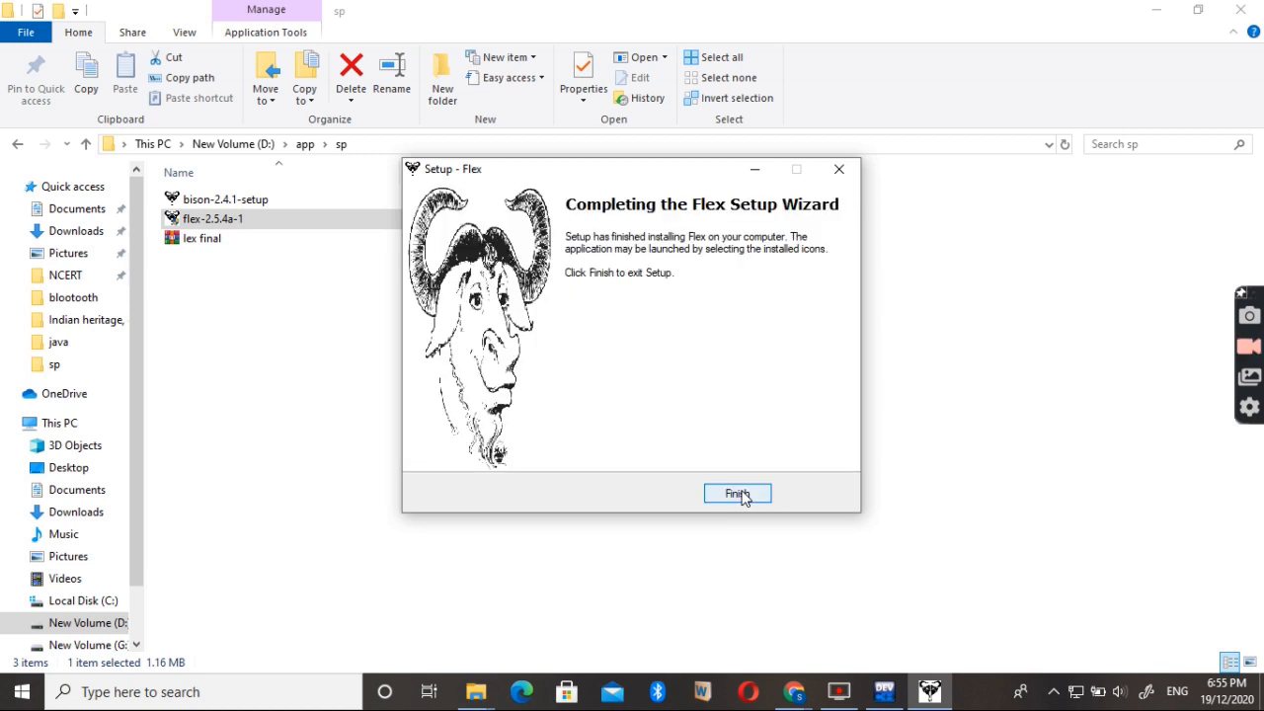
click(739, 493)
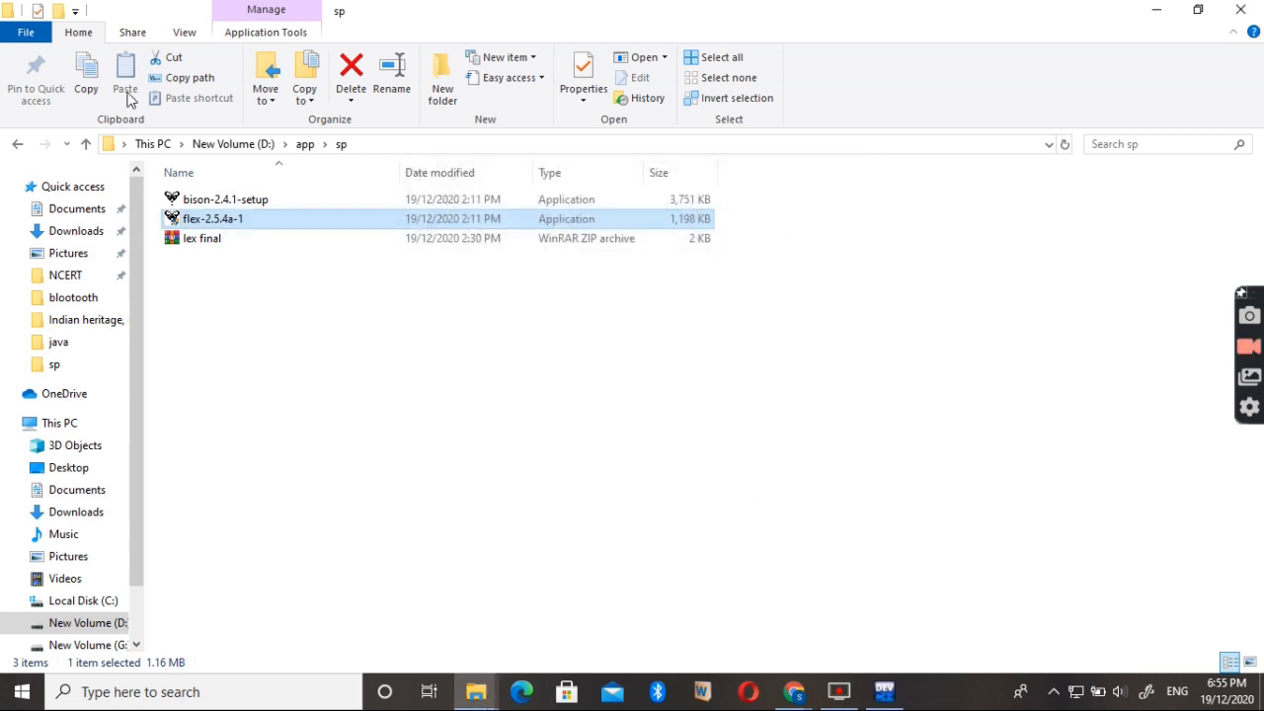
Step: Launch bison-2.4.1-setup and accept the Bison license agreement
click(225, 197)
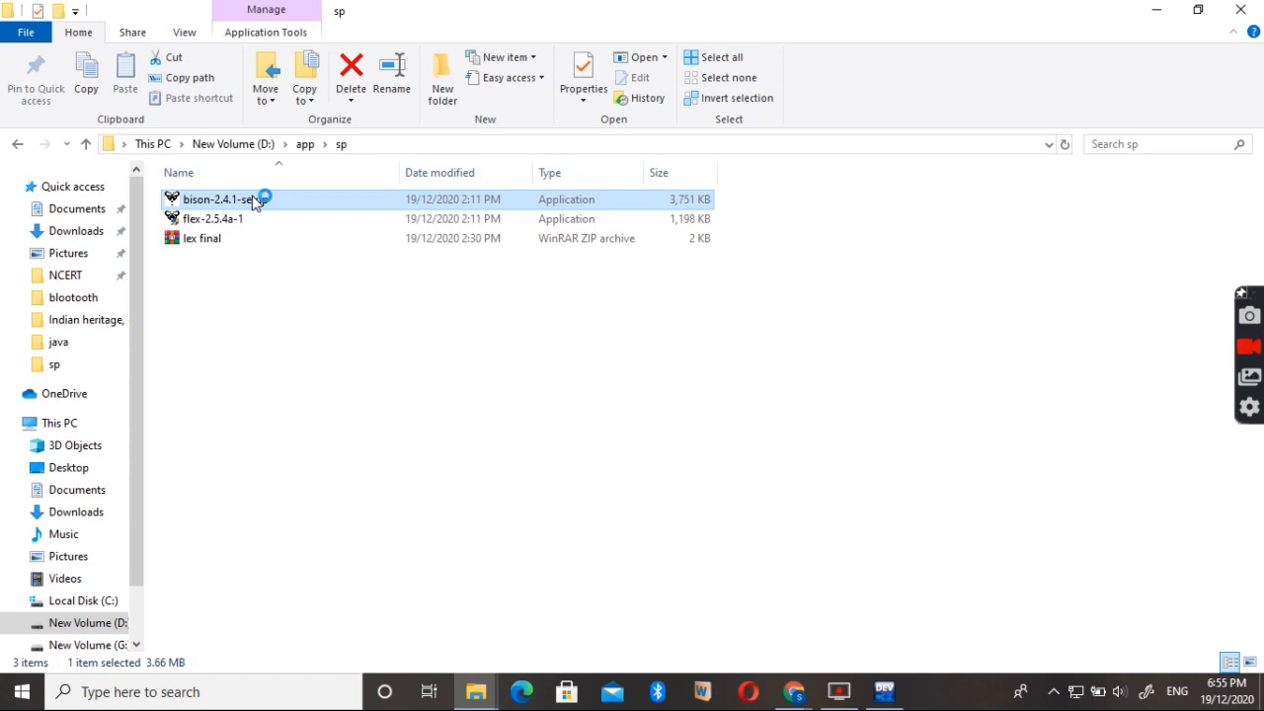
mouse_move(257, 201)
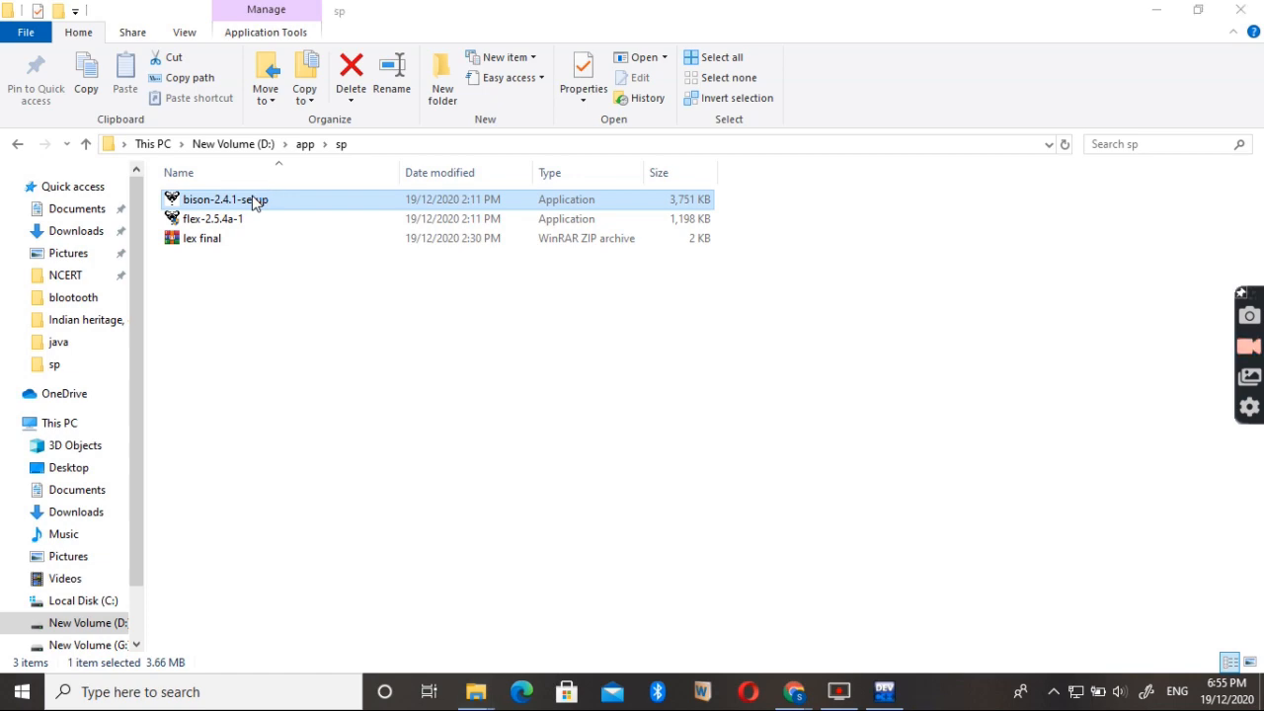
double_click(225, 197)
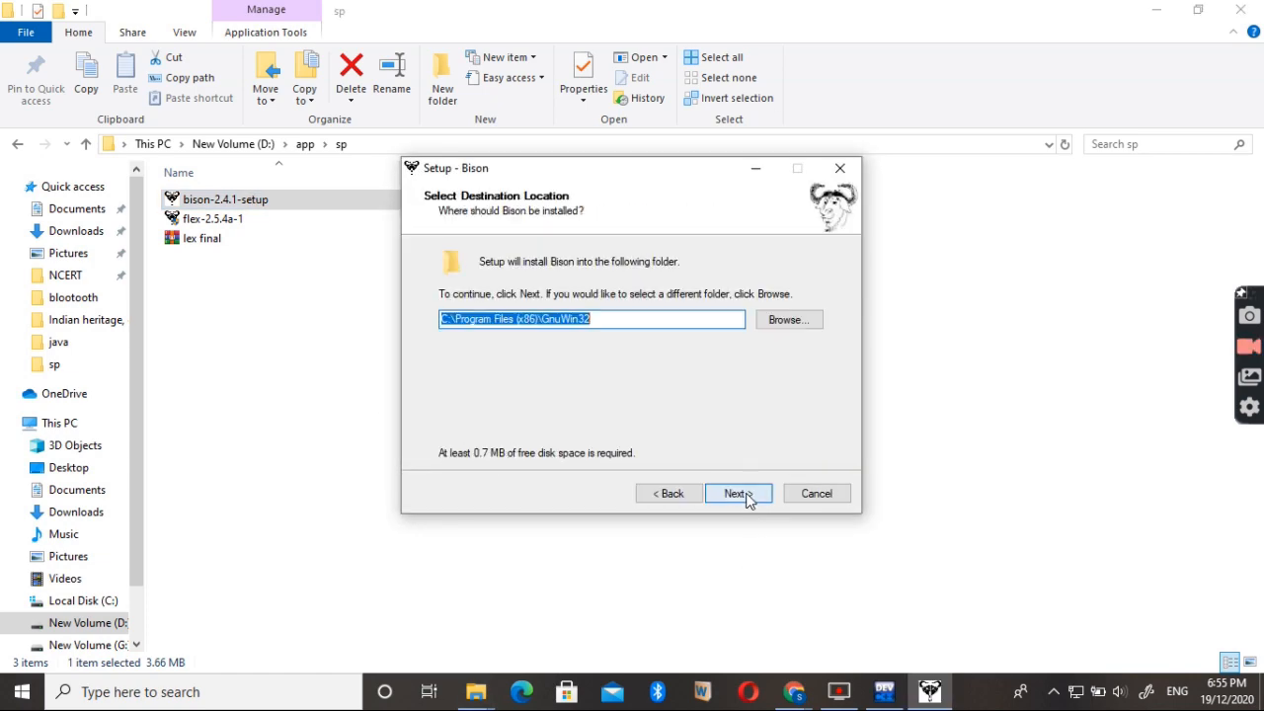
click(667, 494)
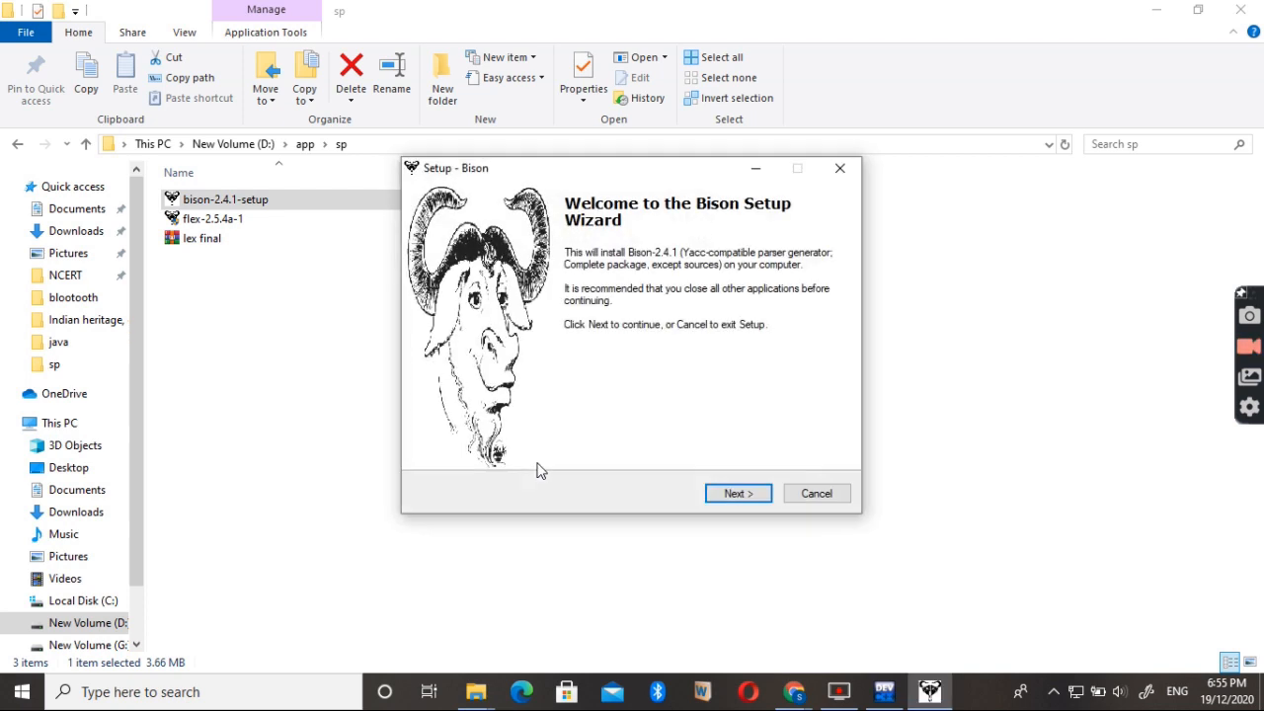
click(739, 494)
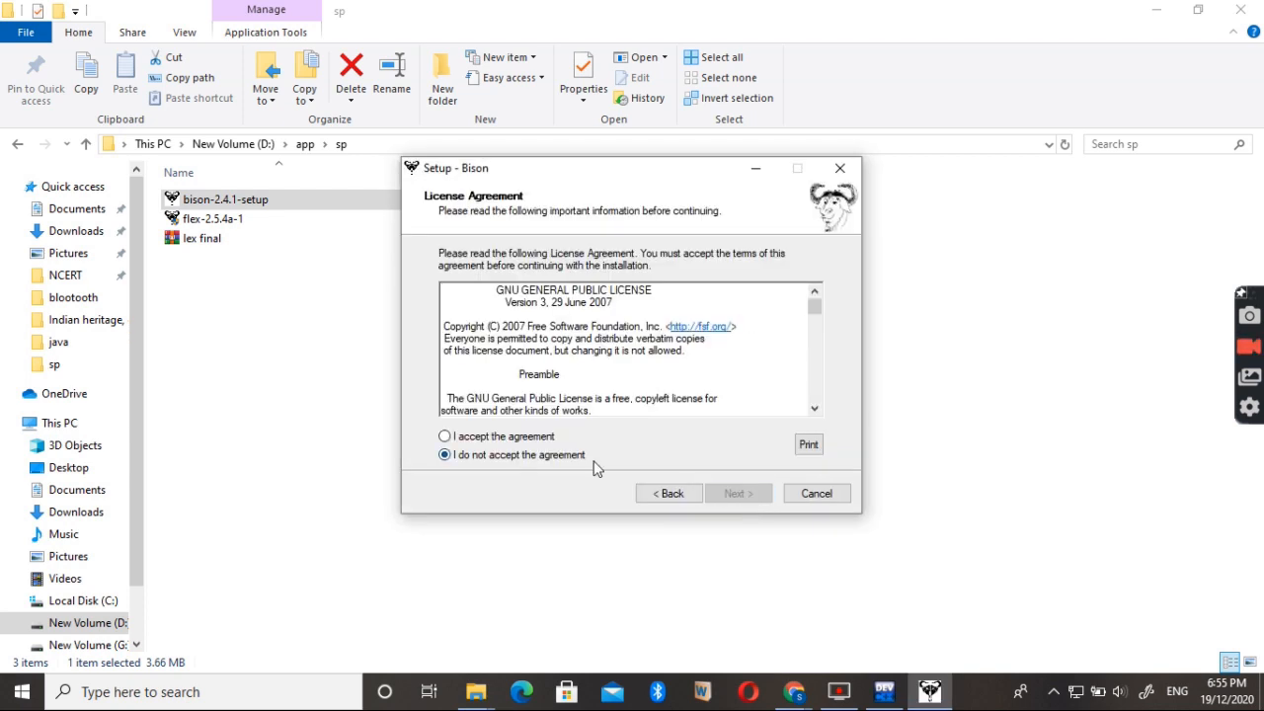
click(445, 437)
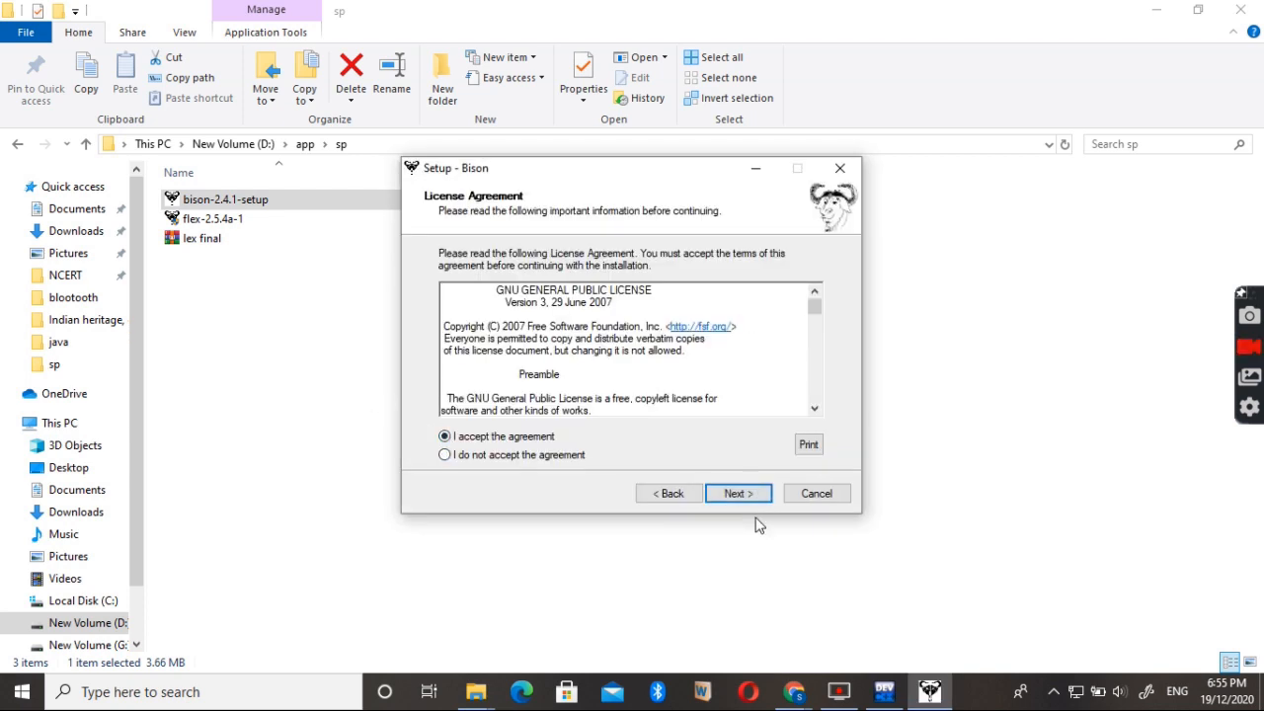
click(739, 494)
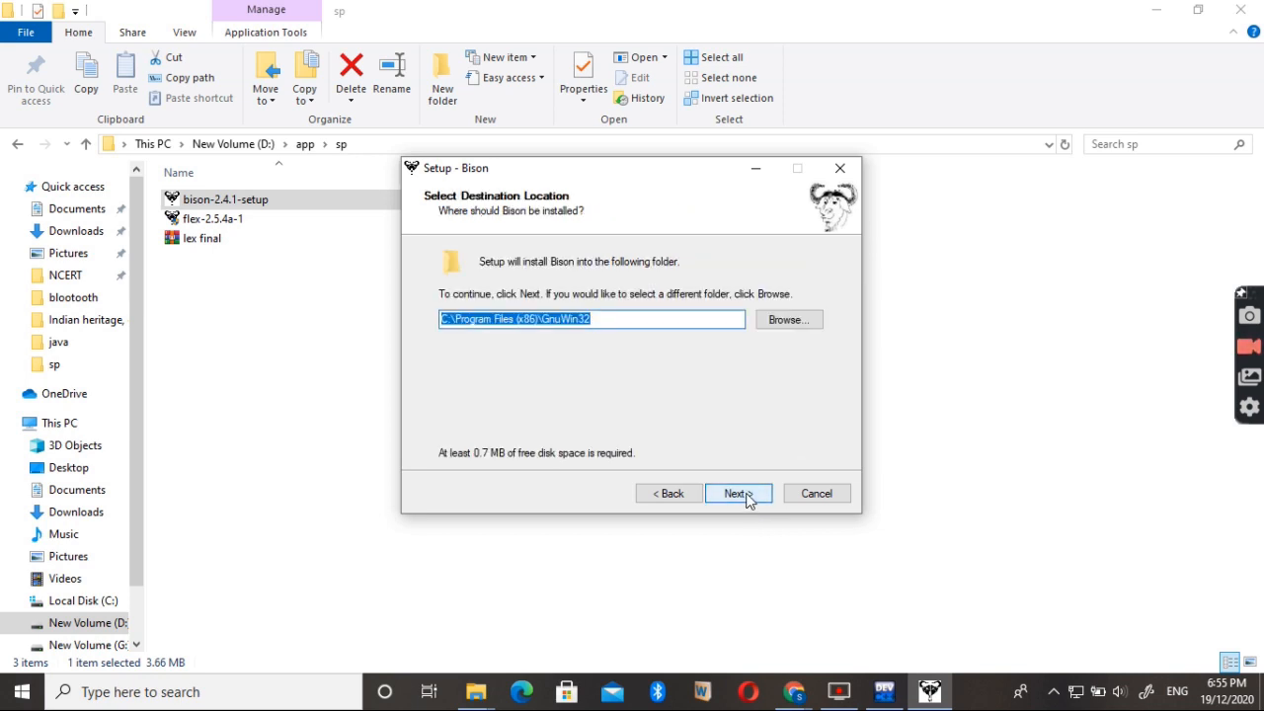
mouse_move(855, 553)
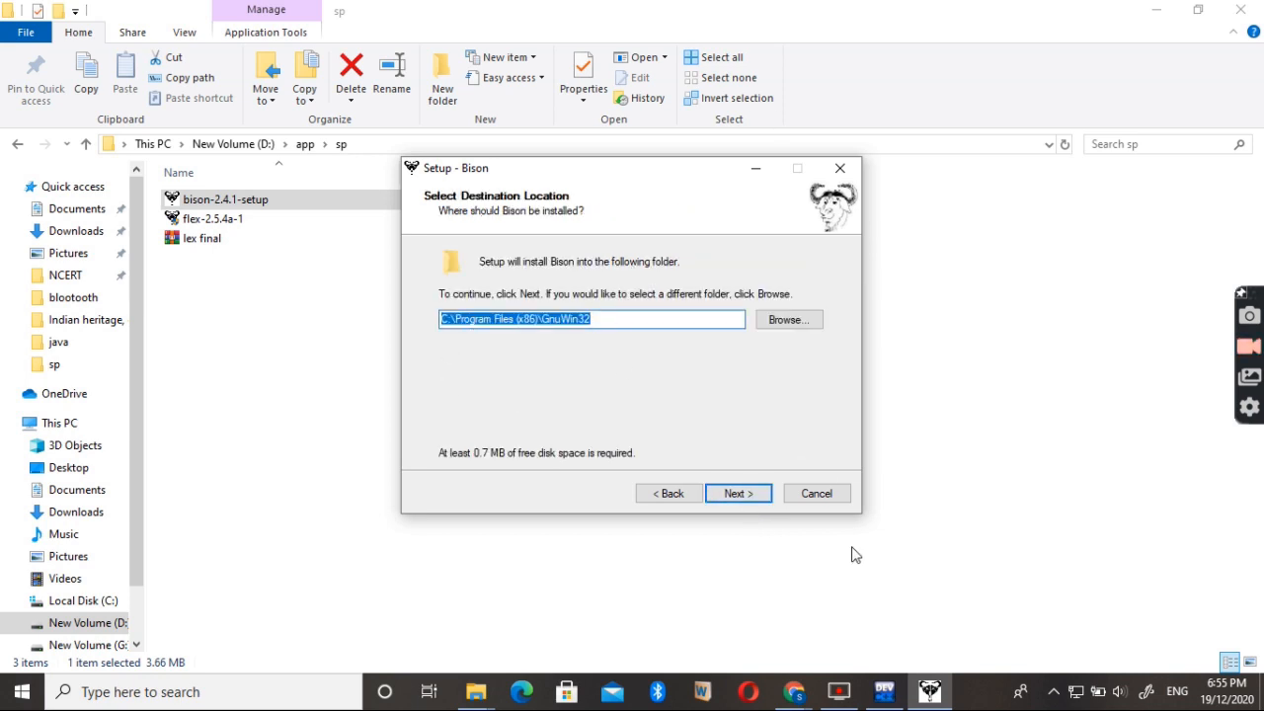
Step: Keep the default location, components and Start Menu folder, replace the old version and install Bison
click(739, 494)
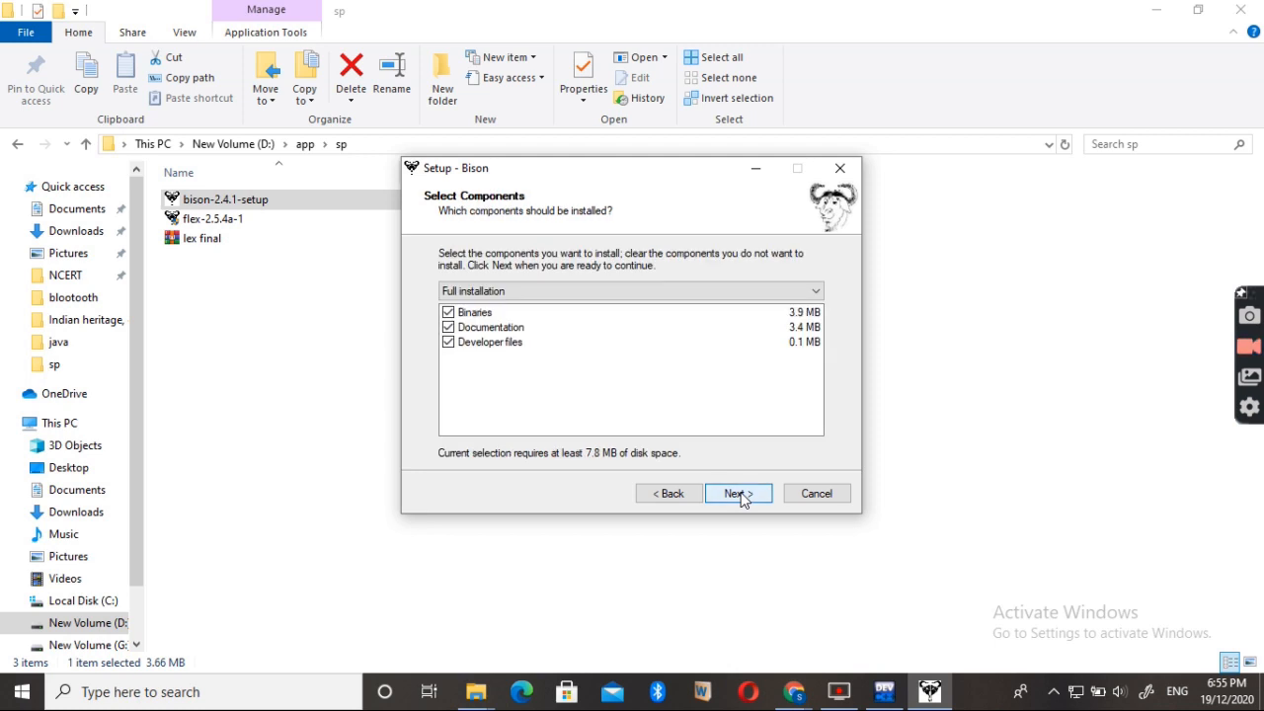
click(738, 493)
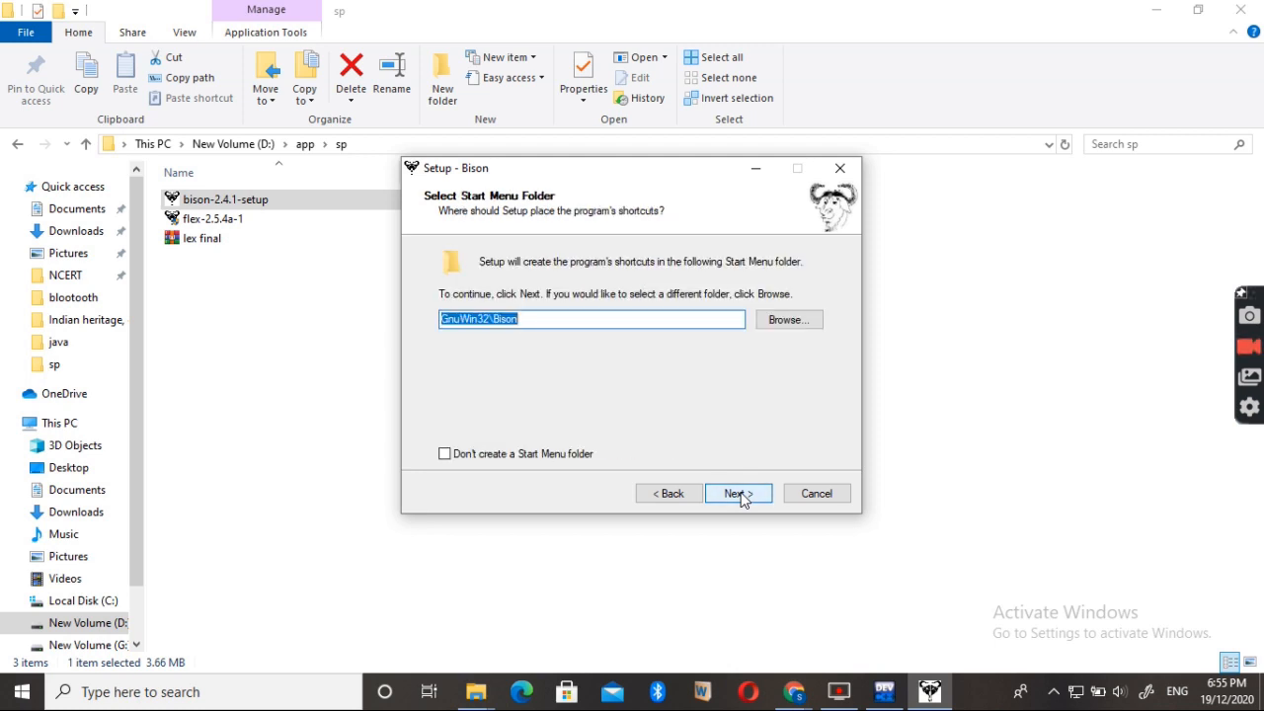
click(737, 493)
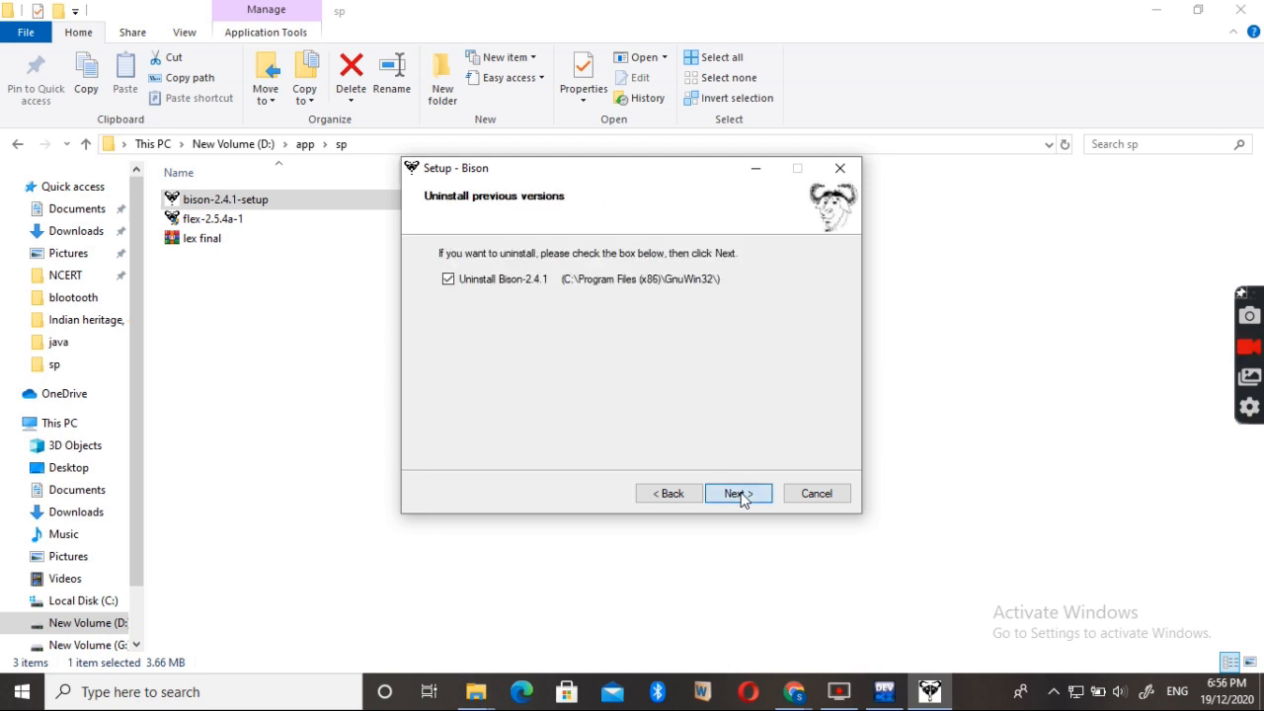
click(738, 494)
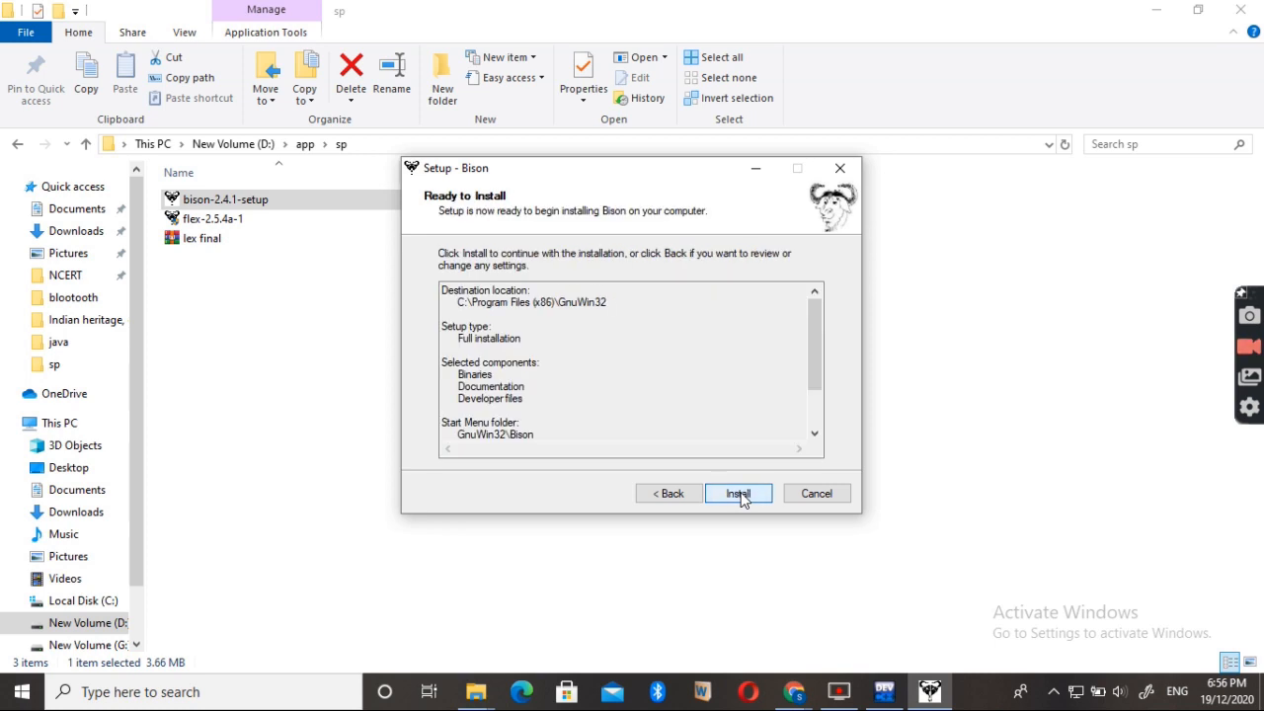
click(739, 494)
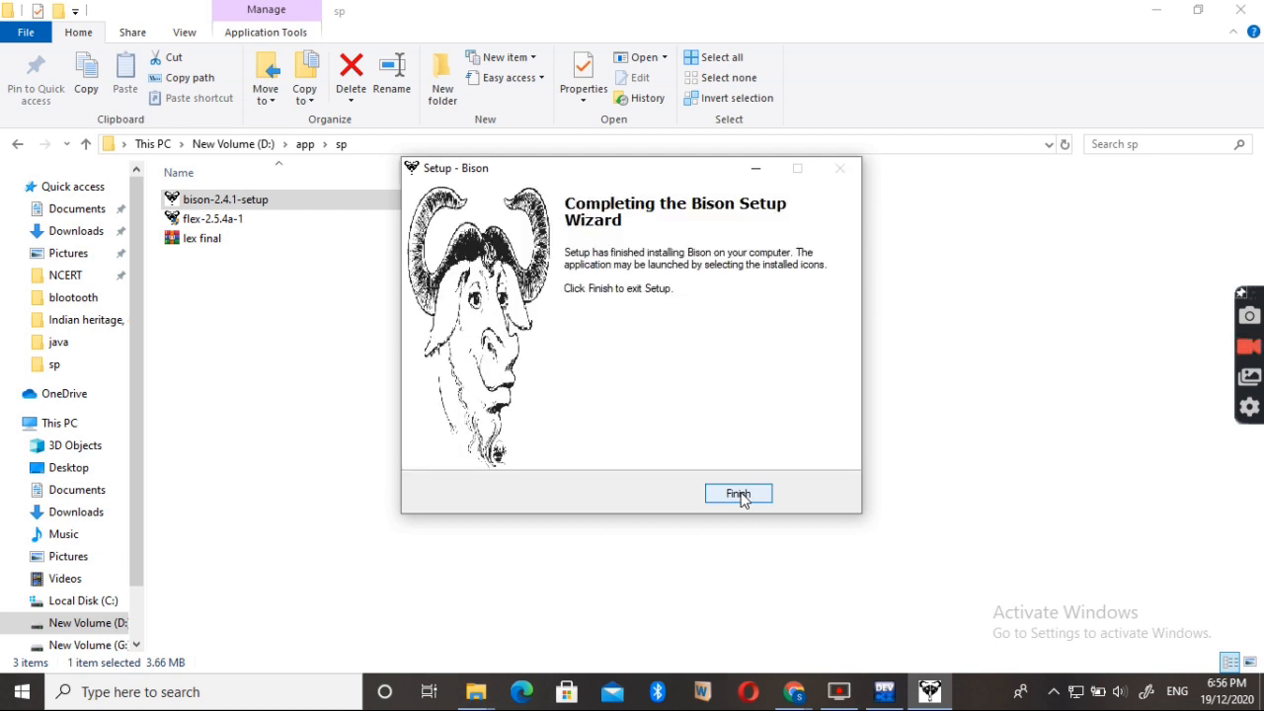
Step: Finish the Bison installer and open Program Files (x86) in File Explorer
click(739, 494)
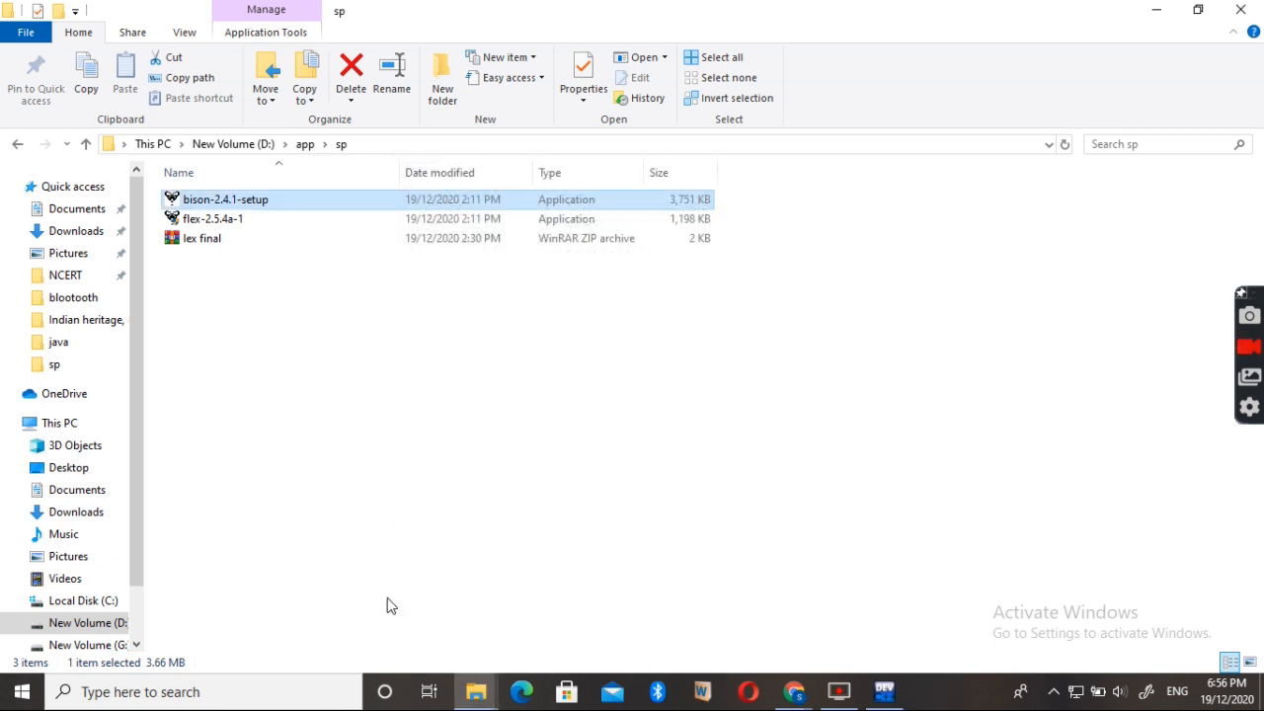
mouse_move(478, 692)
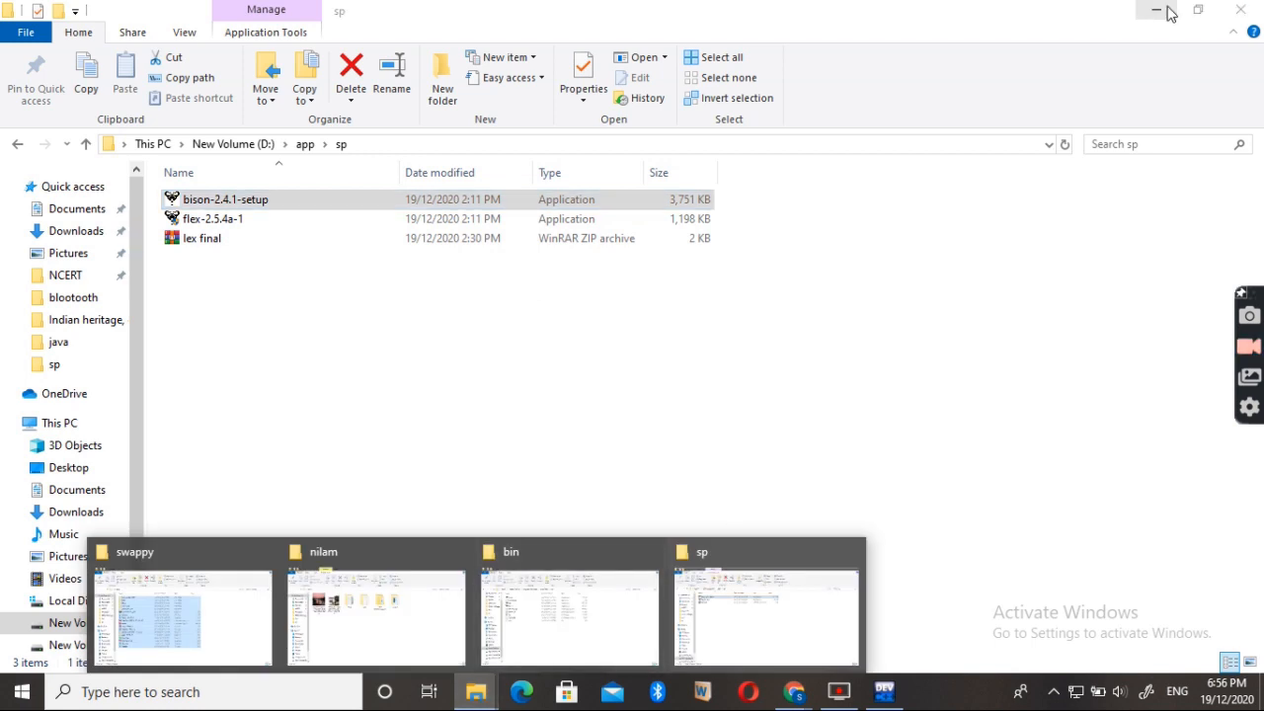
click(1158, 10)
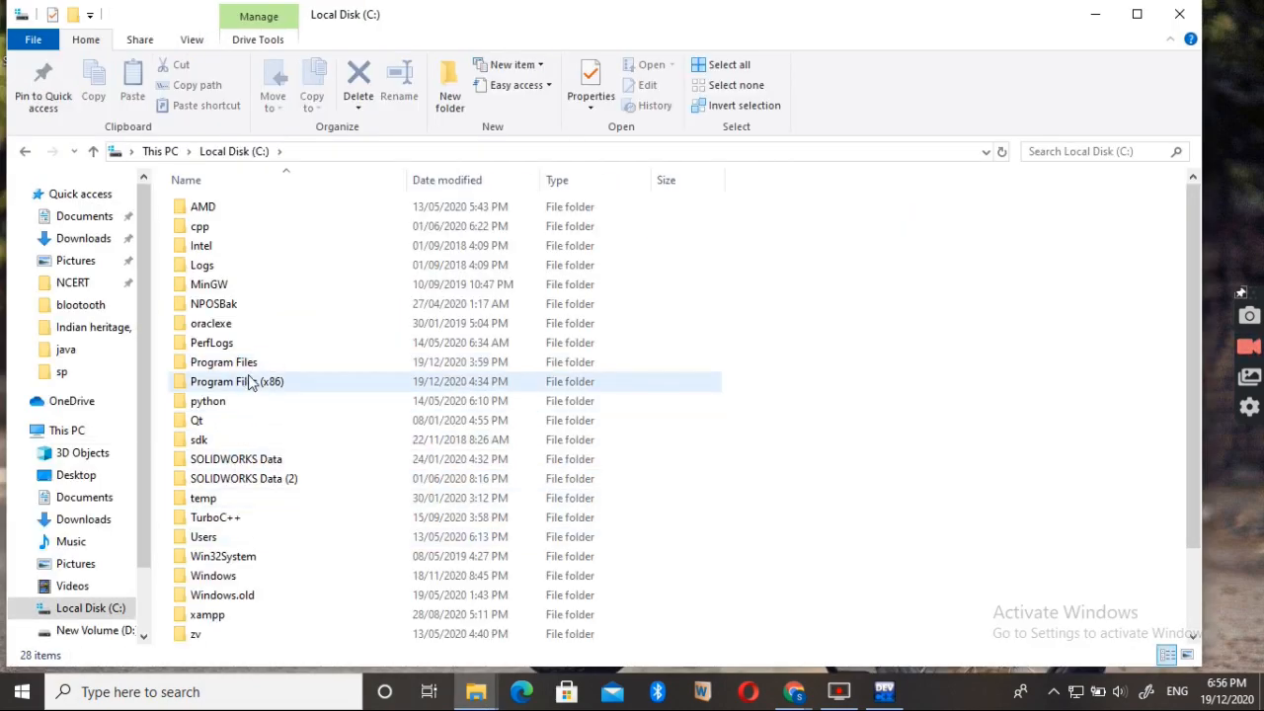
double_click(237, 381)
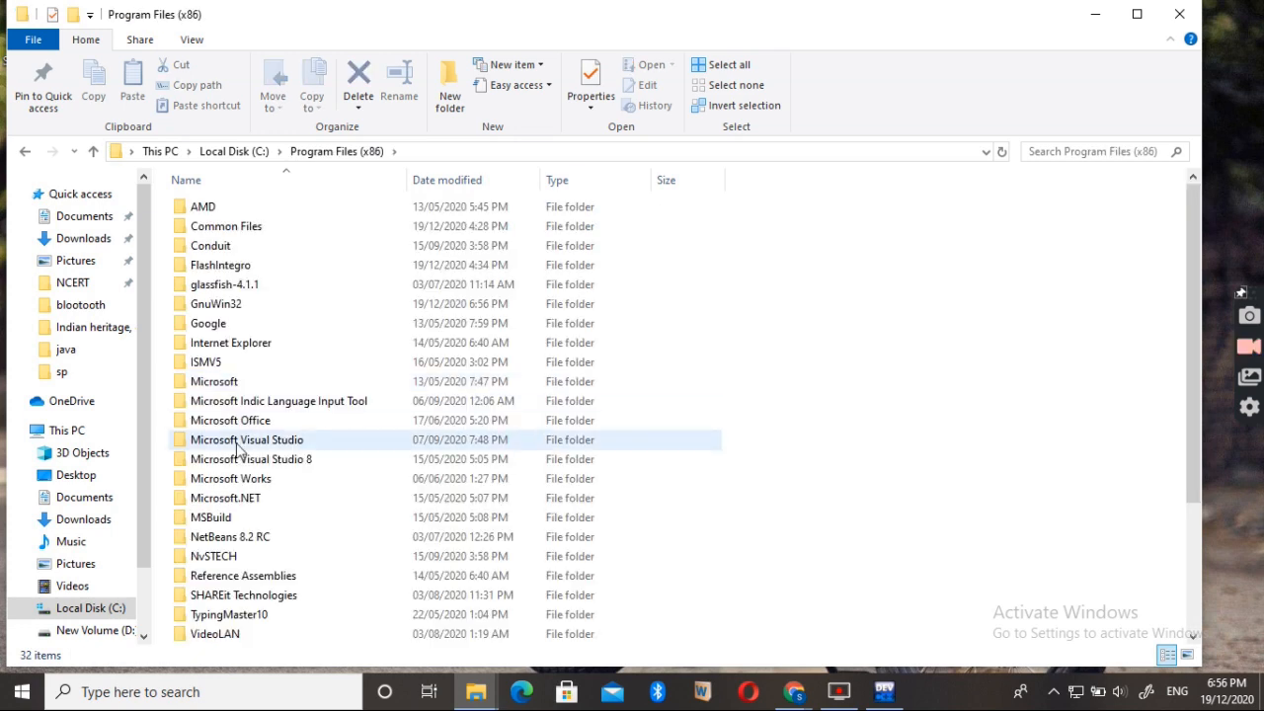
mouse_move(215, 304)
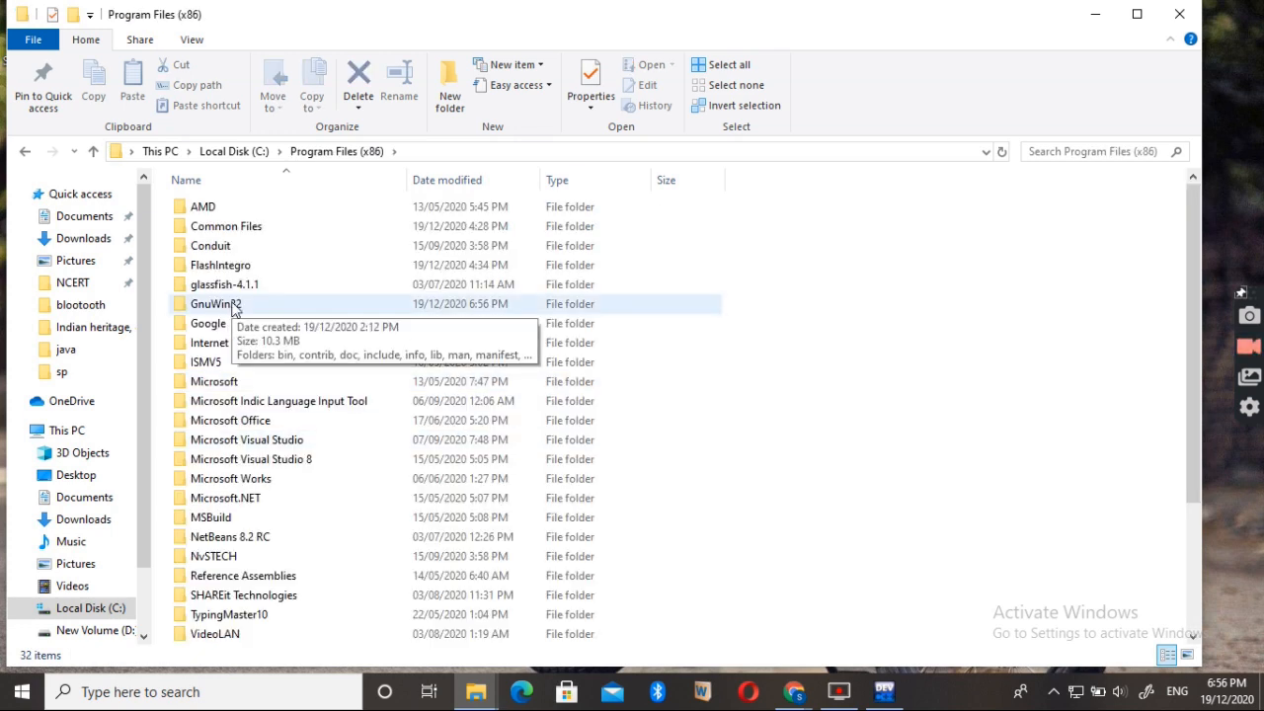
mouse_move(255, 305)
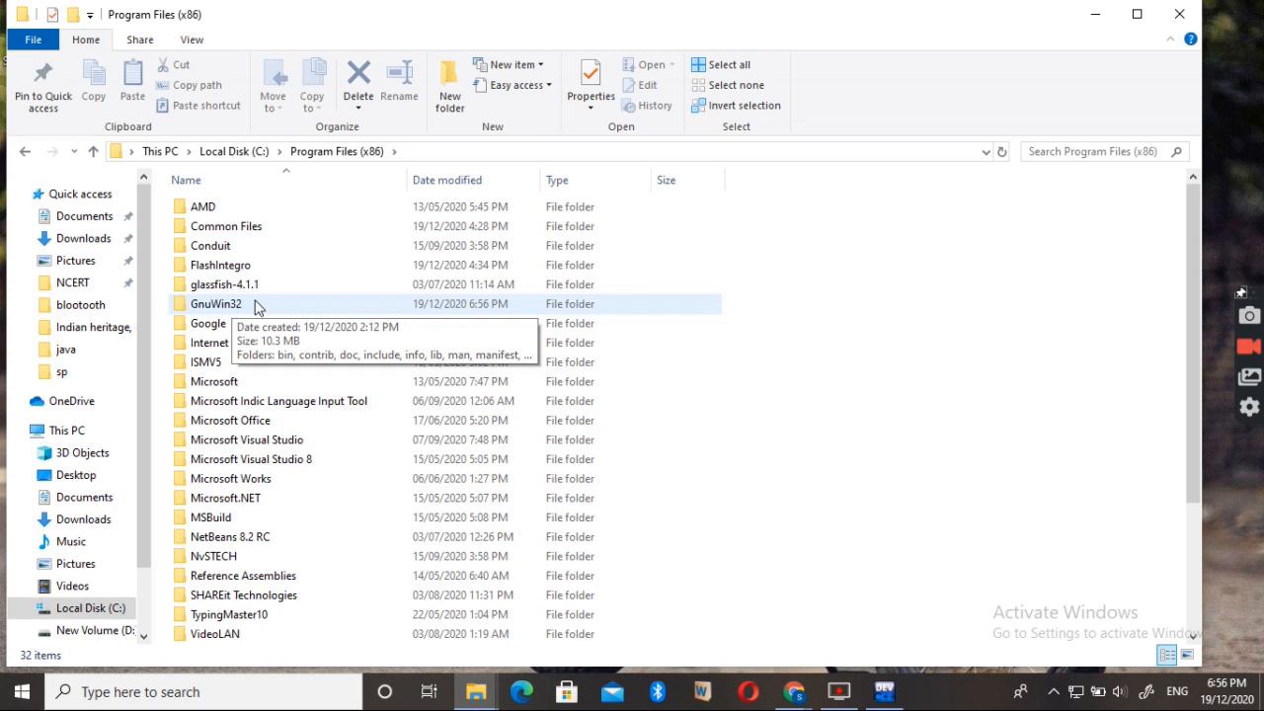
Step: Open GnuWin32\bin and locate the flex executable among bison, m4 and yacc
double_click(217, 305)
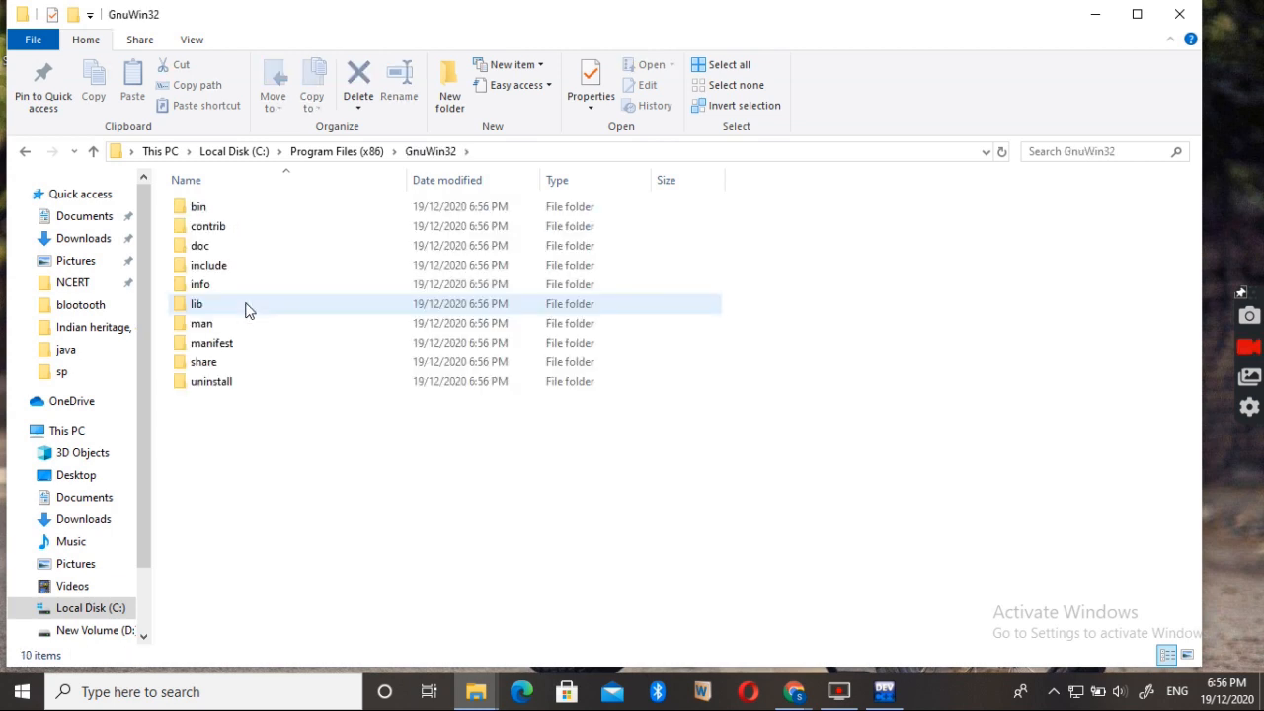
click(198, 208)
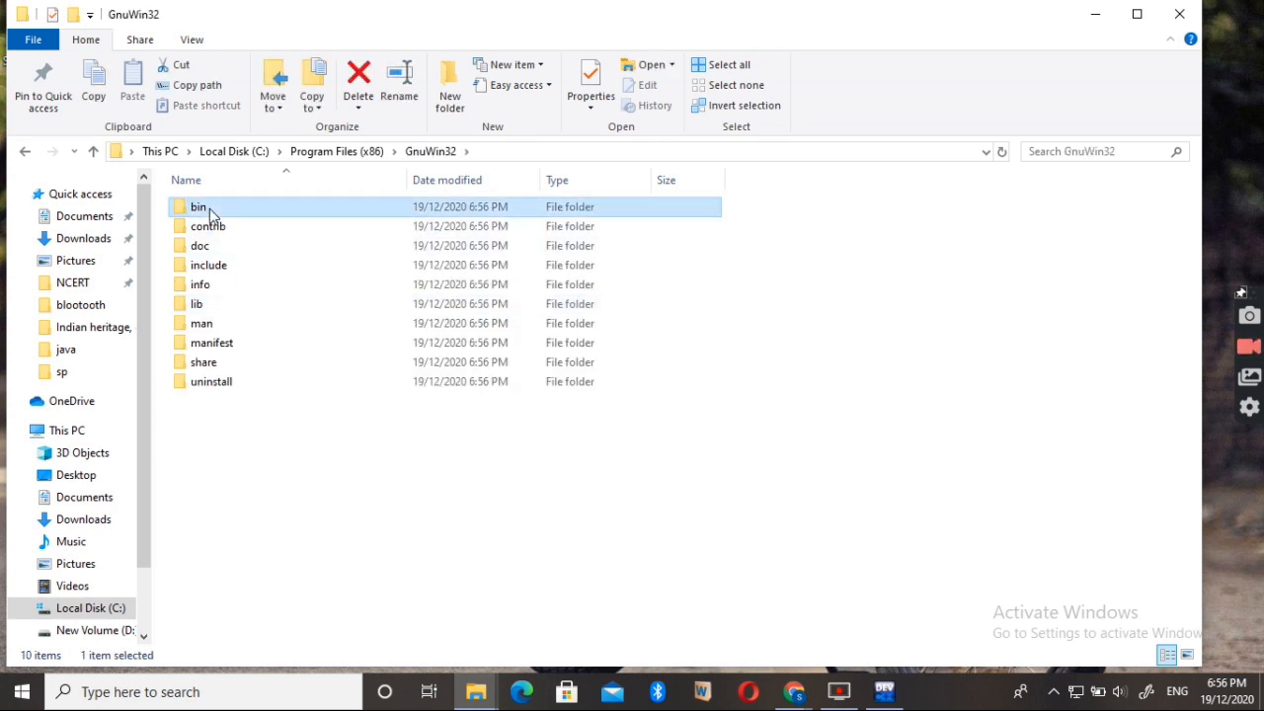
double_click(197, 207)
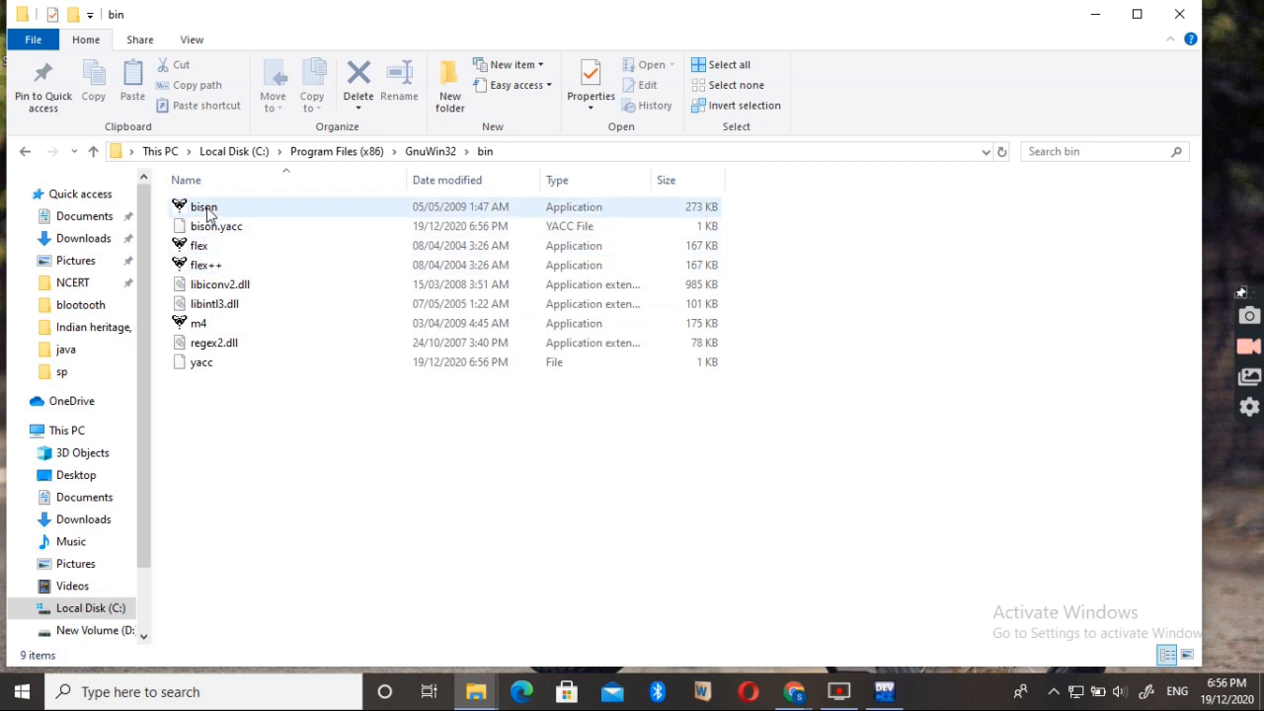
click(200, 245)
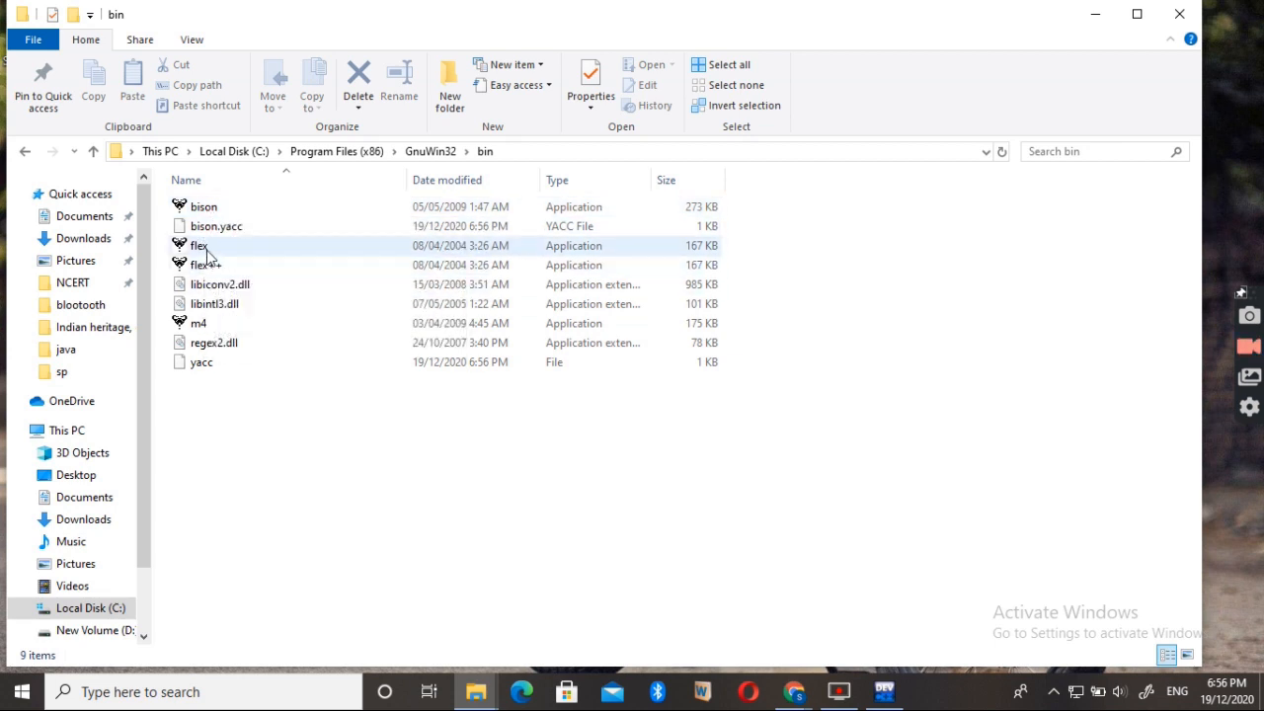
mouse_move(201, 245)
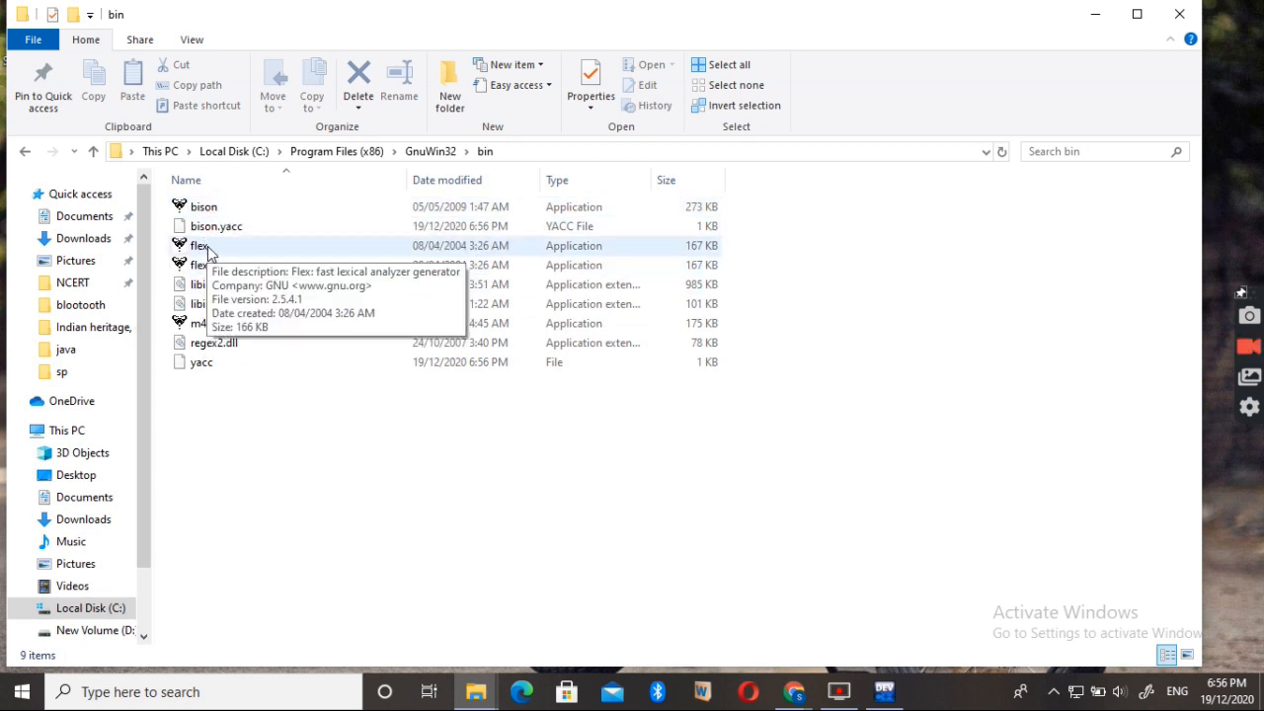
mouse_move(1216, 386)
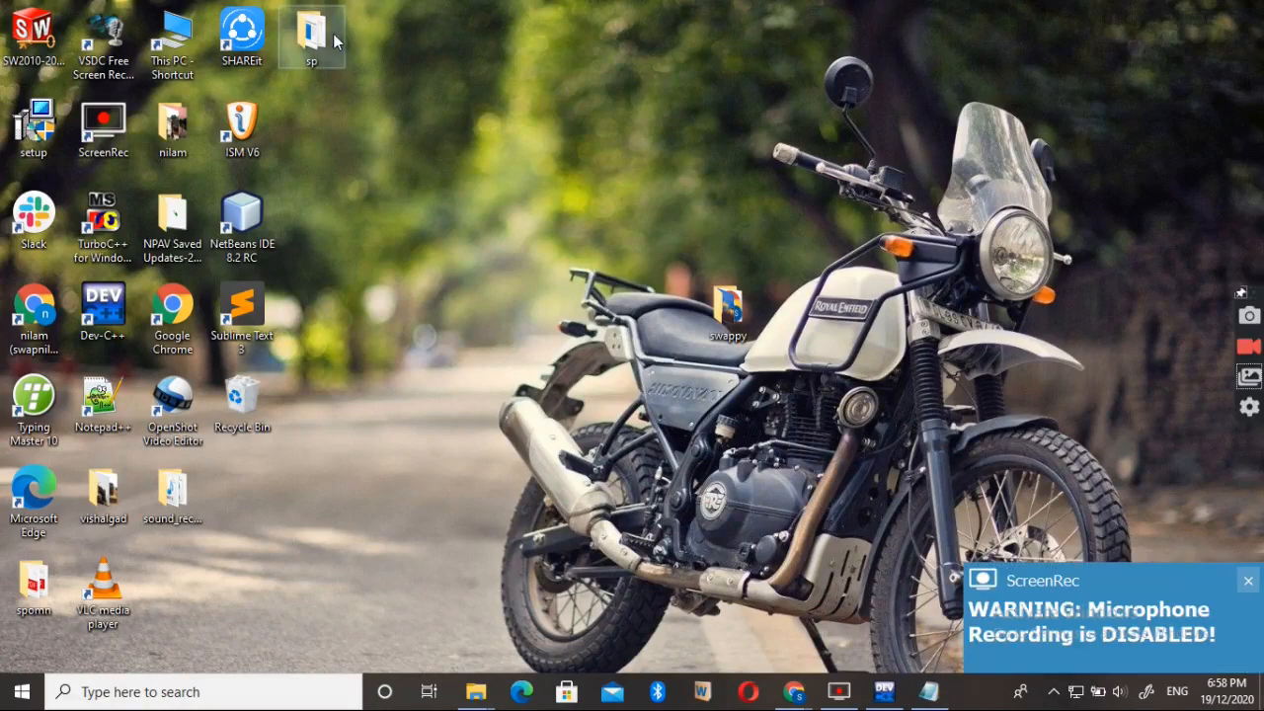
Step: Open the vowel Lex file from the sp folder in Notepad, select all its code, then minimise Notepad
double_click(312, 30)
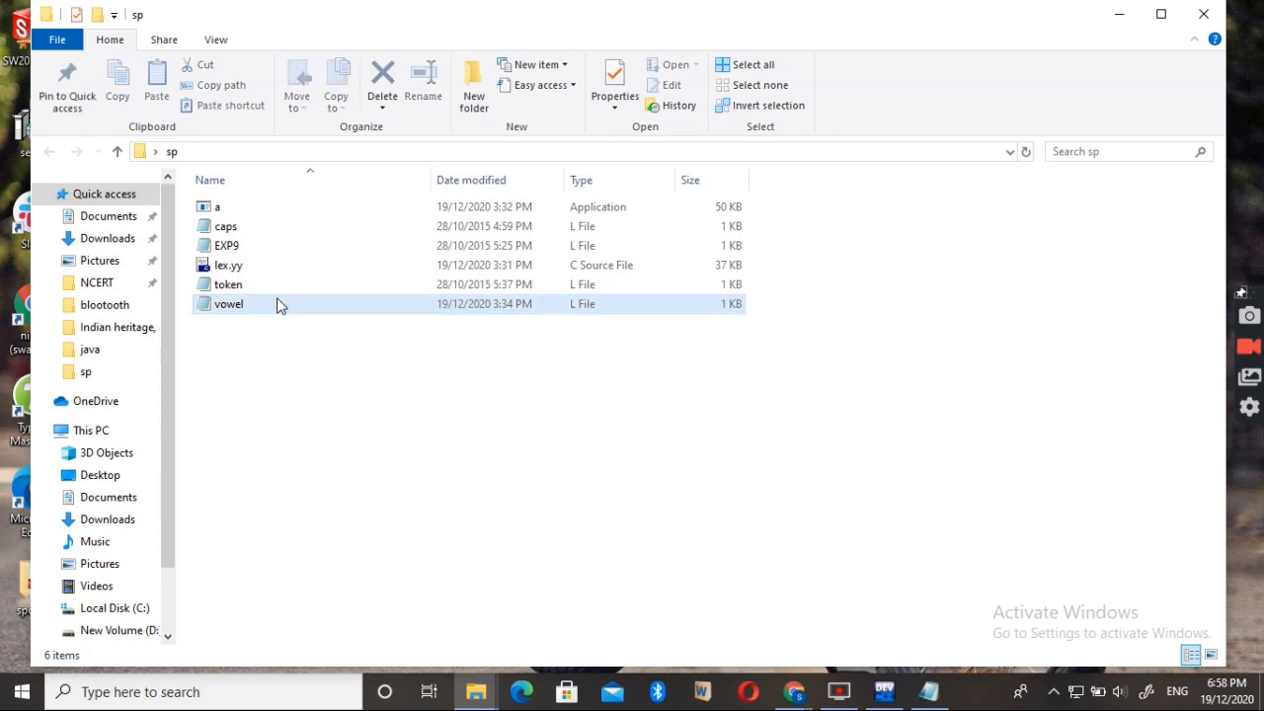
double_click(229, 304)
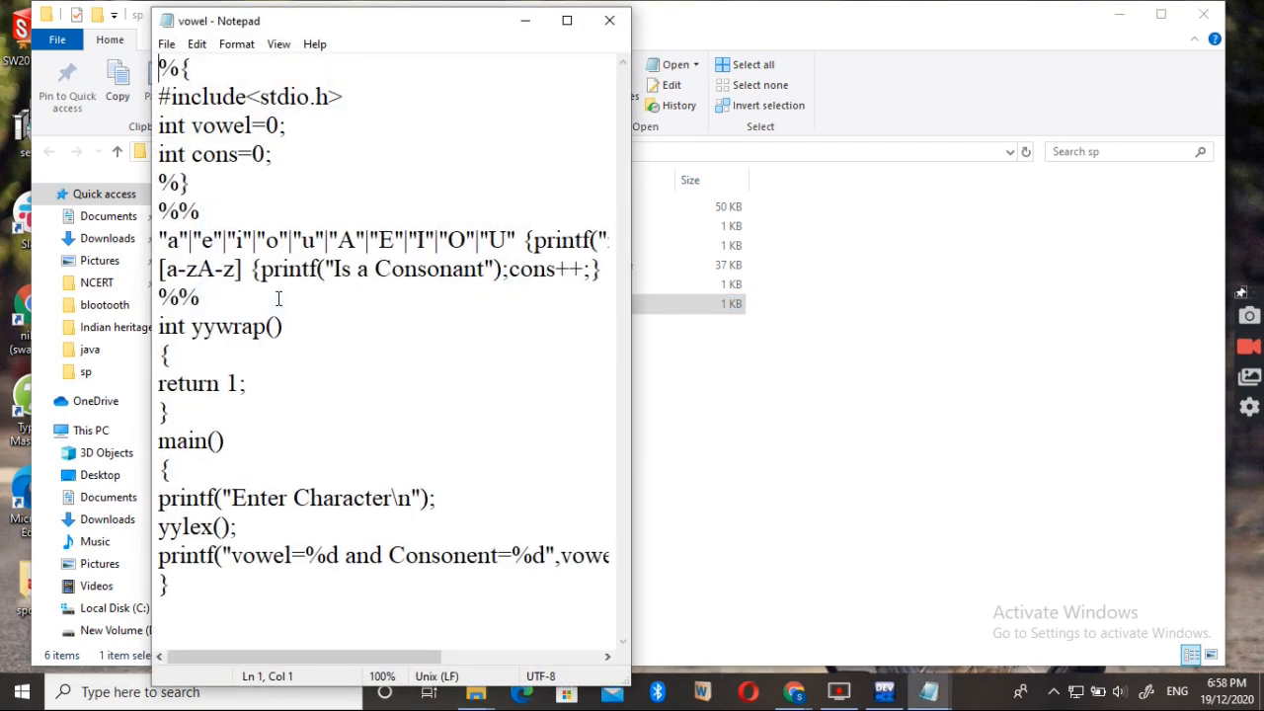
click(567, 19)
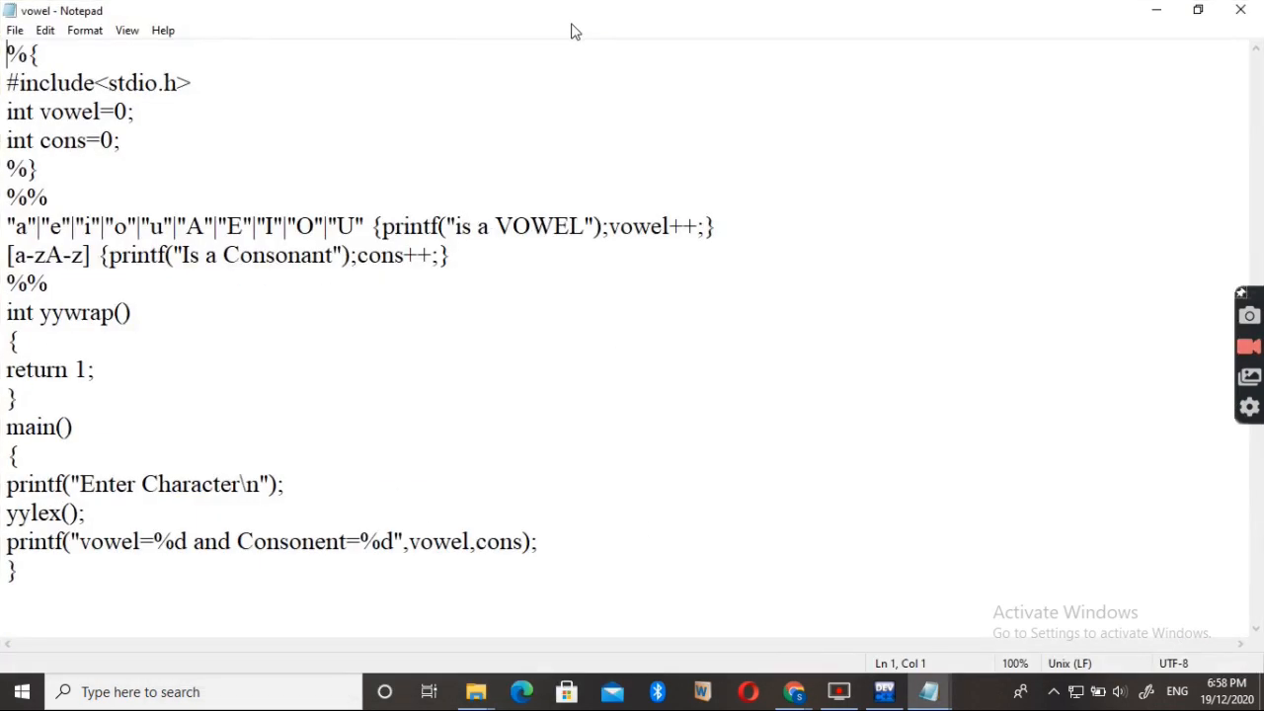
key(ctrl+a)
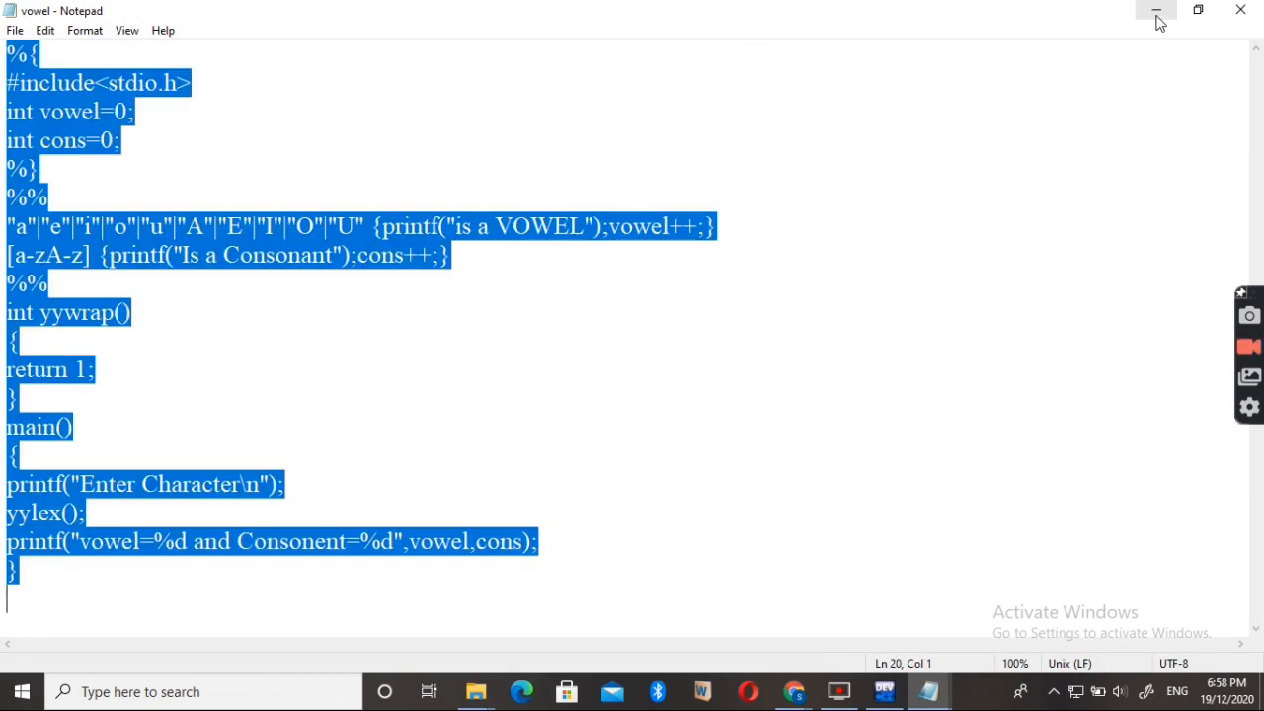
click(1156, 12)
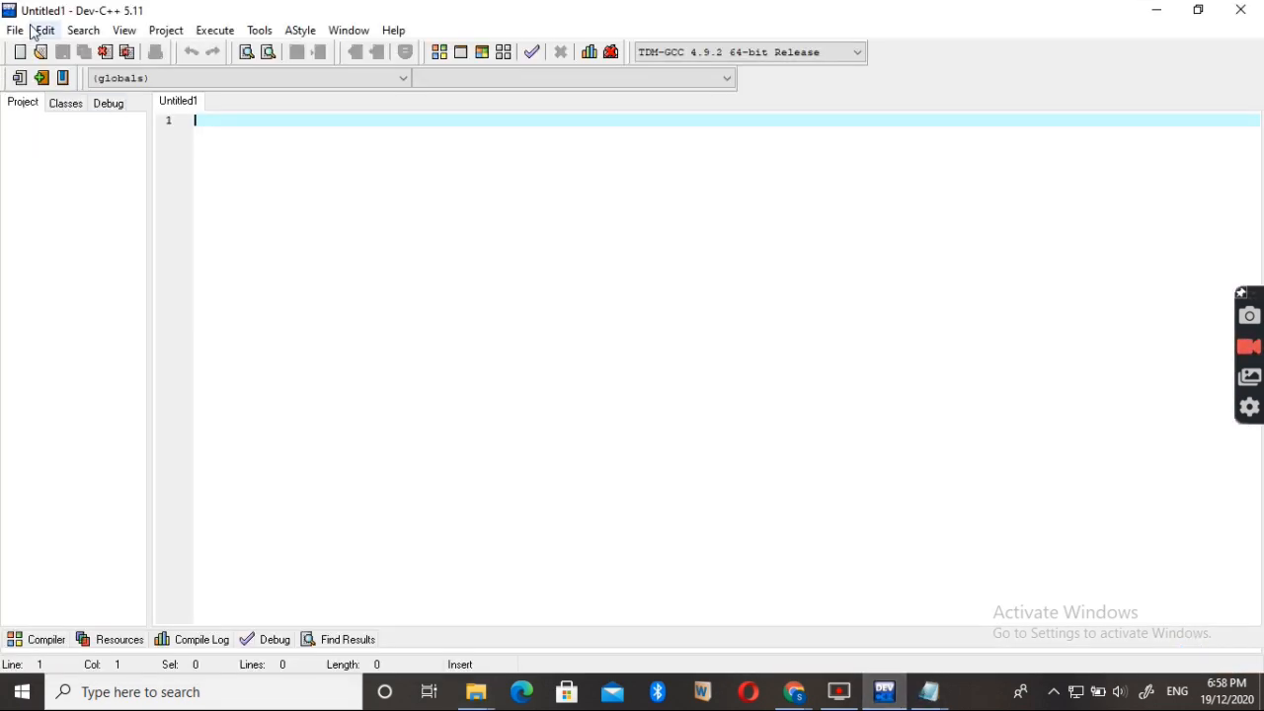
Step: Create a new Dev-C++ source file holding the vowel Lex code and begin Save As
click(16, 30)
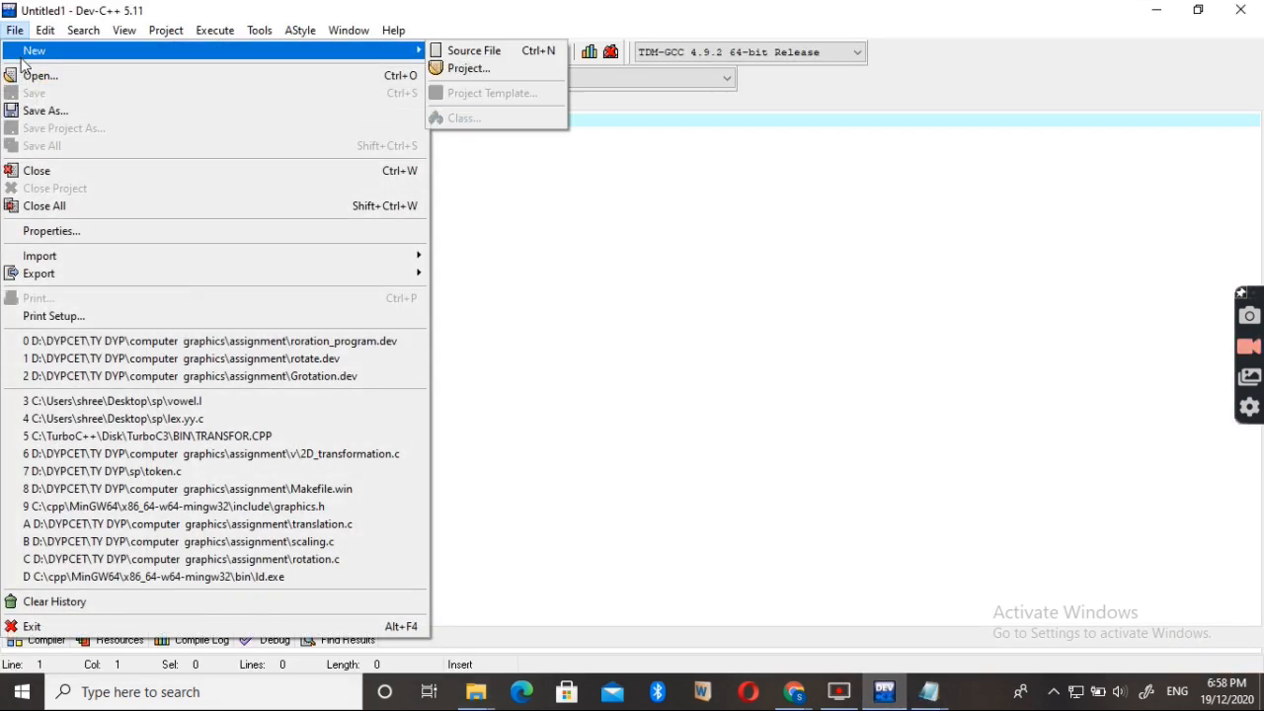
mouse_move(478, 52)
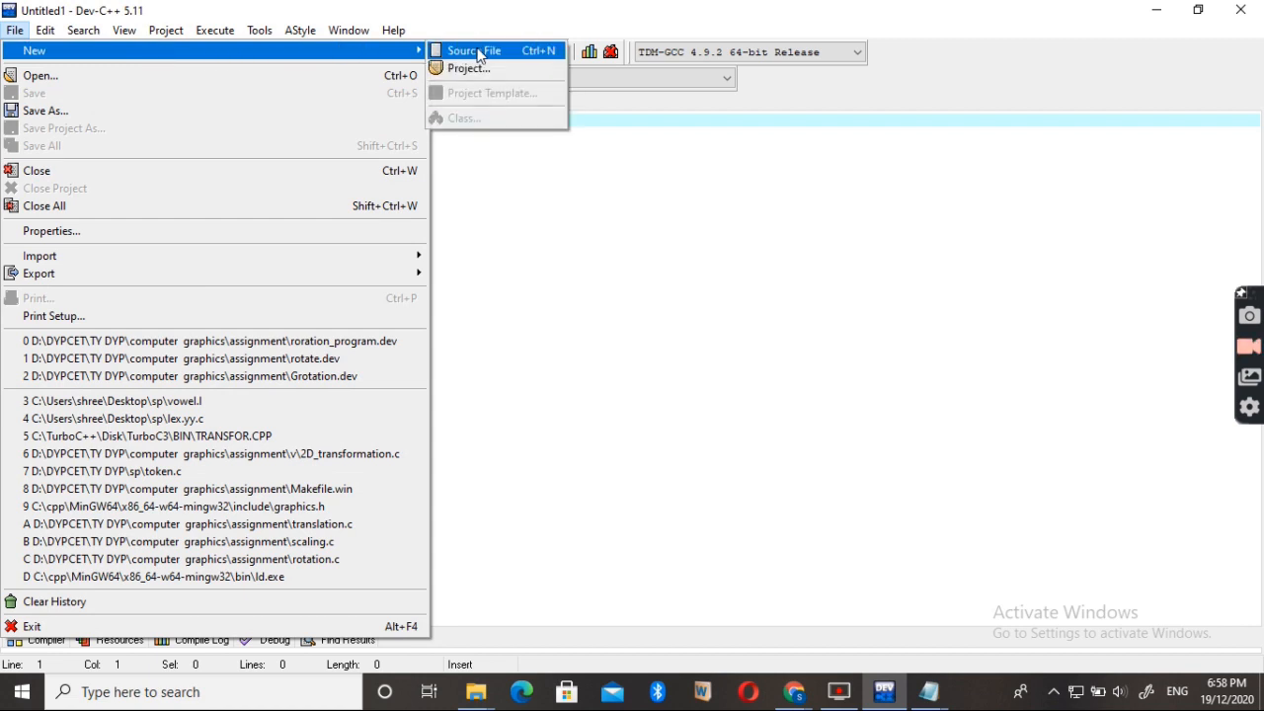
click(478, 51)
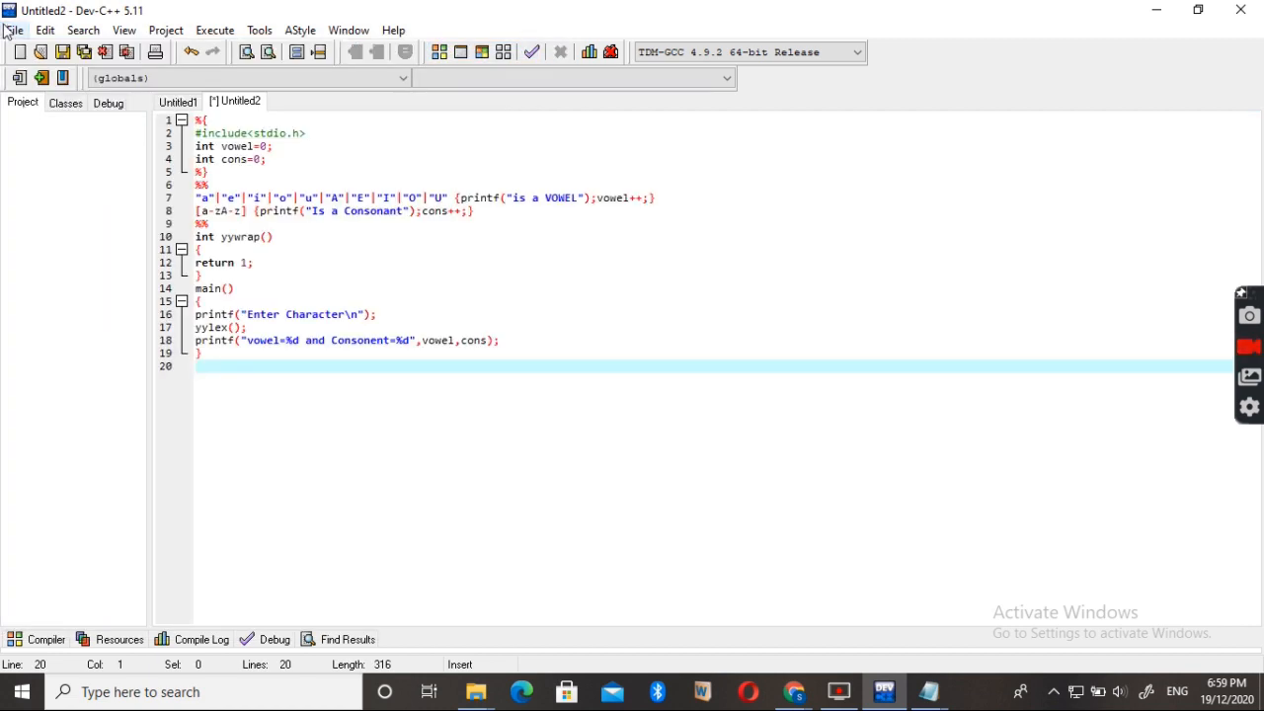
click(15, 30)
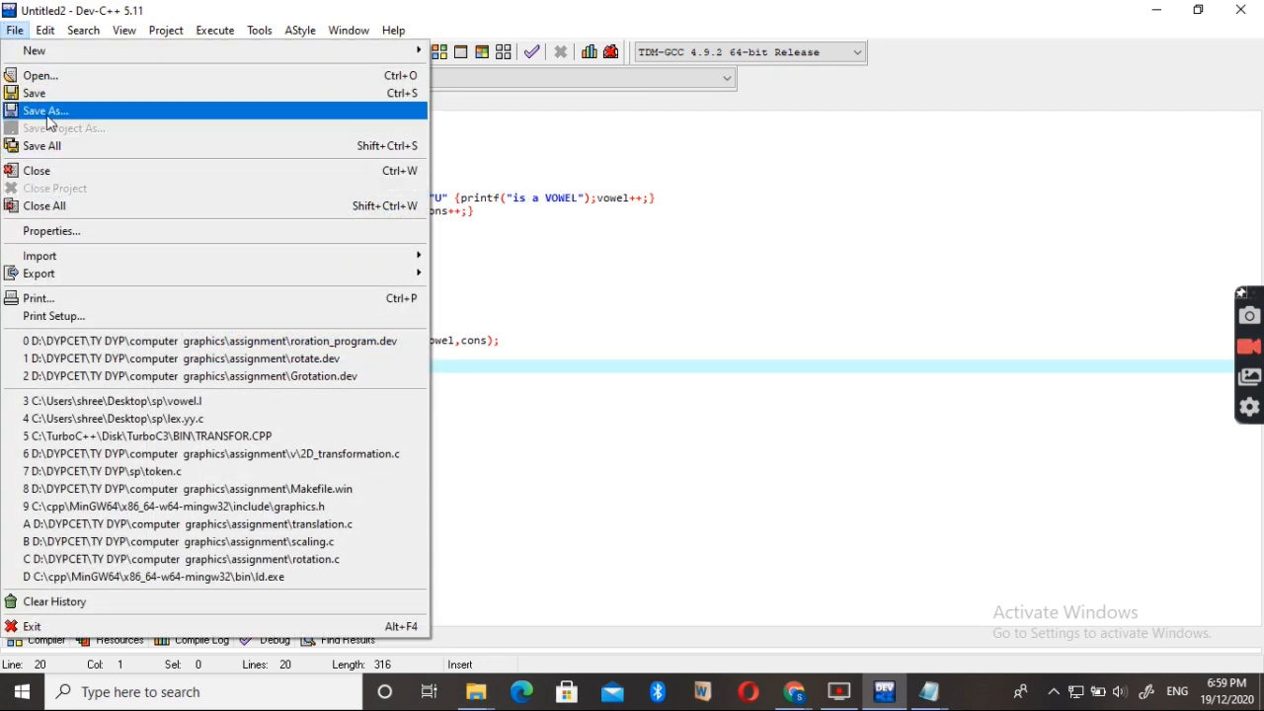
click(46, 110)
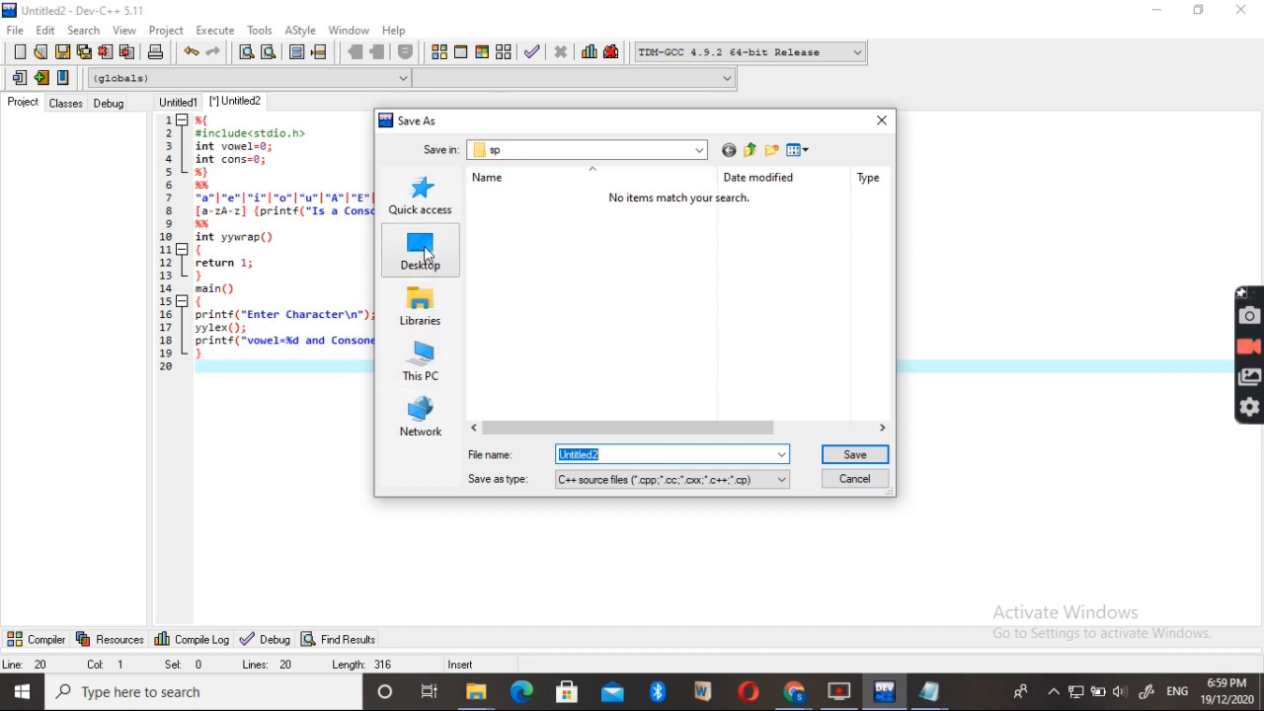
Step: Save the file on the Desktop under the name vowel.l
click(419, 249)
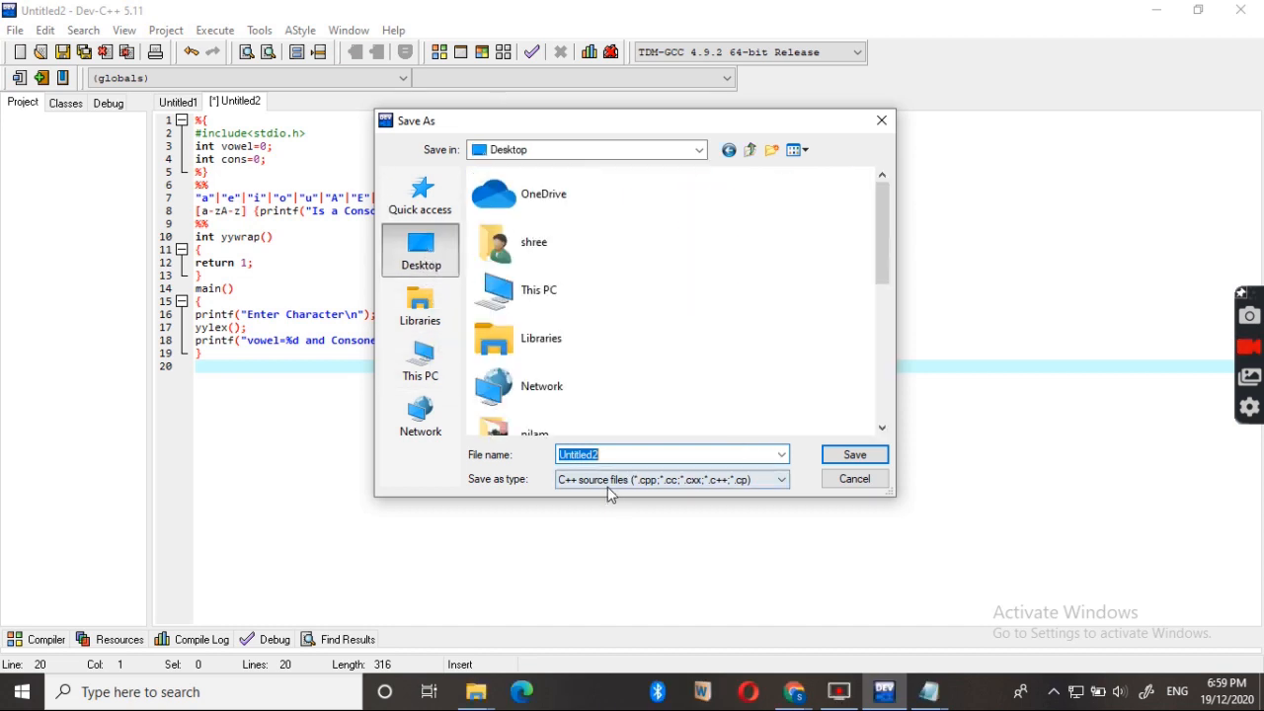
click(778, 480)
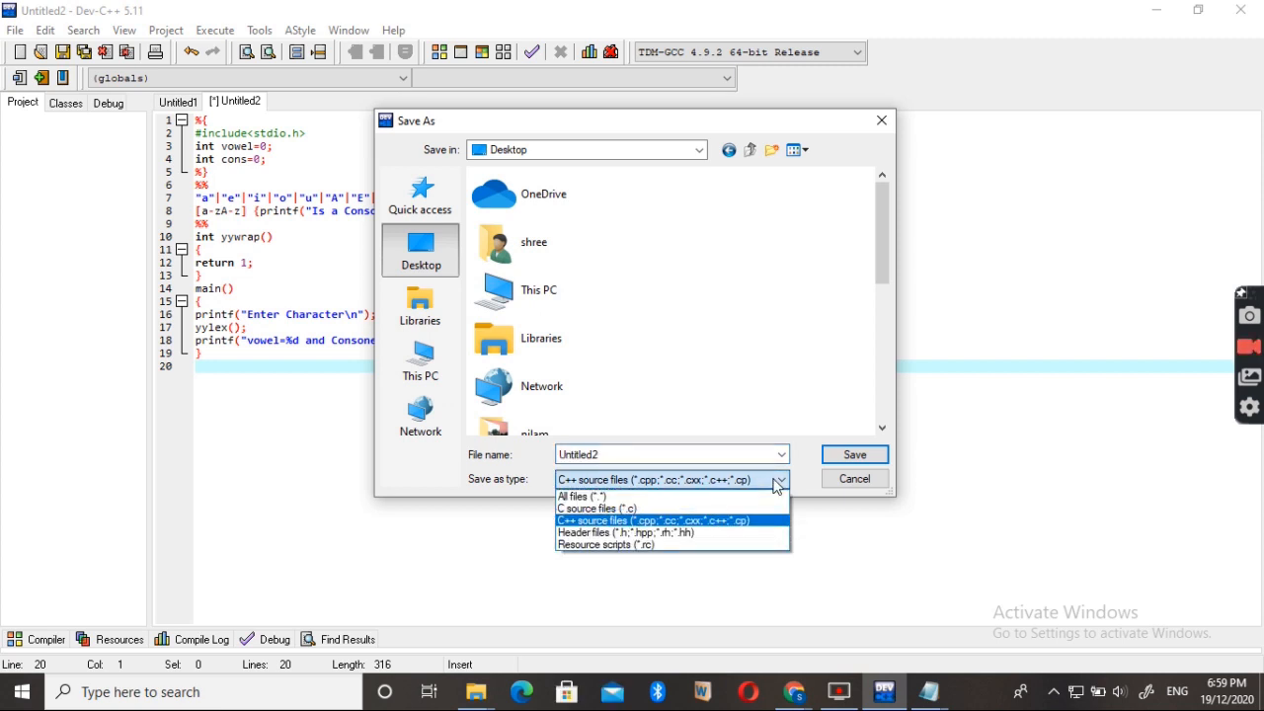
click(656, 521)
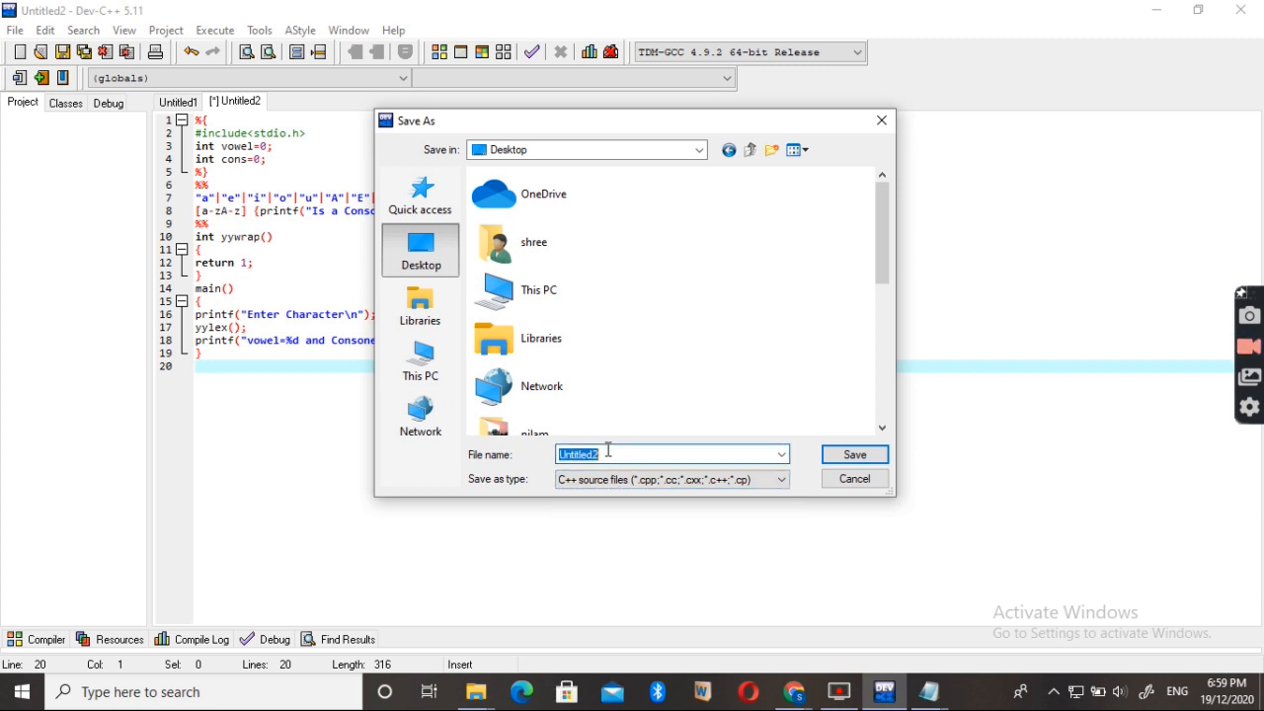
key(Delete)
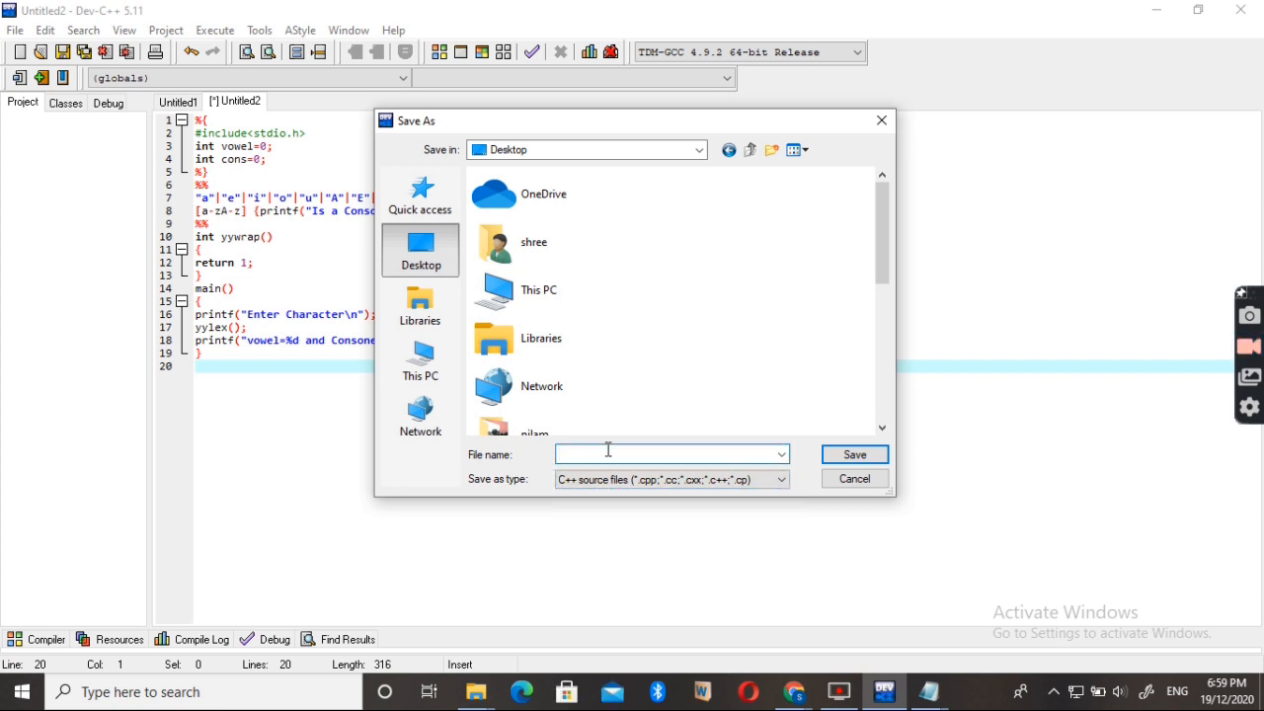
text(vowel.l)
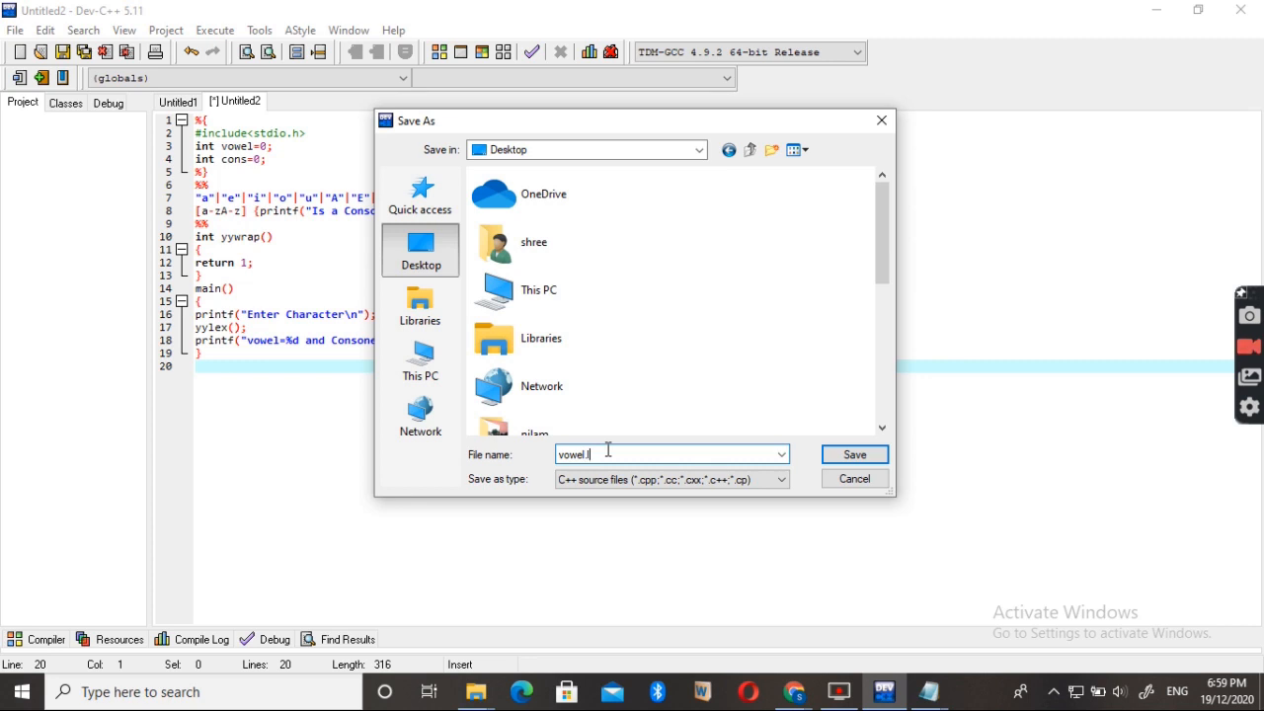
mouse_move(854, 455)
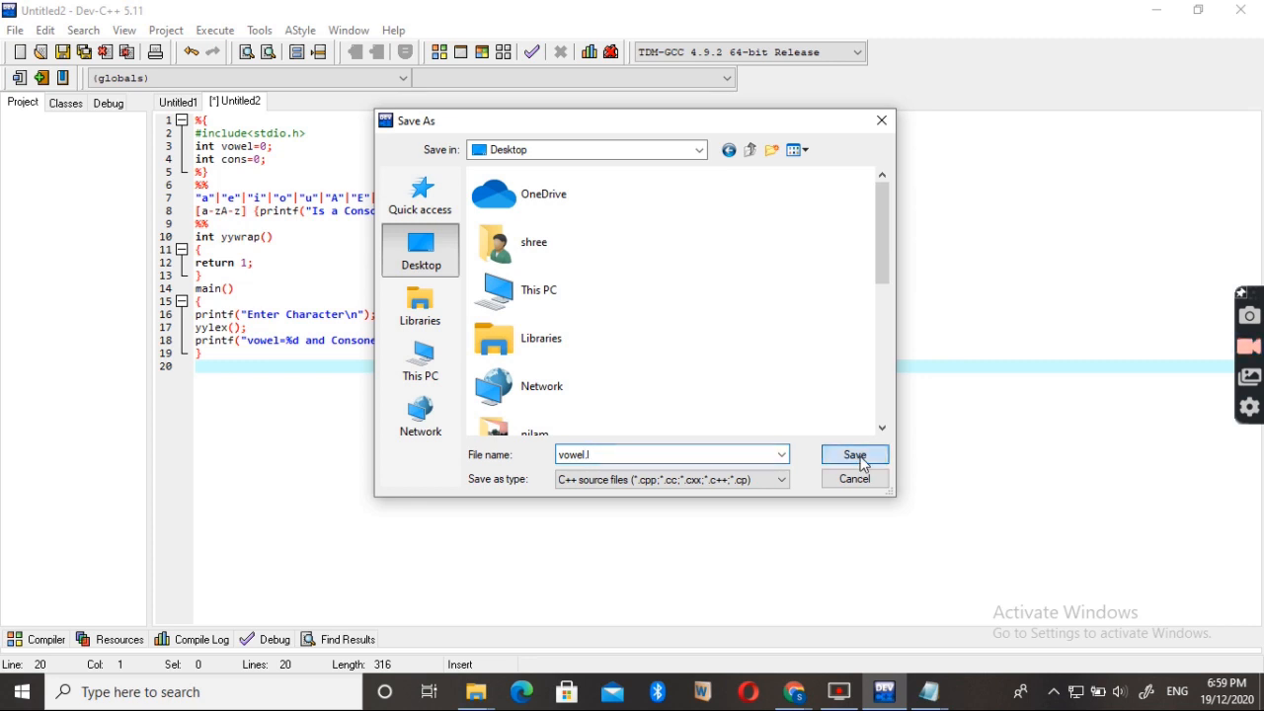
click(854, 455)
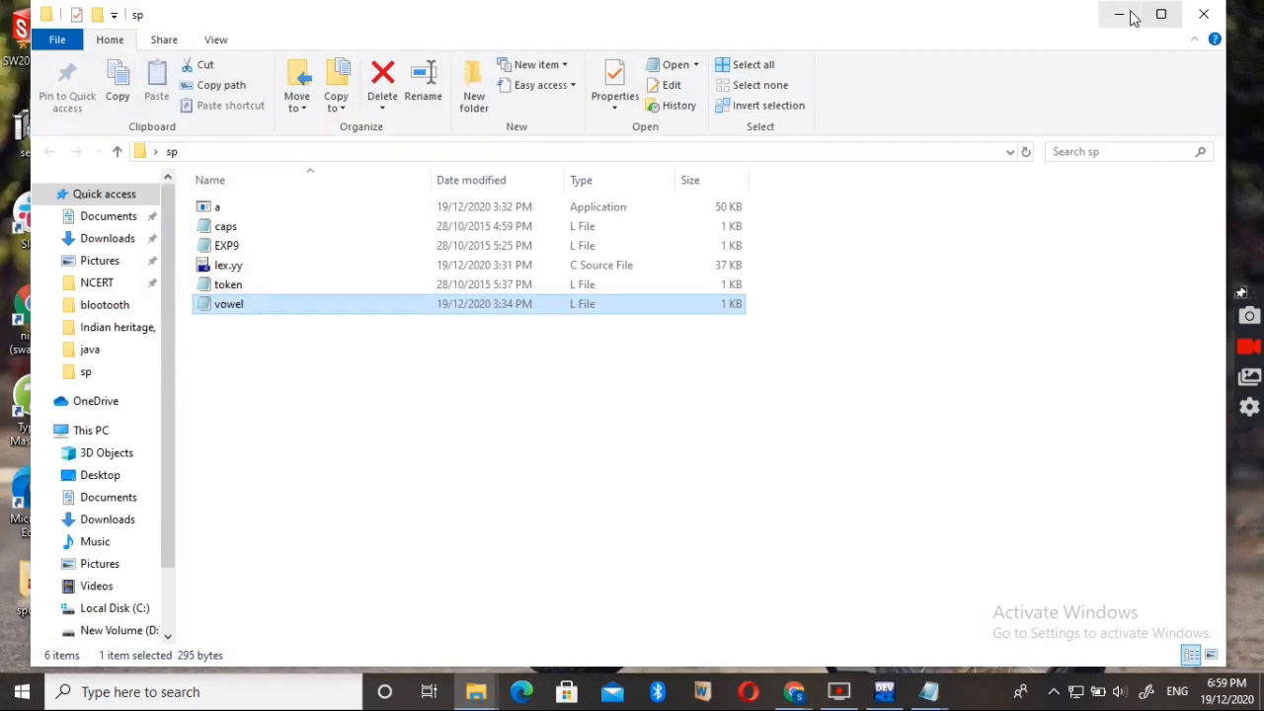
Step: Hide the sp folder window and begin a Windows search for the command prompt
click(1118, 14)
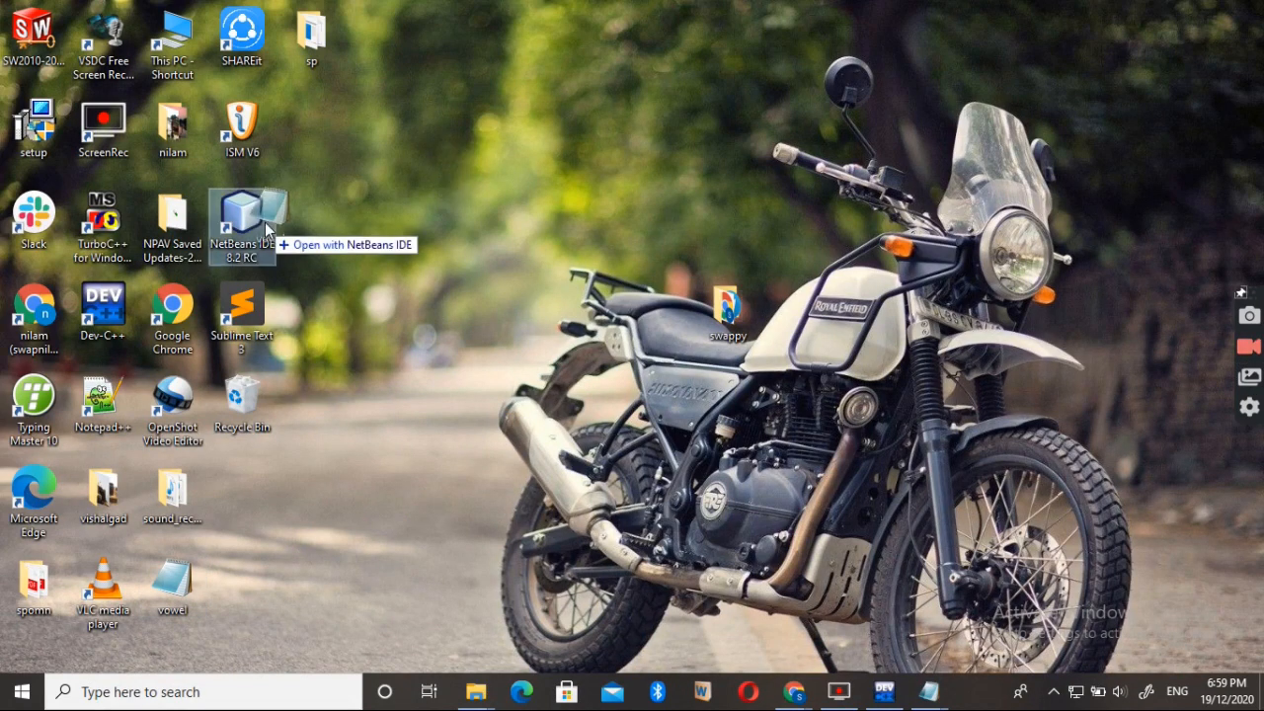
drag(174, 583, 312, 129)
text(c)
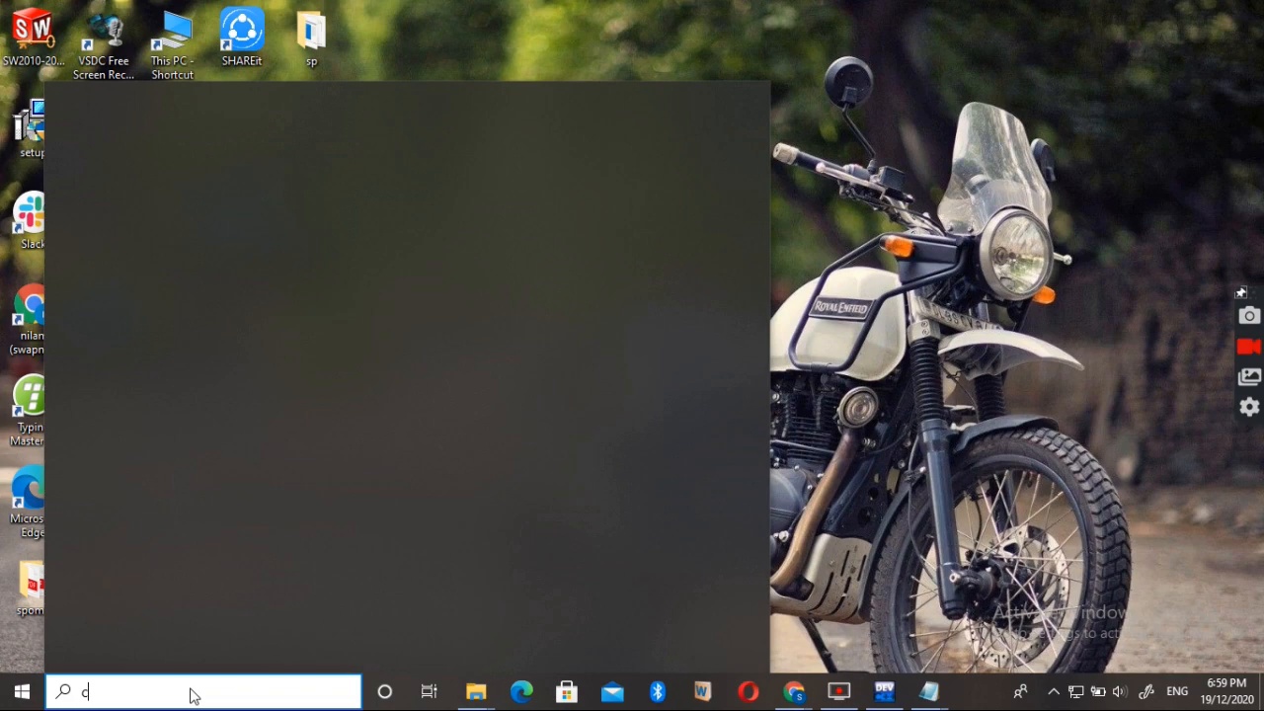
Step: Open Command Prompt from search and run 'cd desktop' to reach C:\Users\shree\Desktop
text(omma)
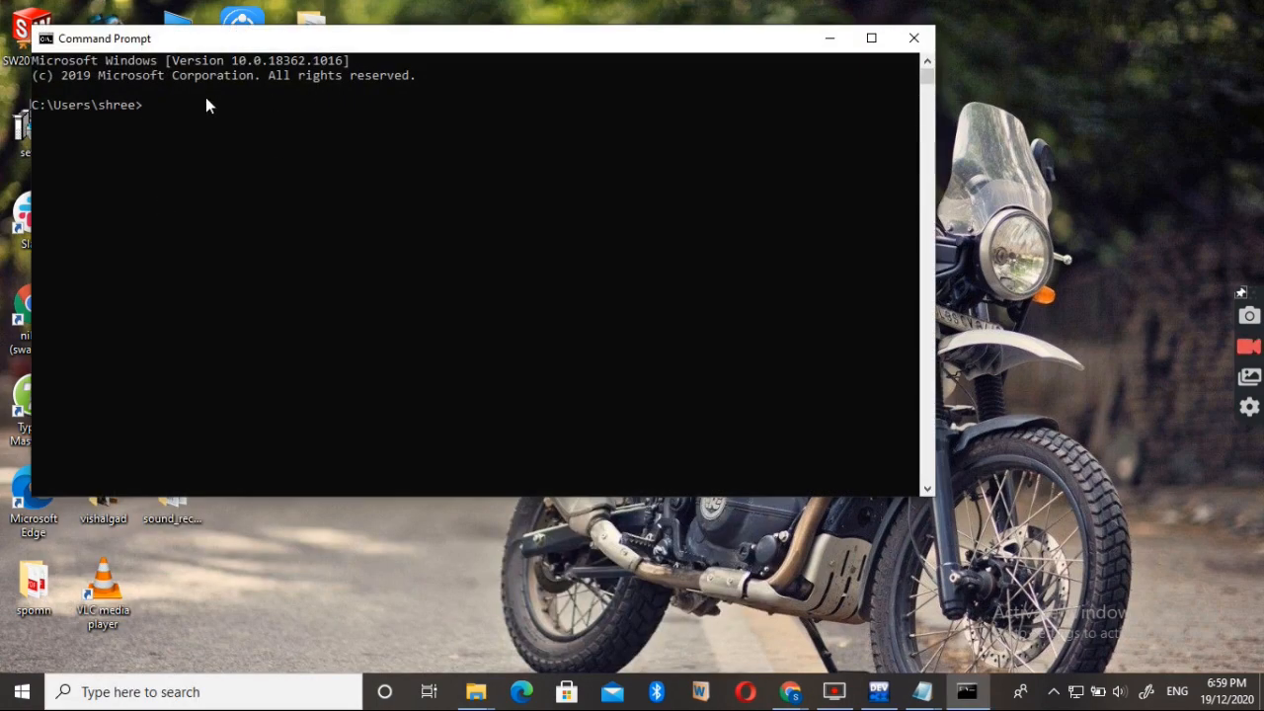
text(cd des)
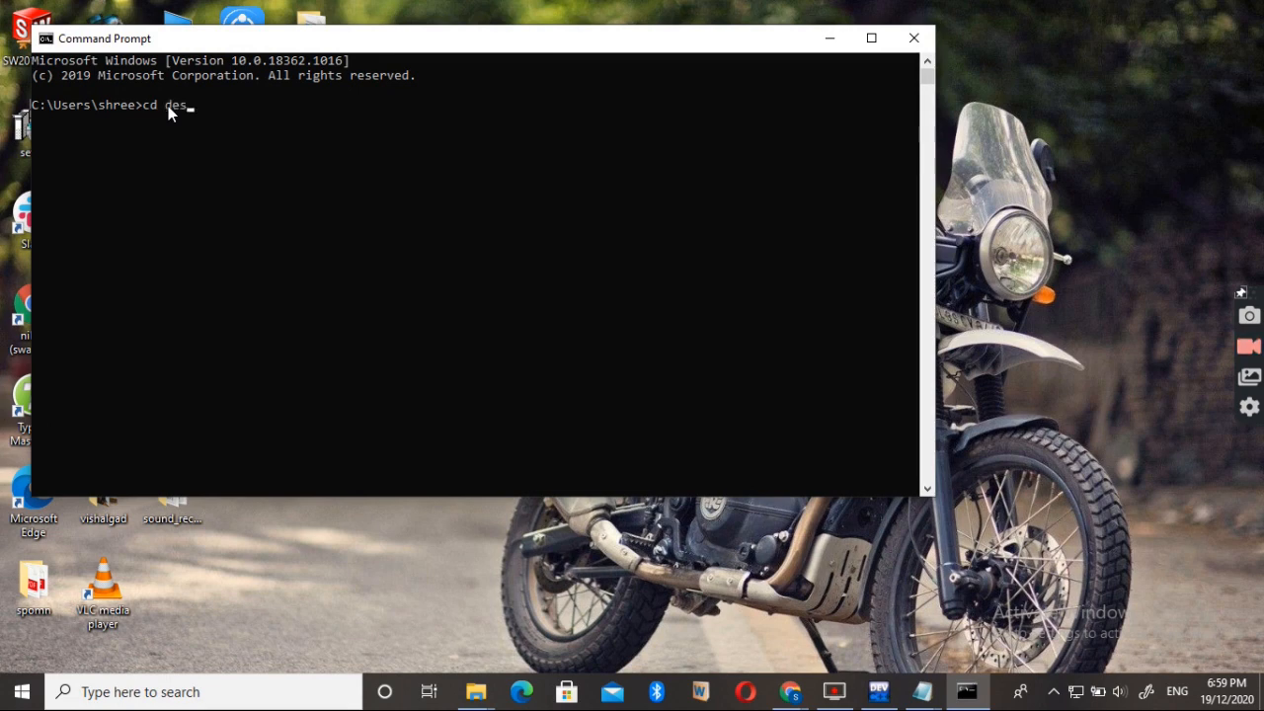
text(ktop)
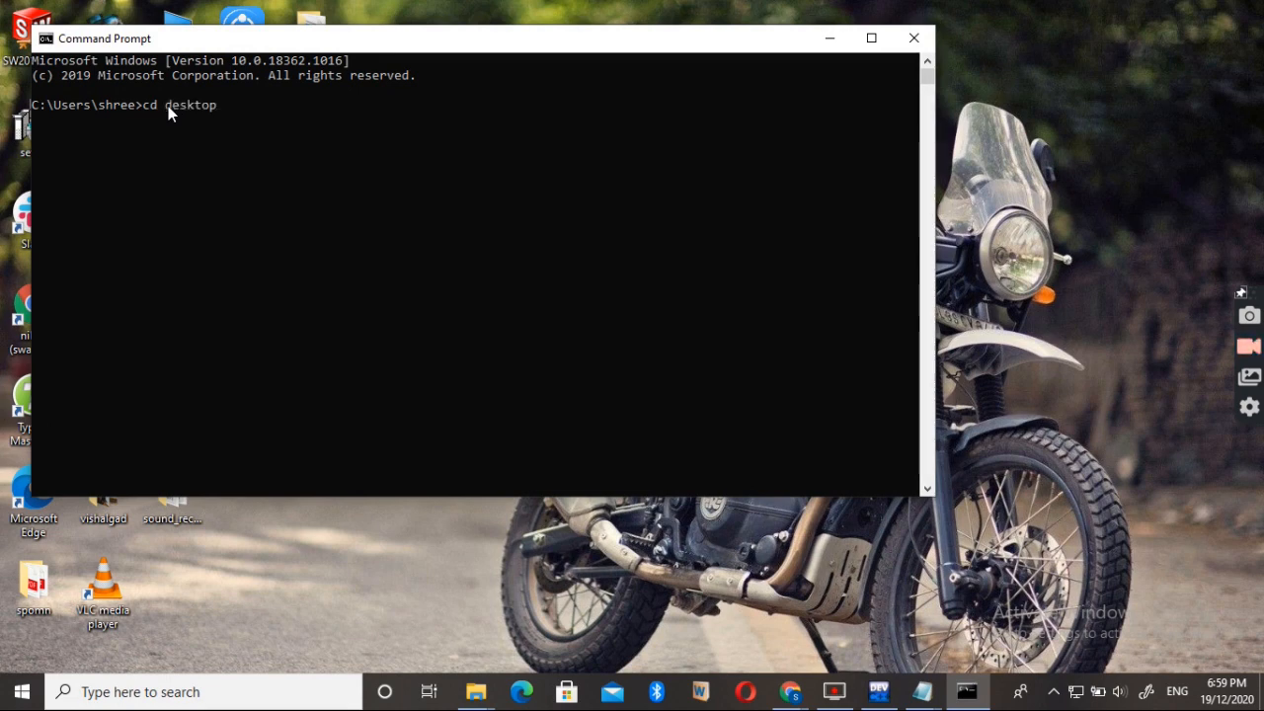
key(Return)
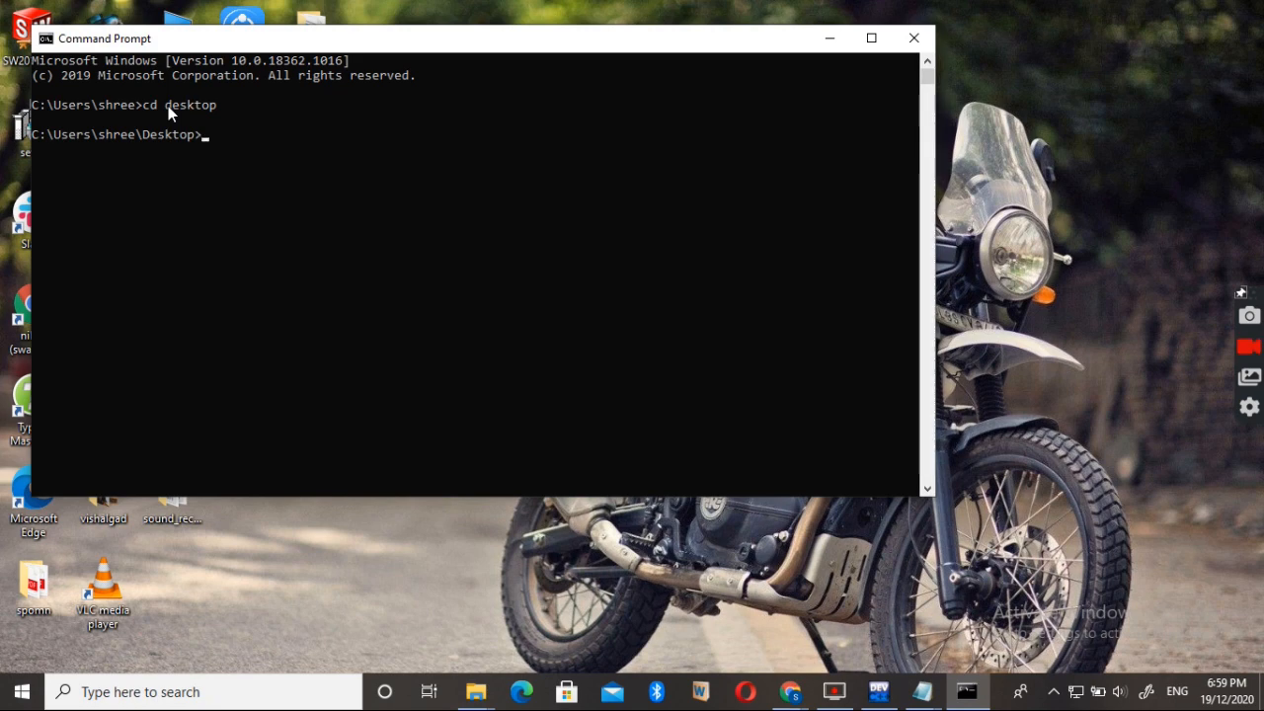
mouse_move(490, 47)
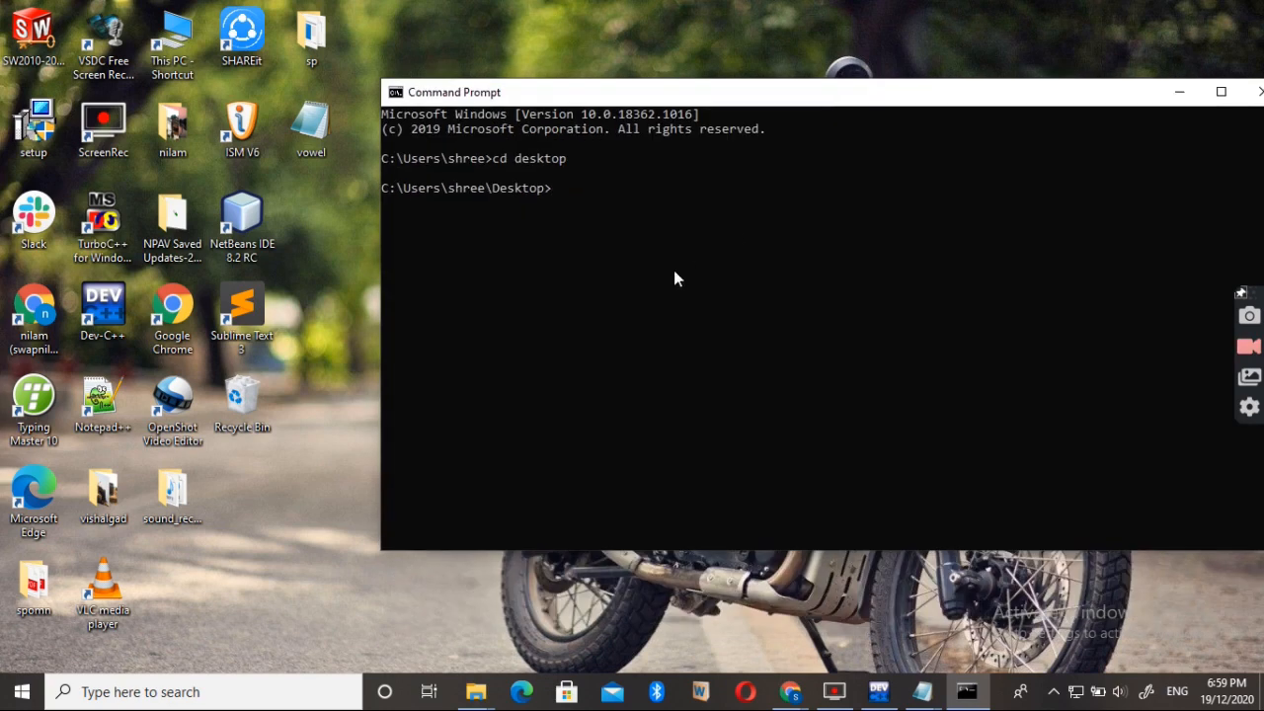
mouse_move(549, 198)
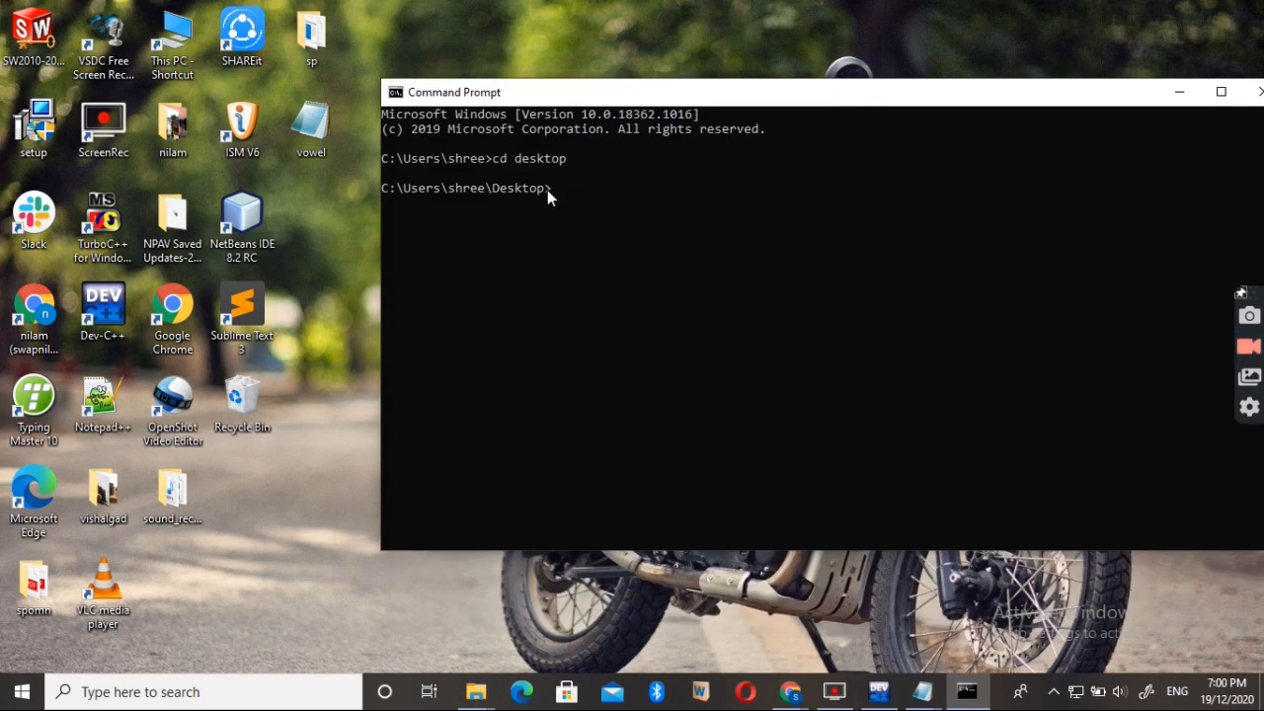
Step: Run 'flex vowel.l' to generate lex.yy.c on the Desktop, then begin the gcc command
text(flex)
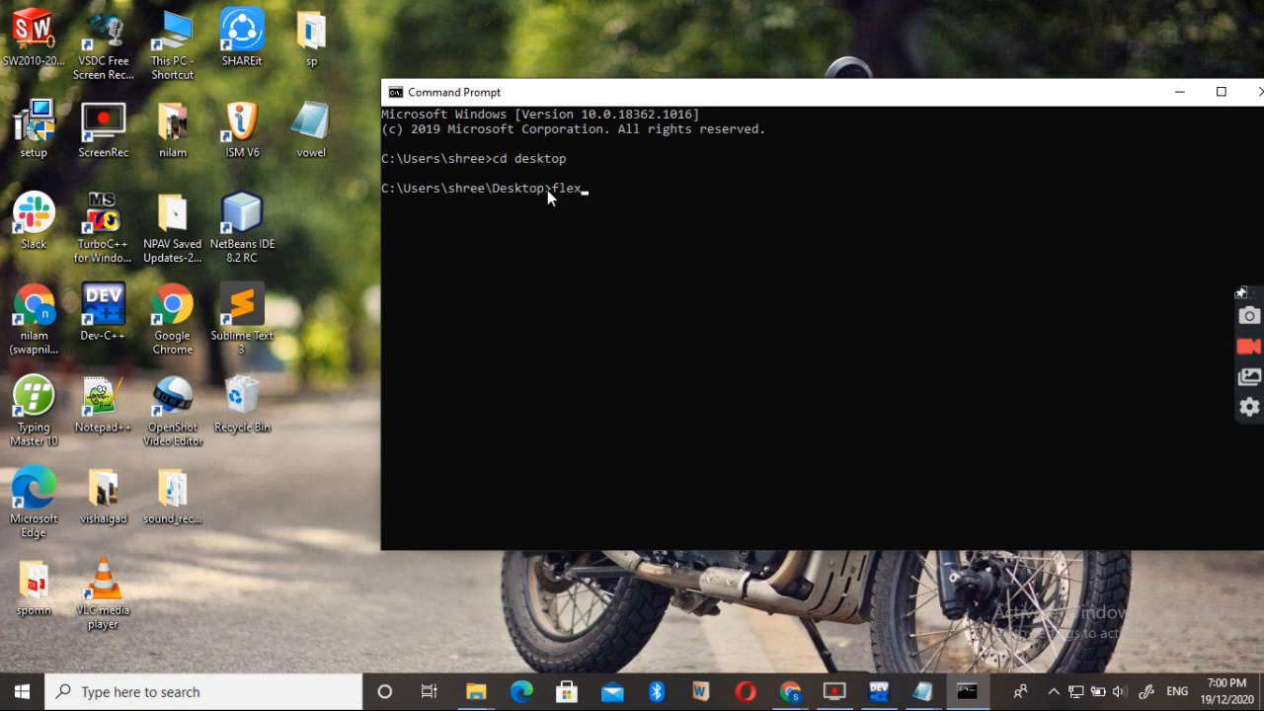
text(v)
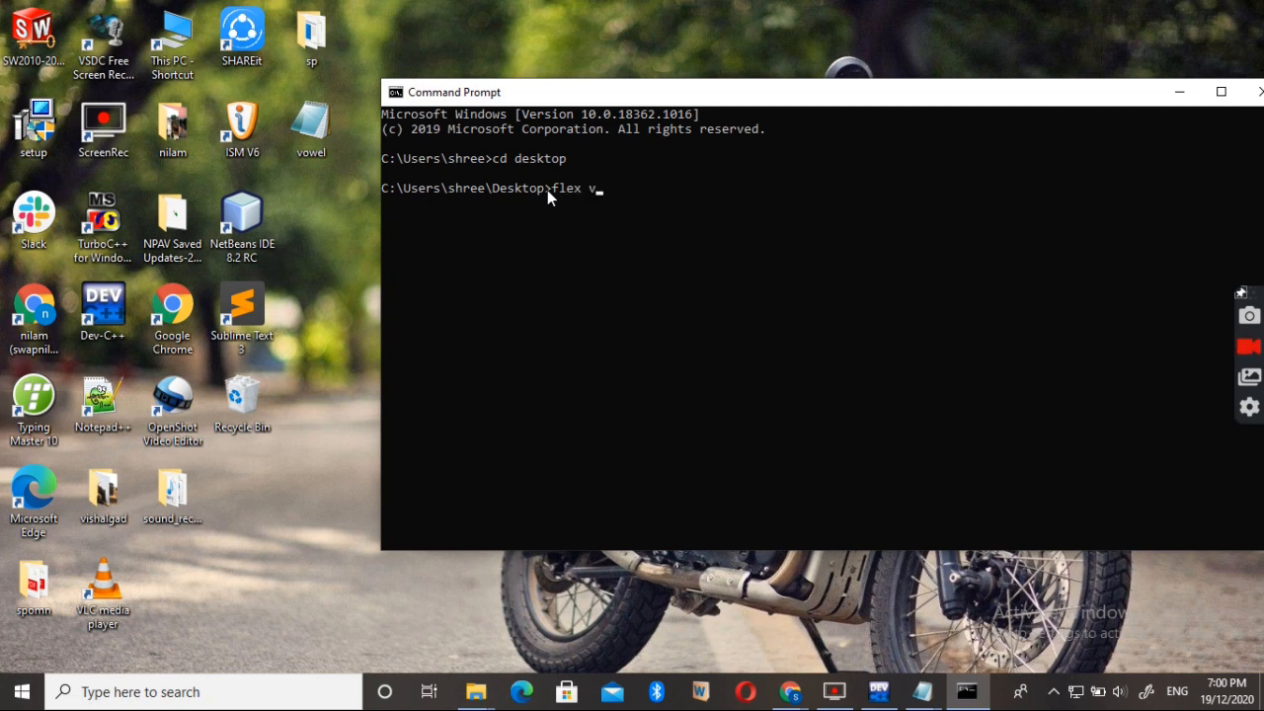
text(ow)
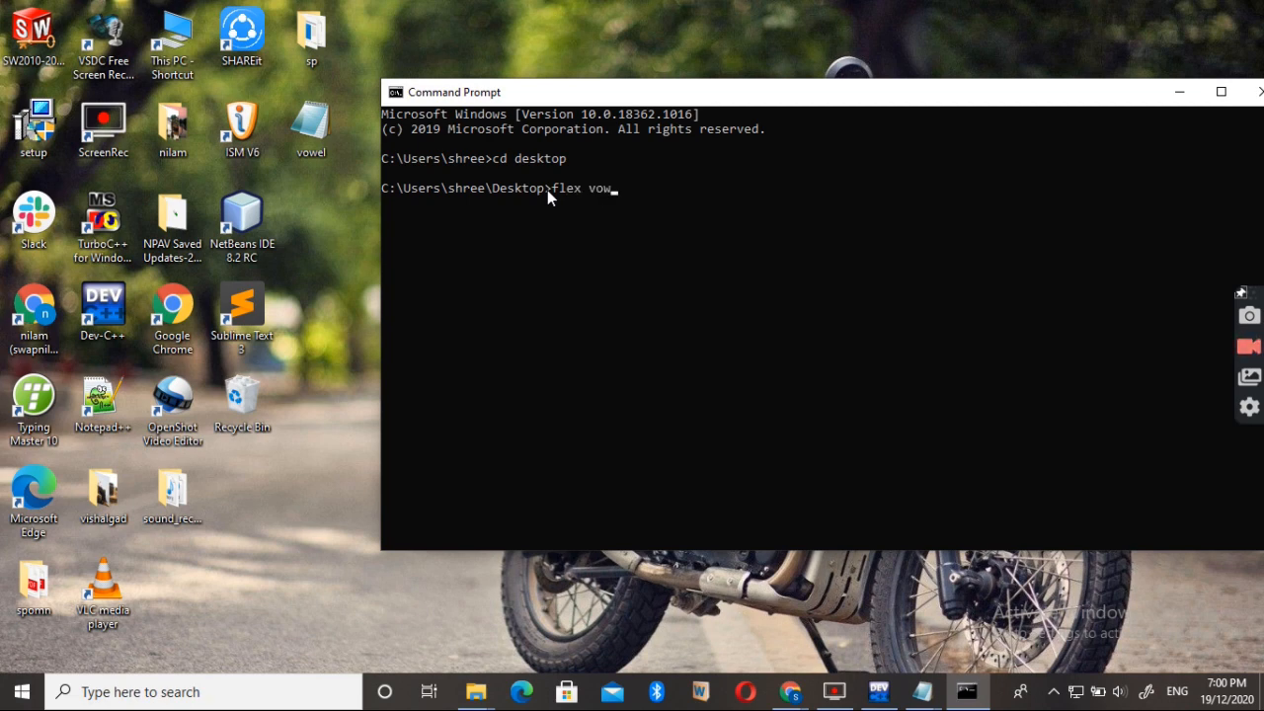
text(el.l)
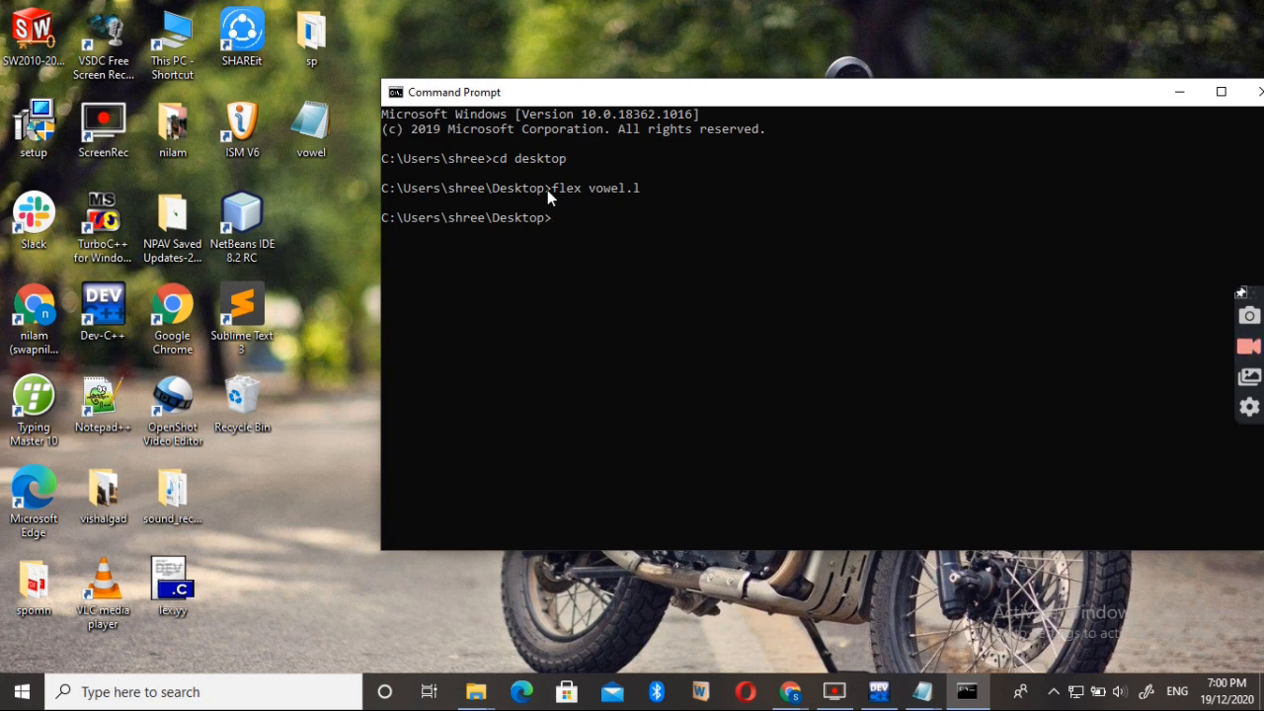
text(gcc)
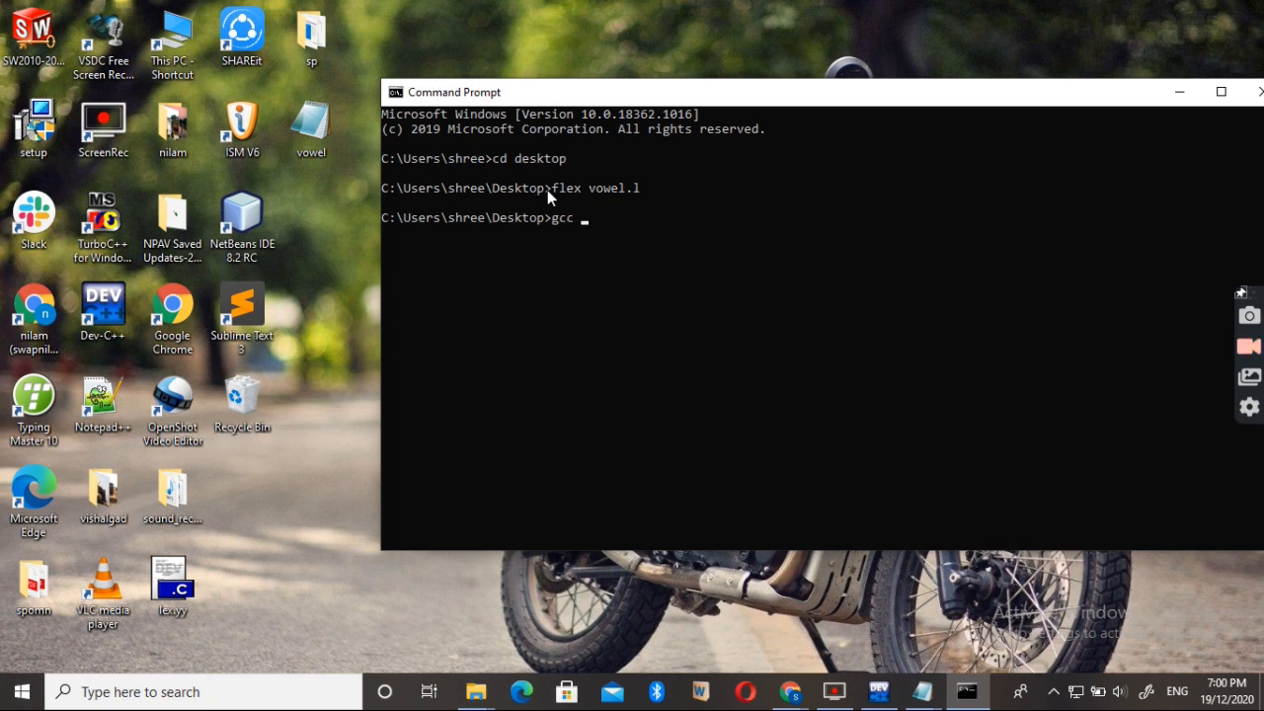
Step: Compile with 'gcc lex.yy.c', producing a.exe despite an implicit-int warning
text(lex)
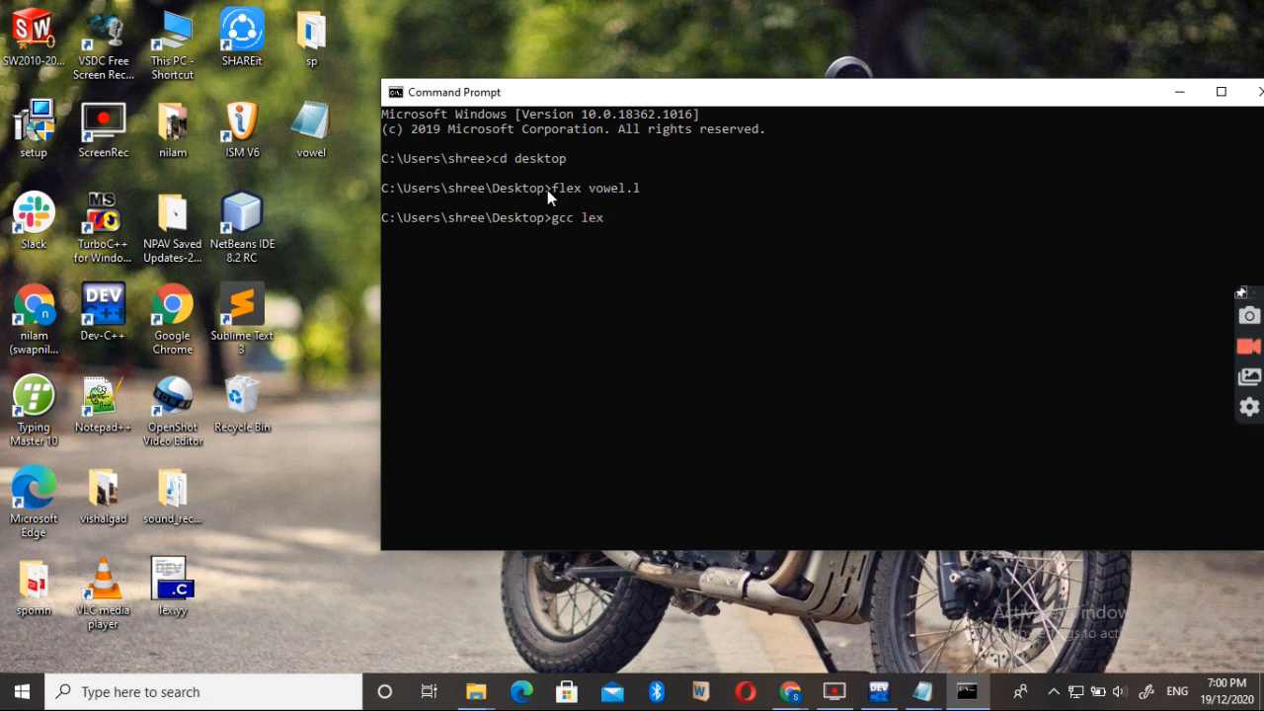
text(.yy.)
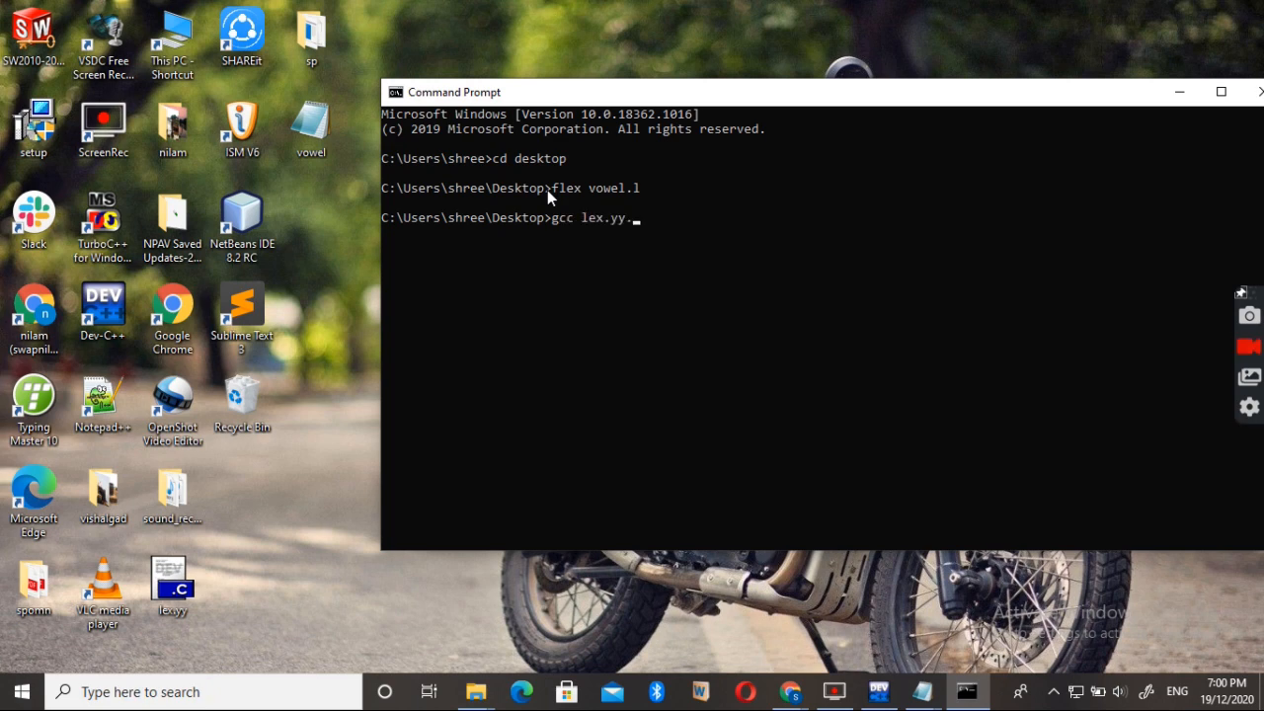
text(c)
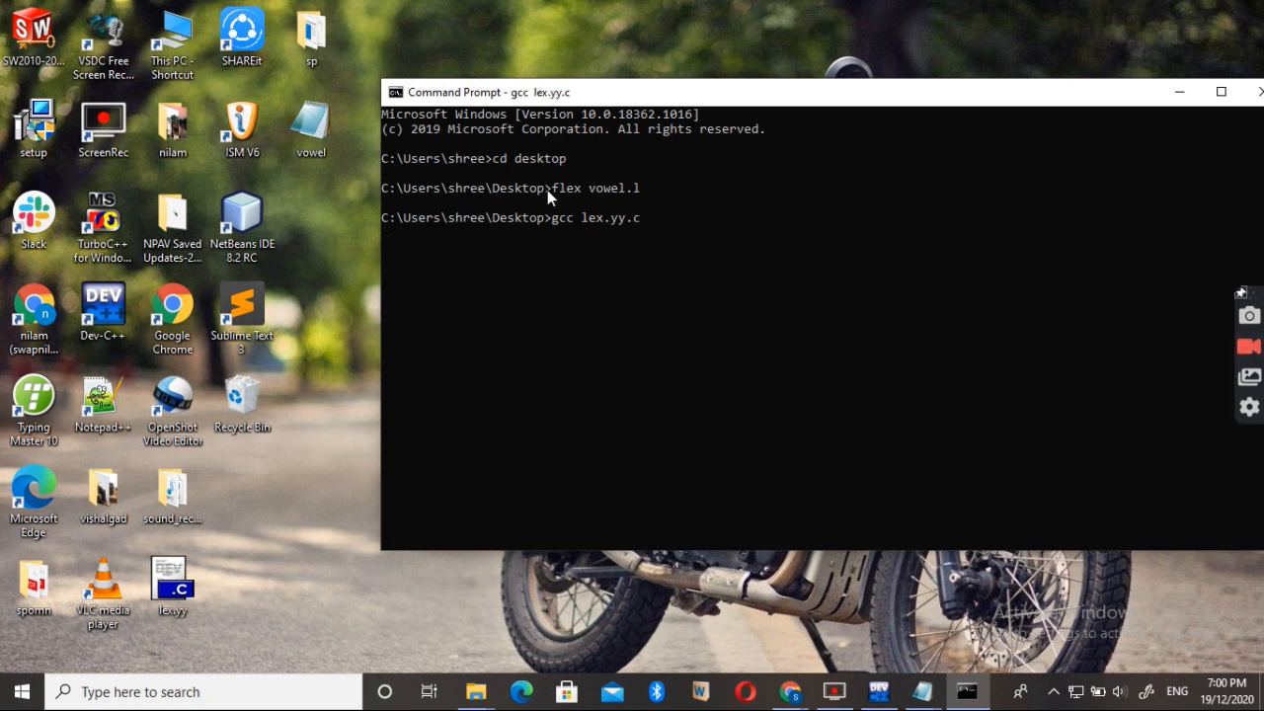
key(Return)
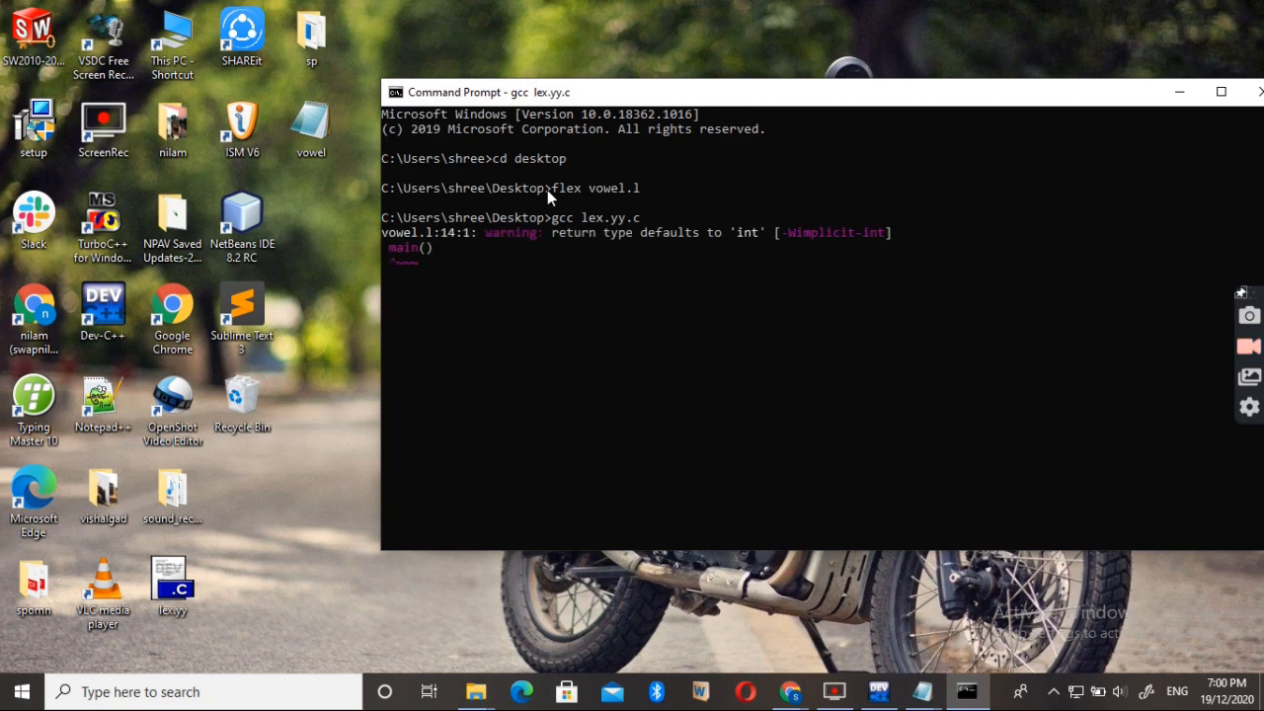
key(Return)
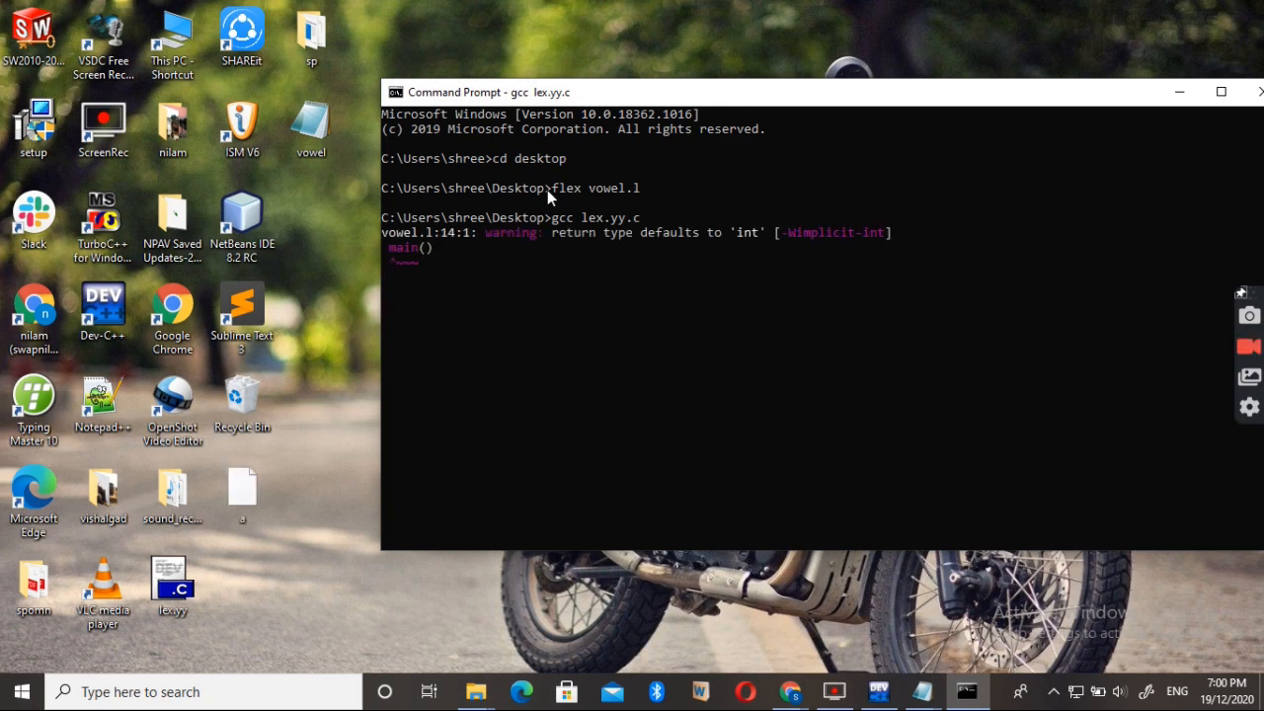
key(Return)
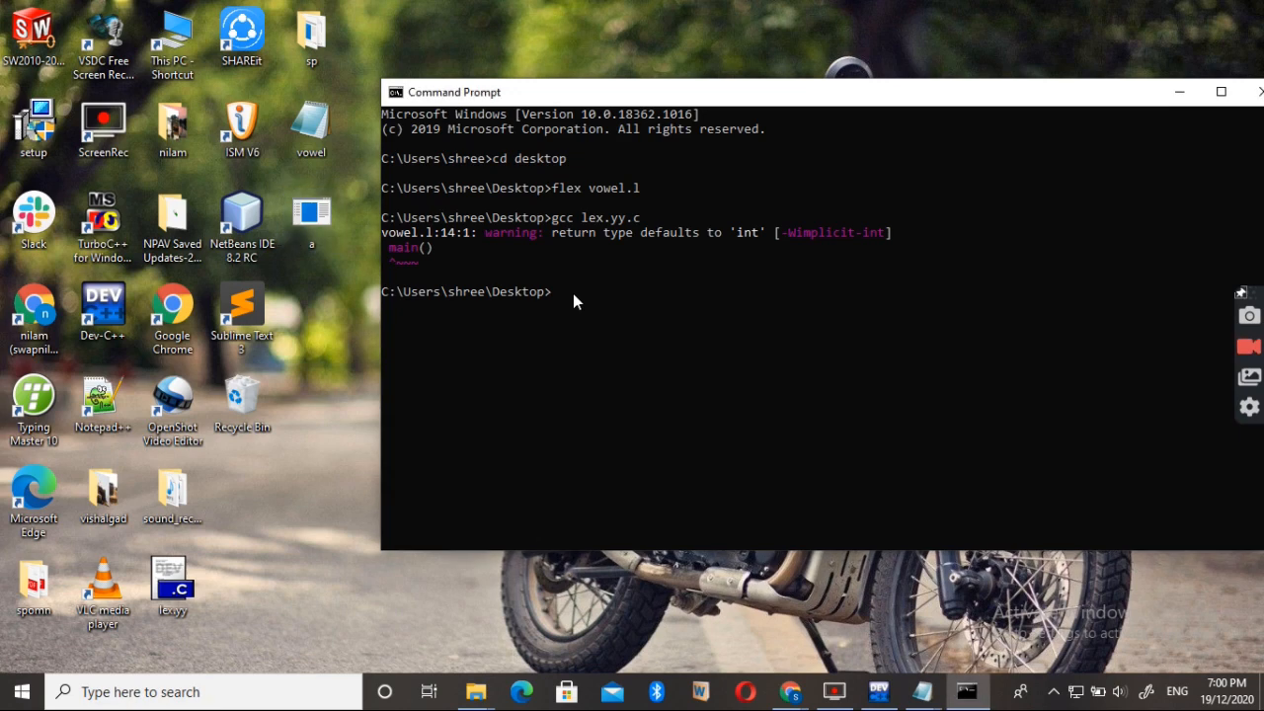
Step: Run a.exe, enter the character 'a' at its prompt, then close Command Prompt
text(a.e)
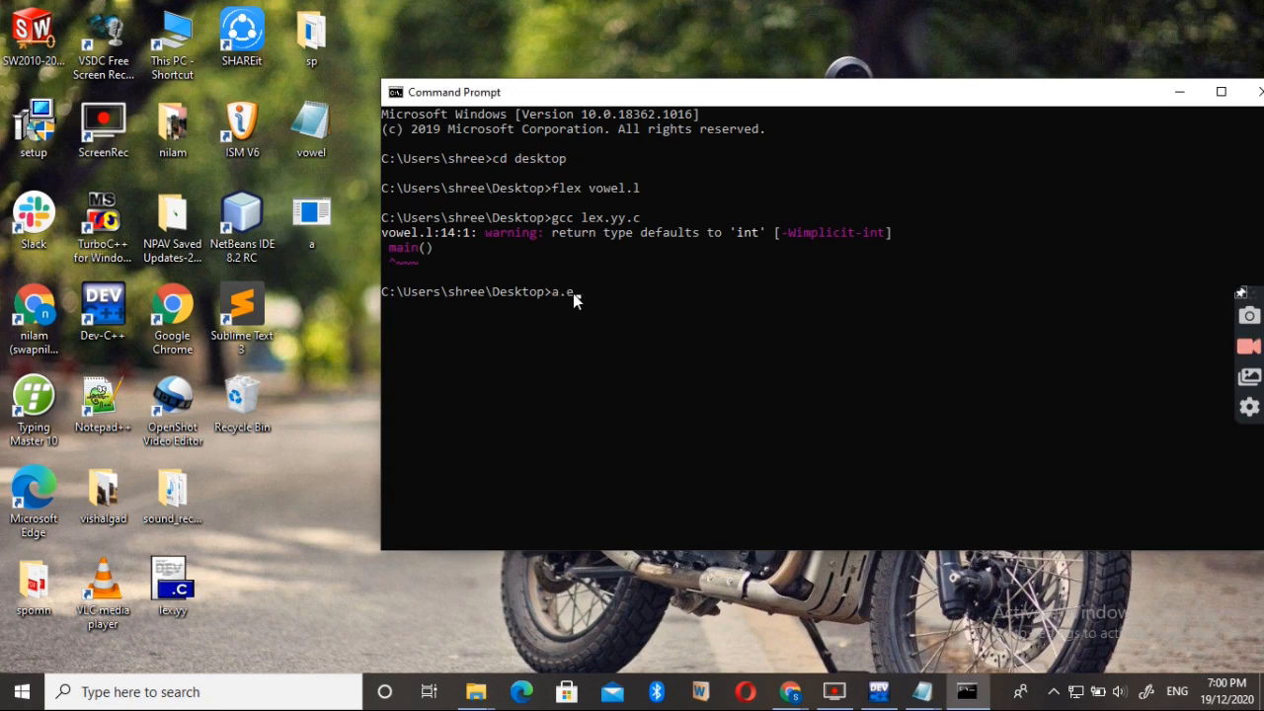
key(Return)
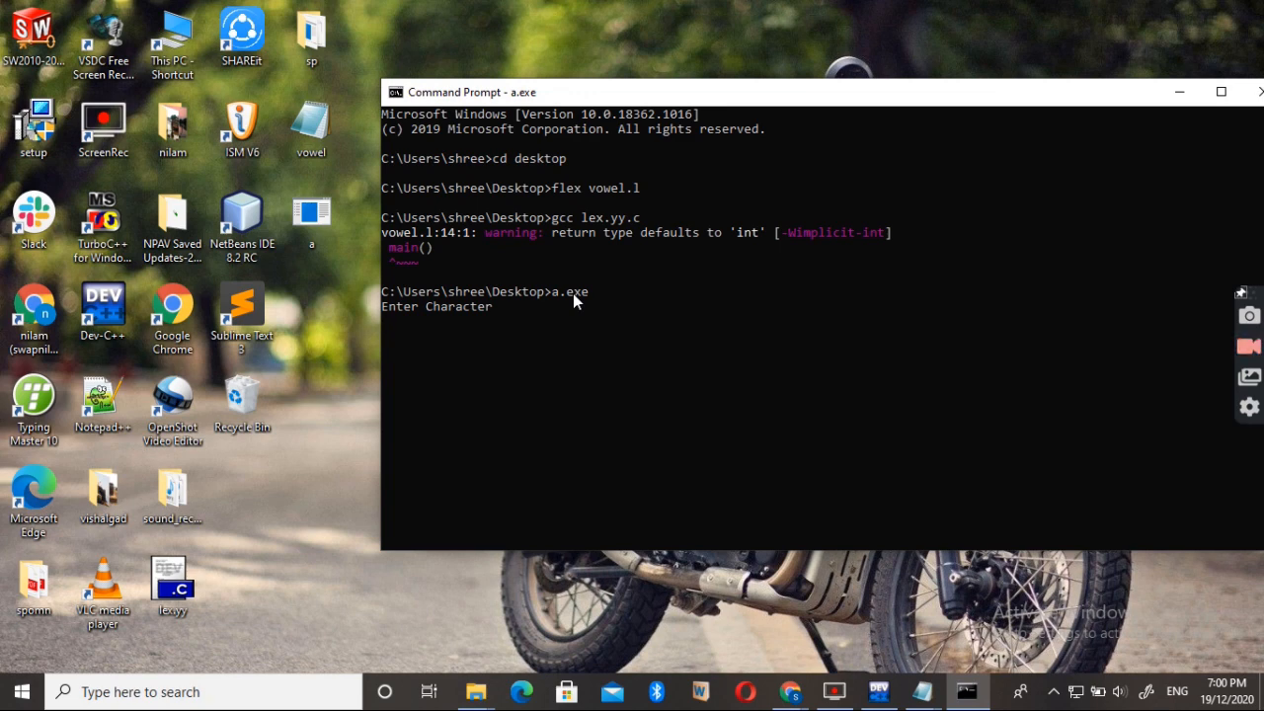
text(a)
text(b)
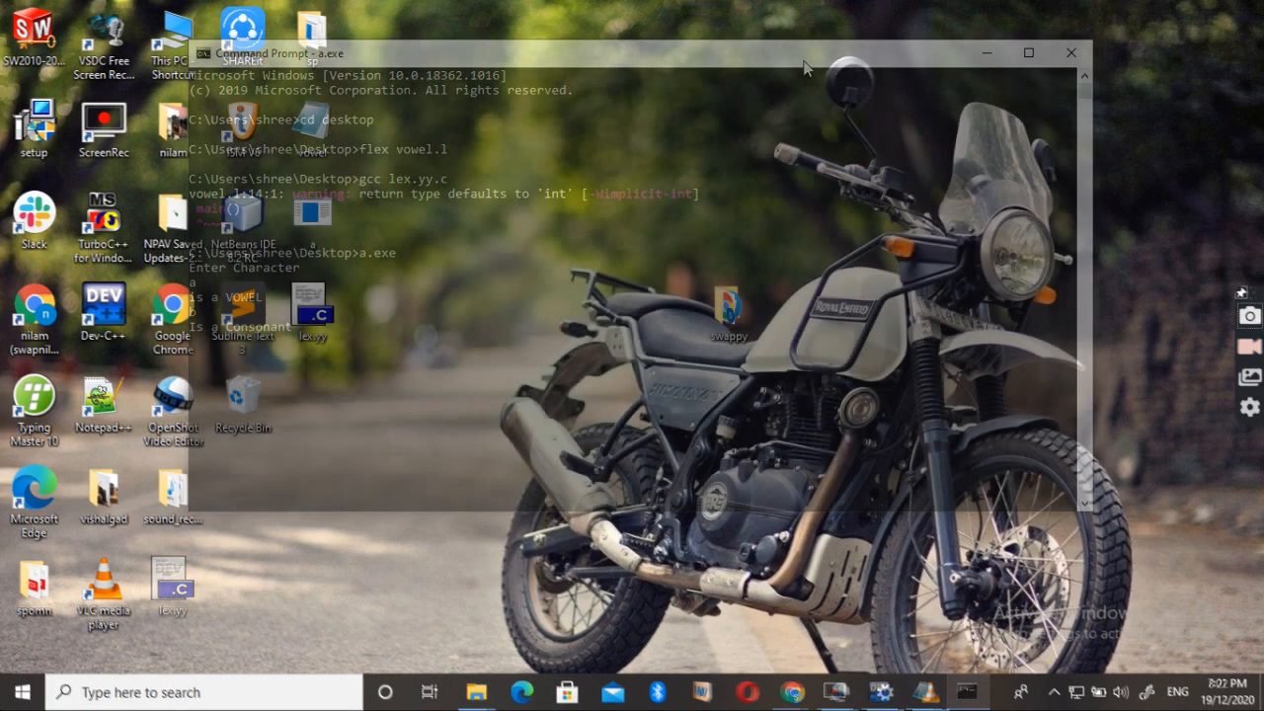
click(1070, 52)
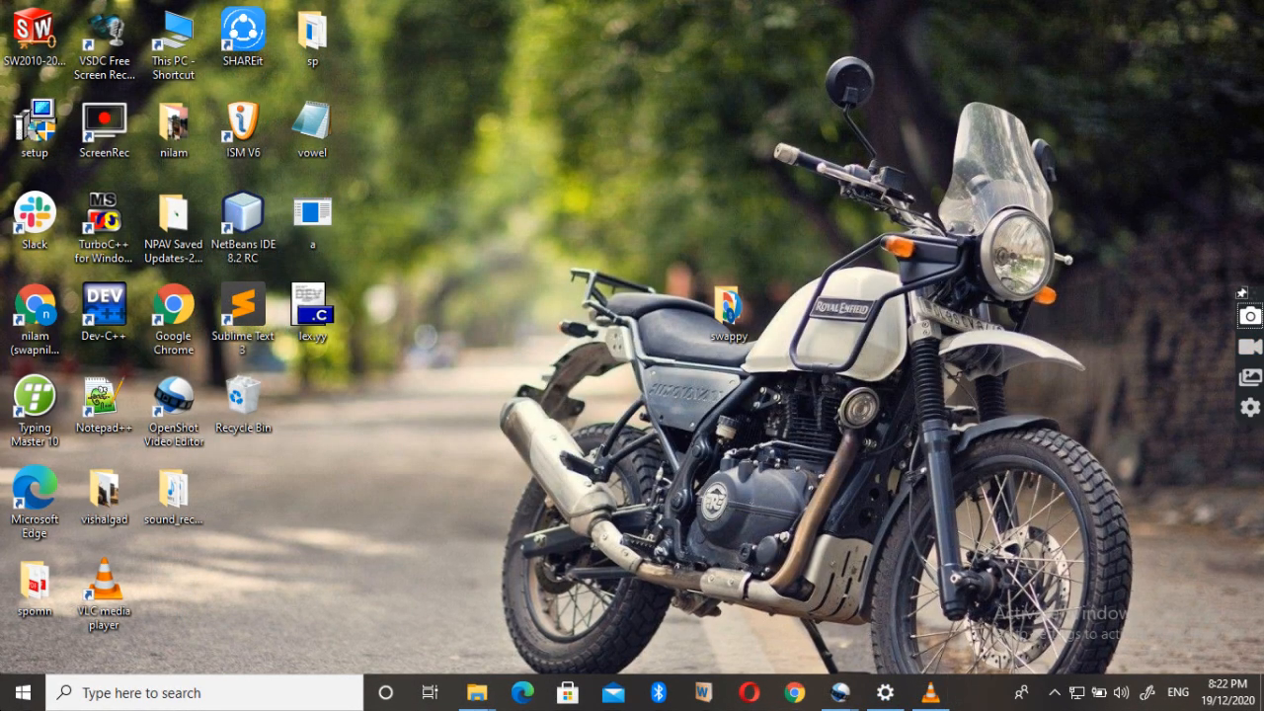